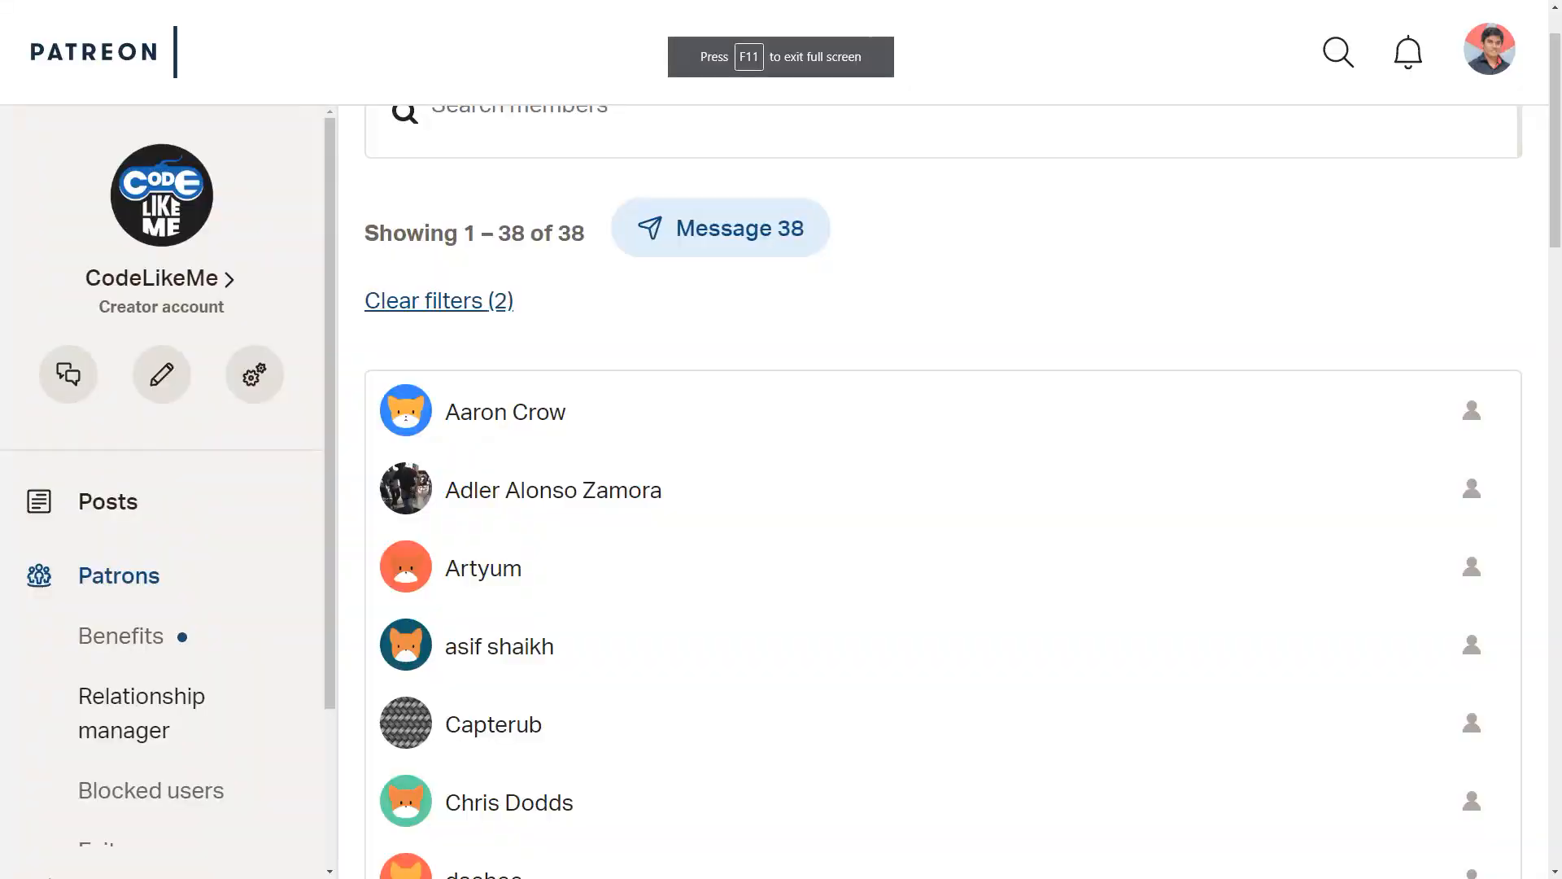
# - Open Ch_Human from Content/Character/Human in the Blueprint editor
pyautogui.scroll(-3)
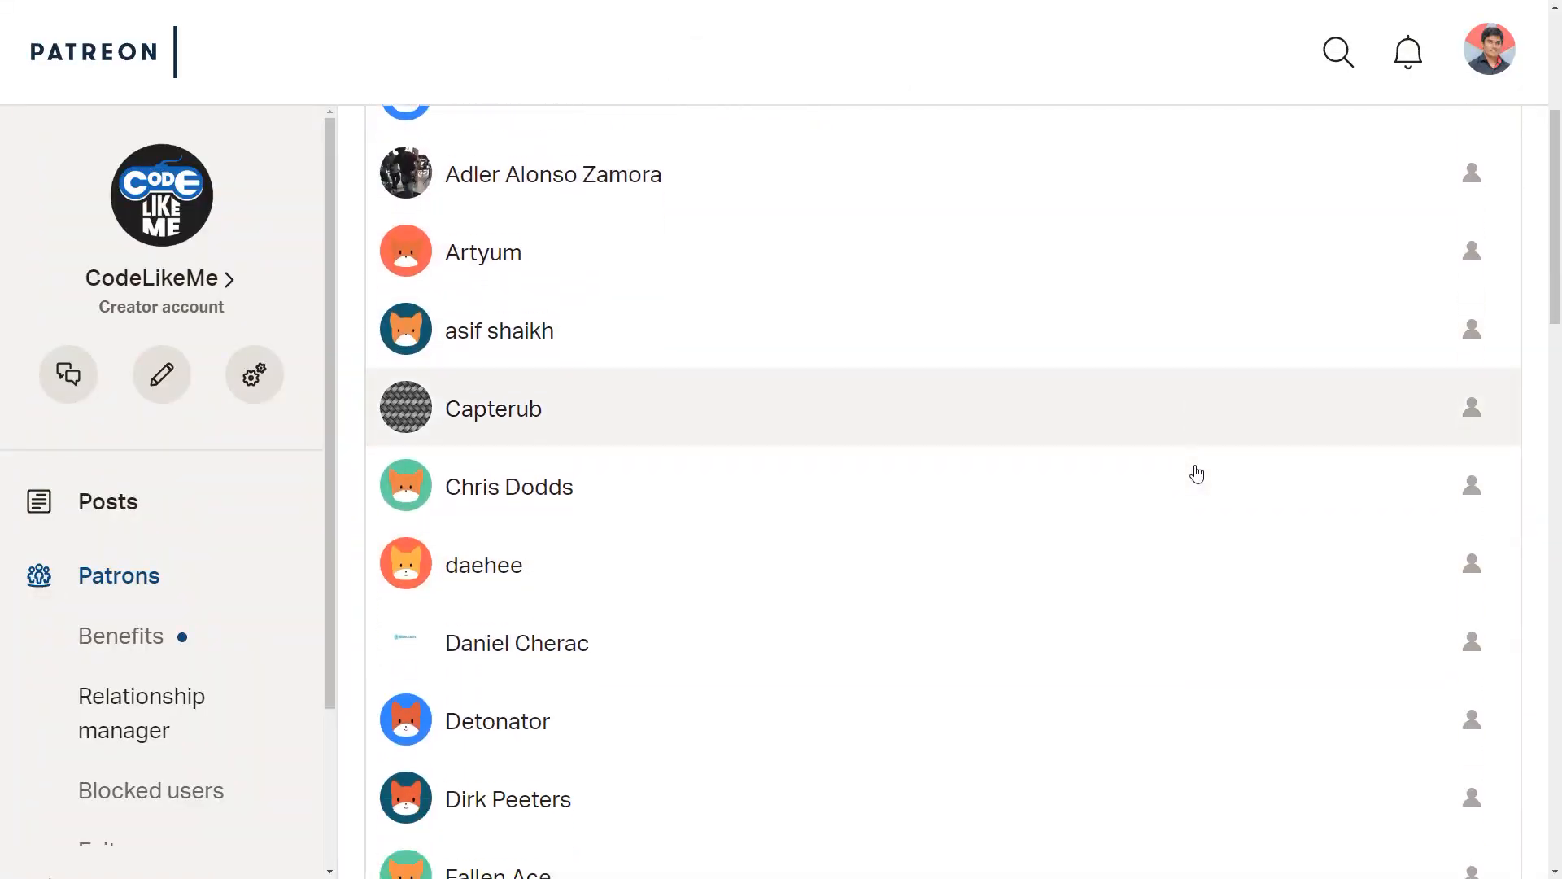
pyautogui.scroll(-3)
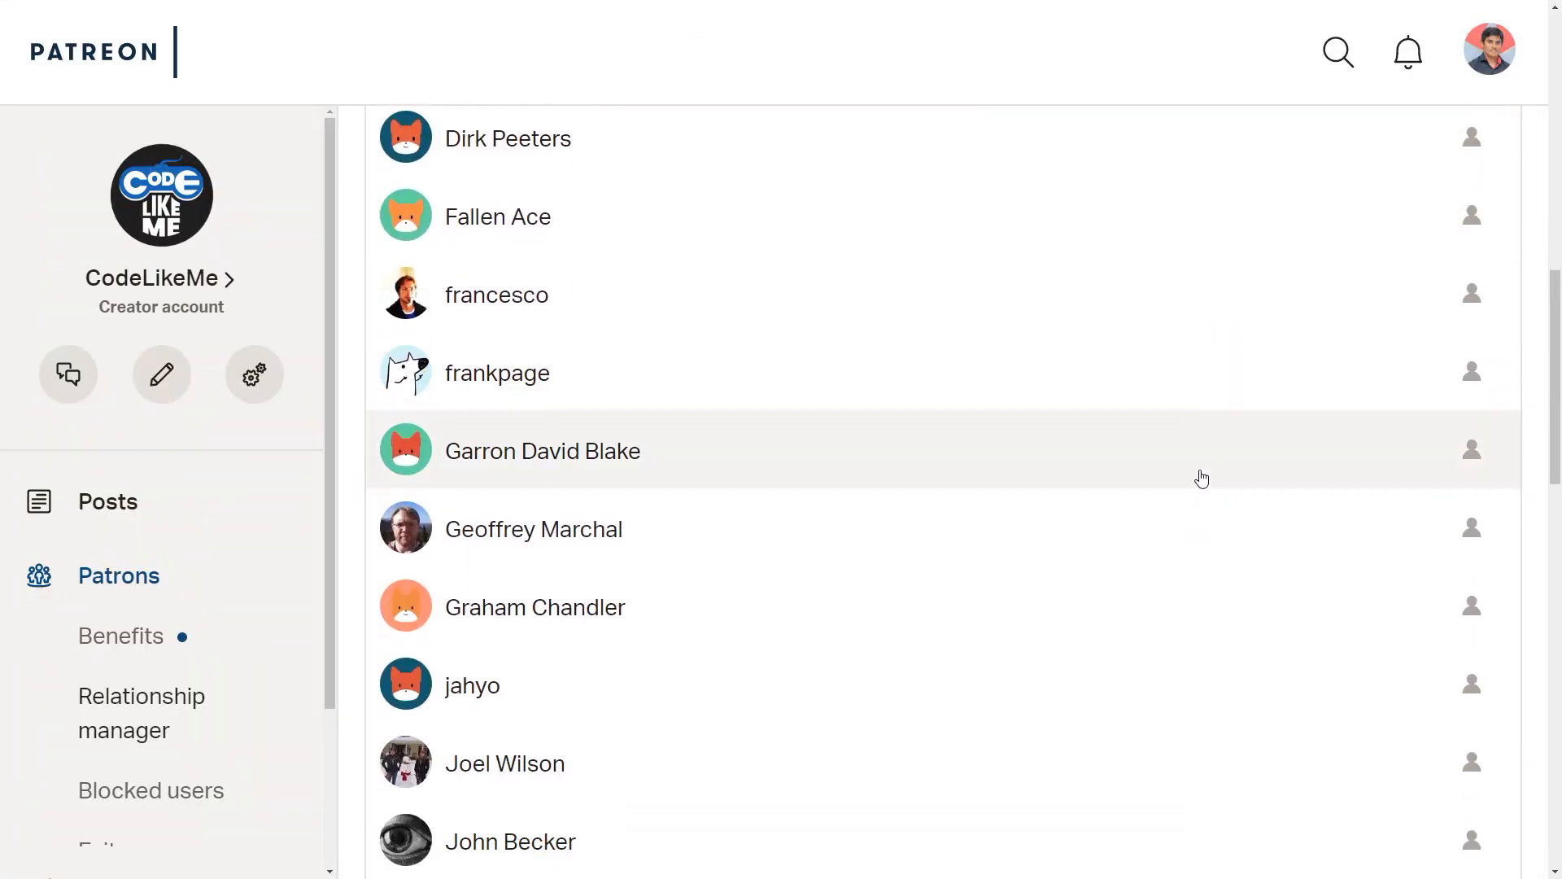
pyautogui.scroll(-3)
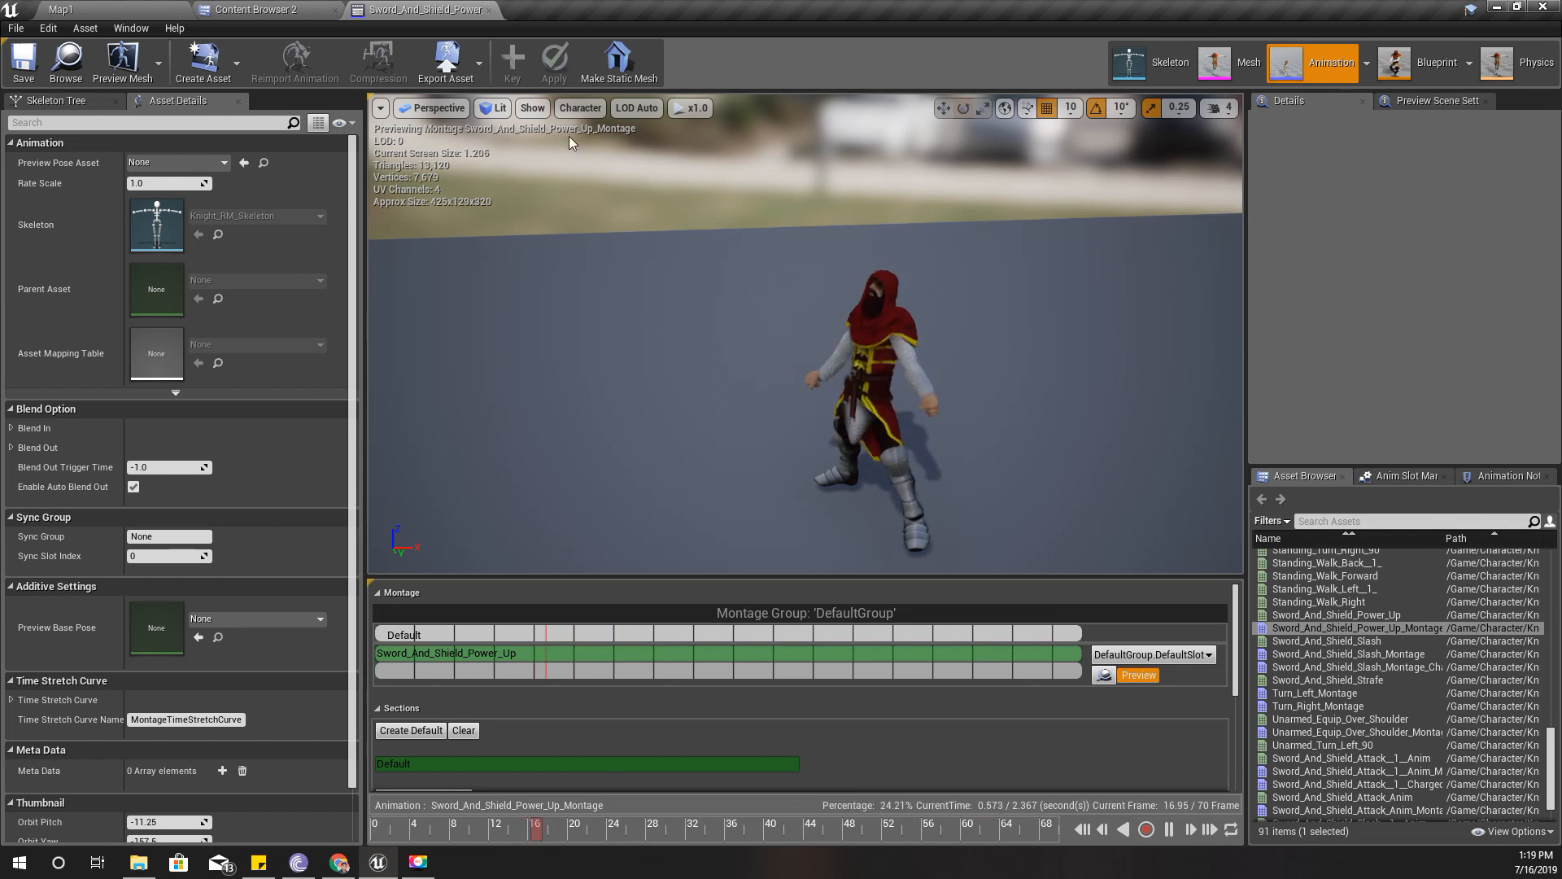
pyautogui.click(258, 9)
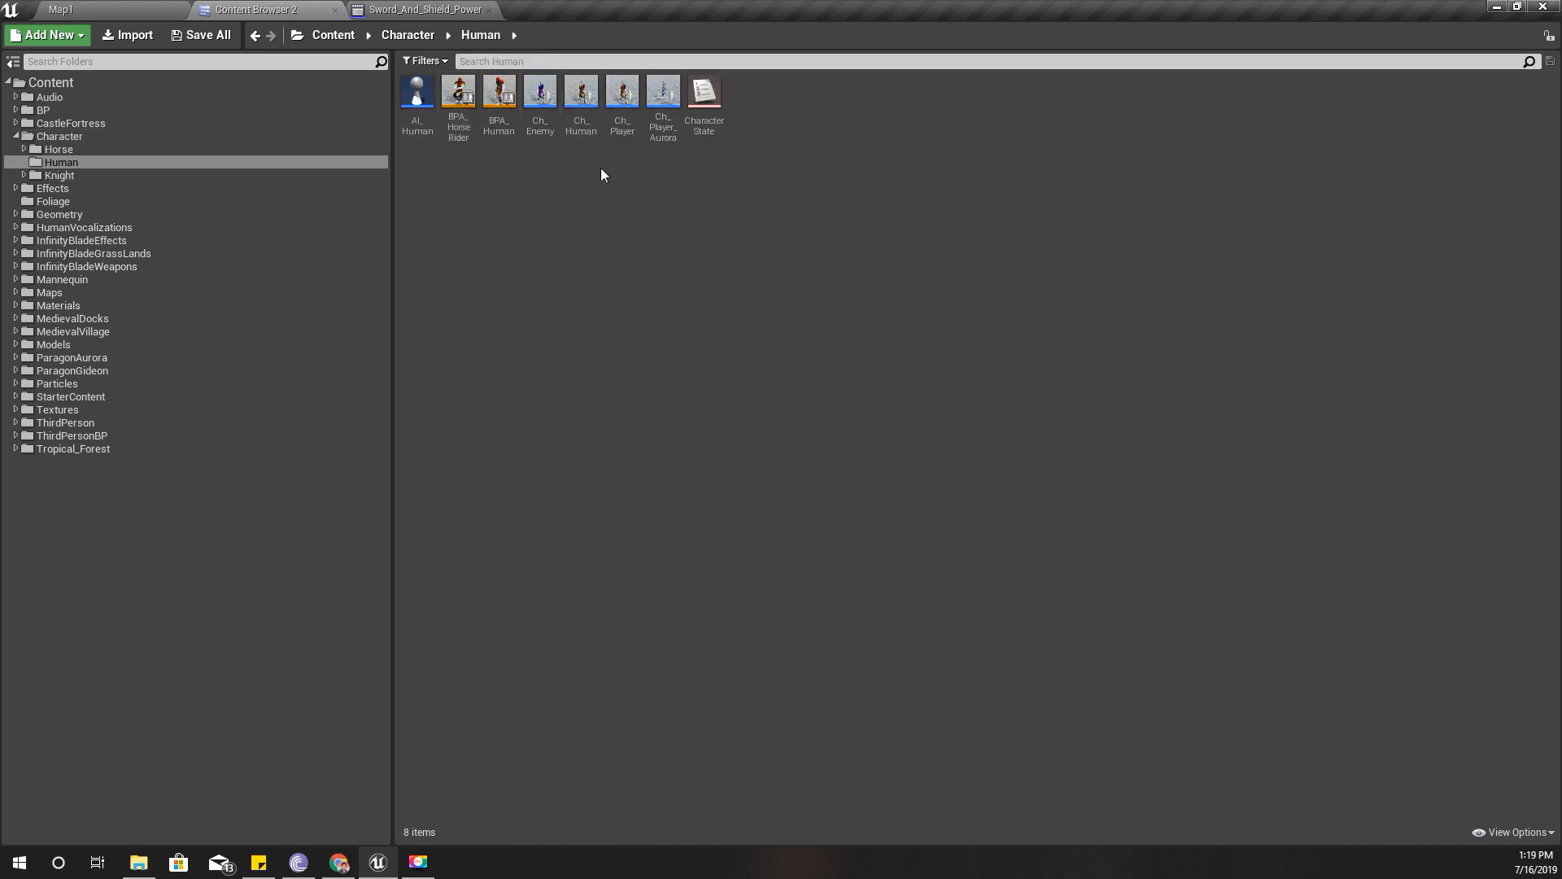
pyautogui.doubleClick(581, 97)
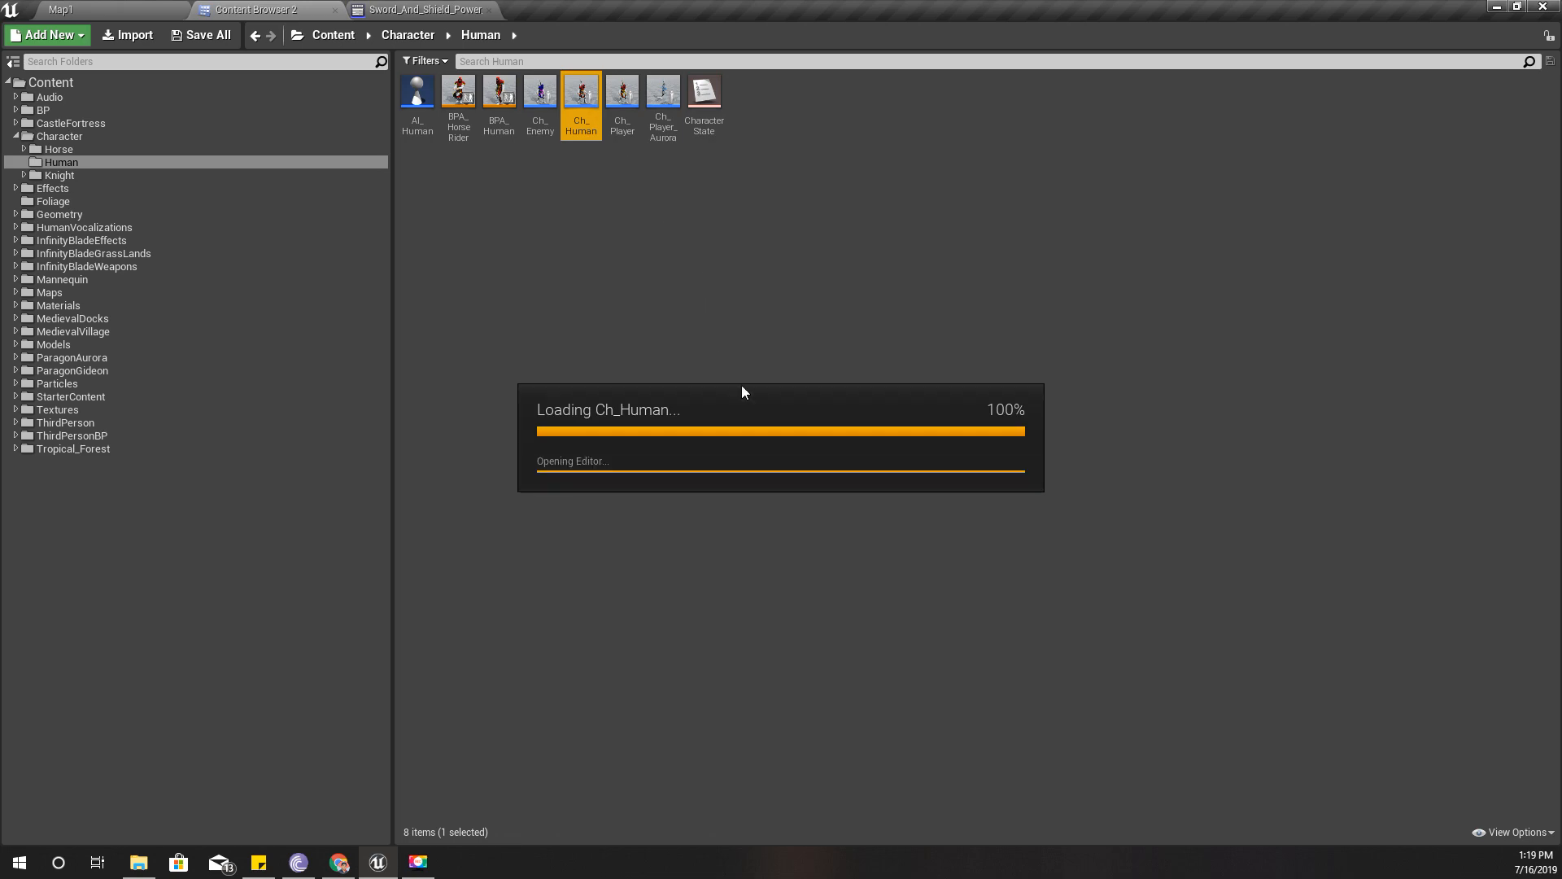
pyautogui.doubleClick(581, 88)
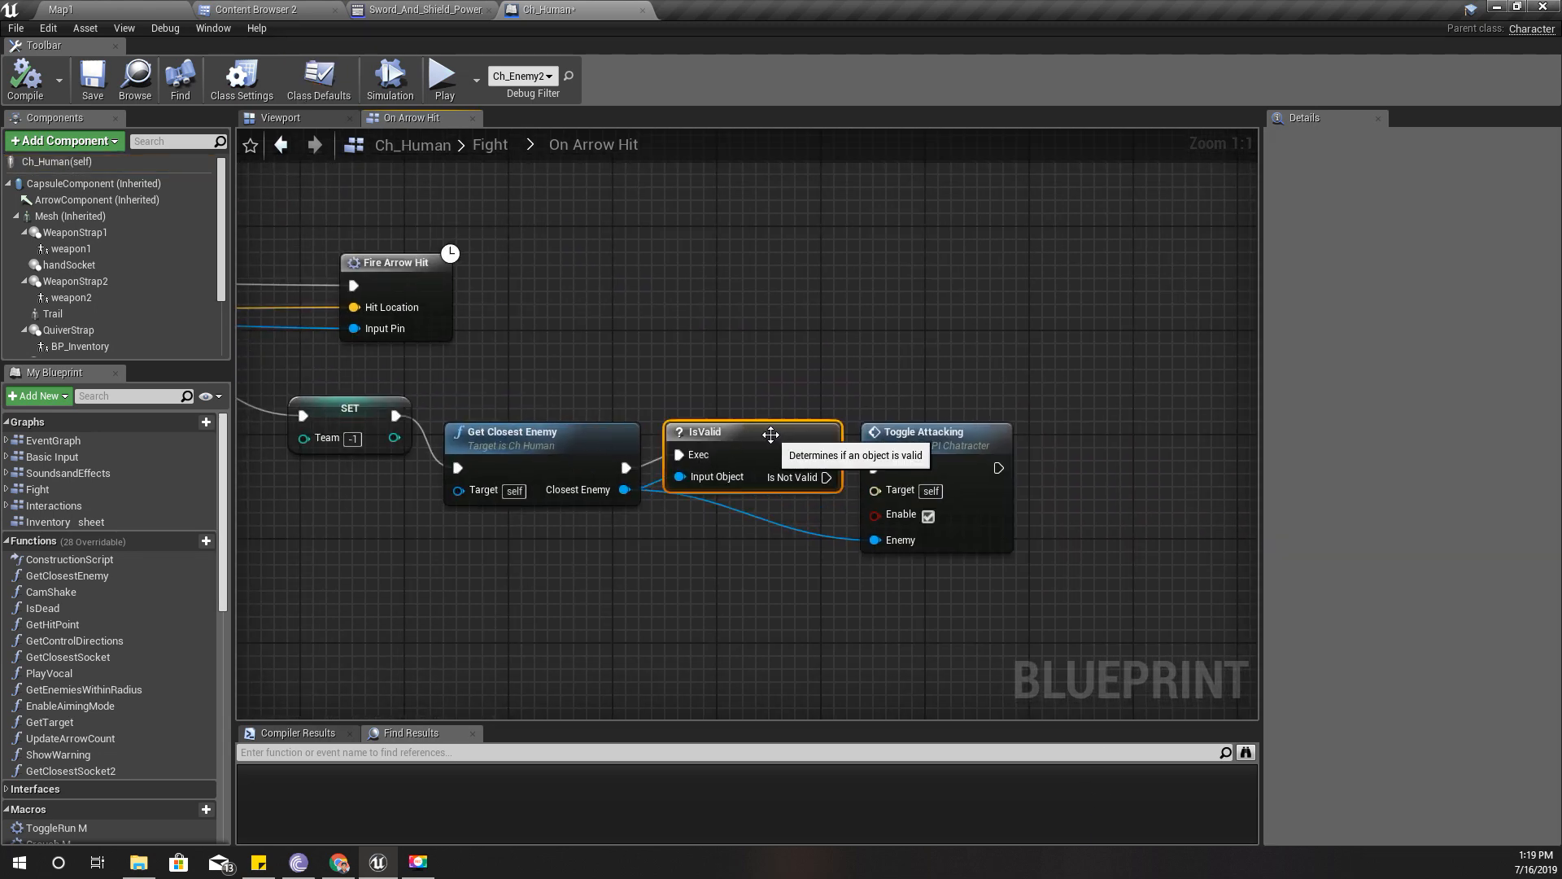
pyautogui.moveTo(723, 573)
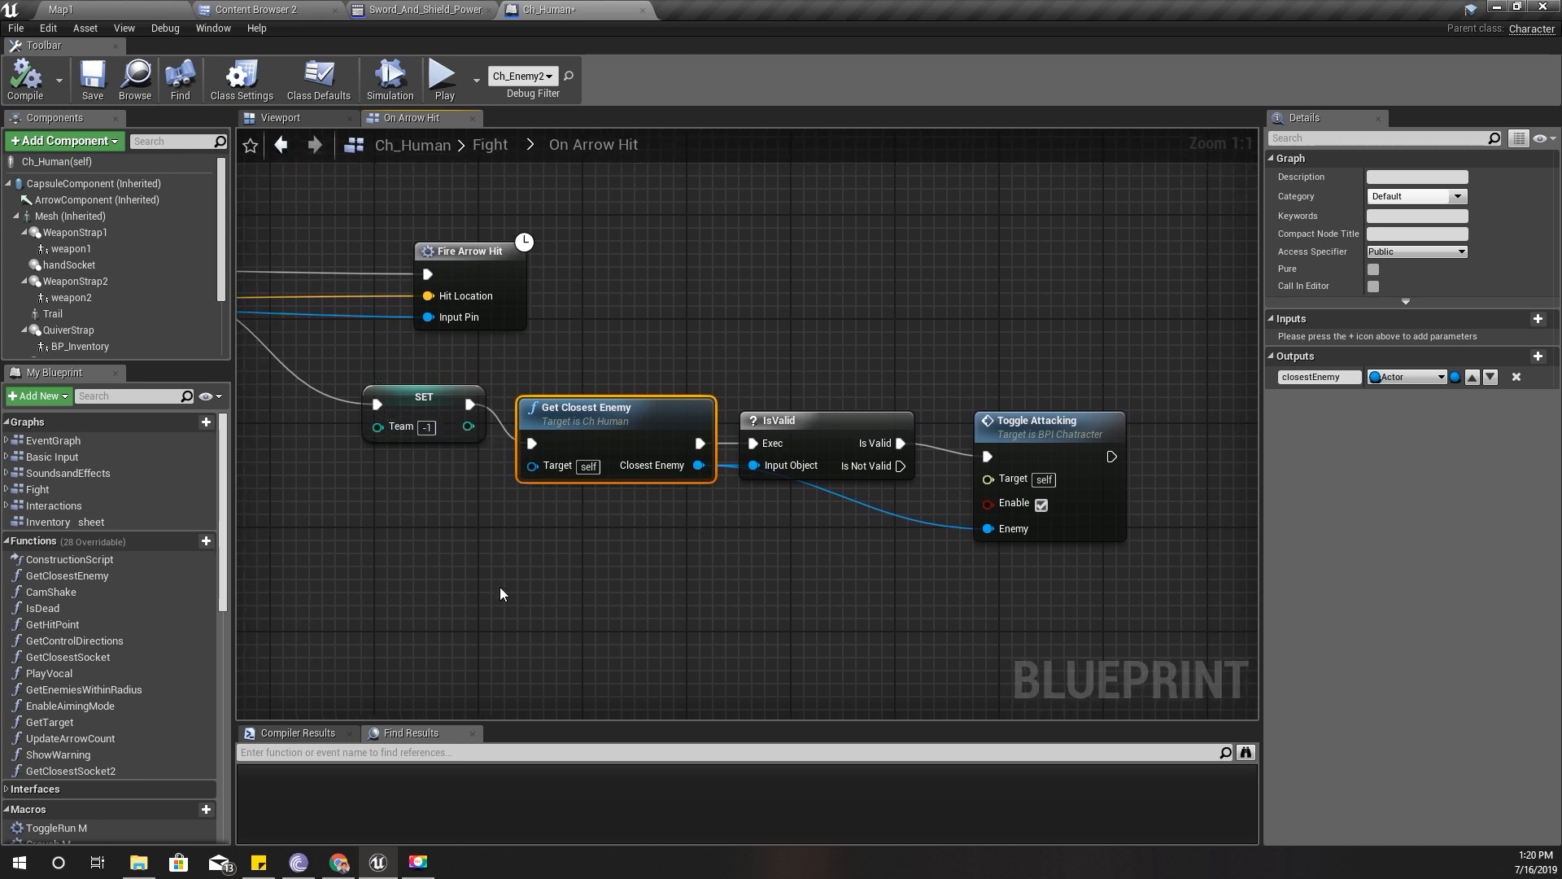
# - Pan the On Arrow Hit graph to bring the end of the Toggle Attacking chain into view
pyautogui.moveTo(503, 594); pyautogui.dragTo(951, 662)
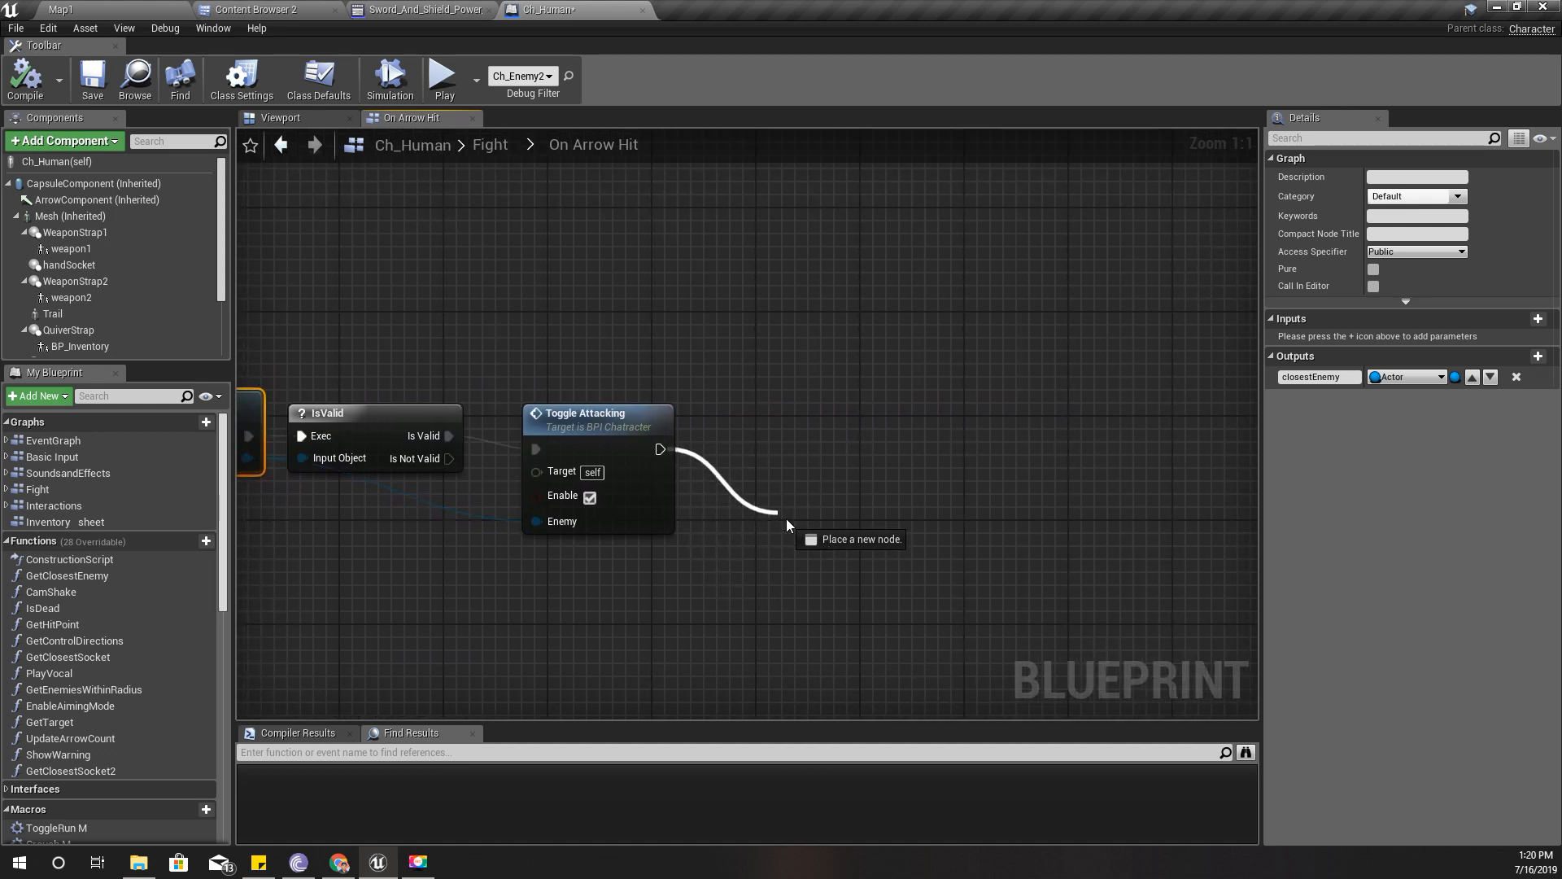
# - Chain a Play Anim Montage (Sword_And_Shield_Power_Up_Montage) and a 0.2-second Delay after Toggle Attacking
pyautogui.write('set rea')
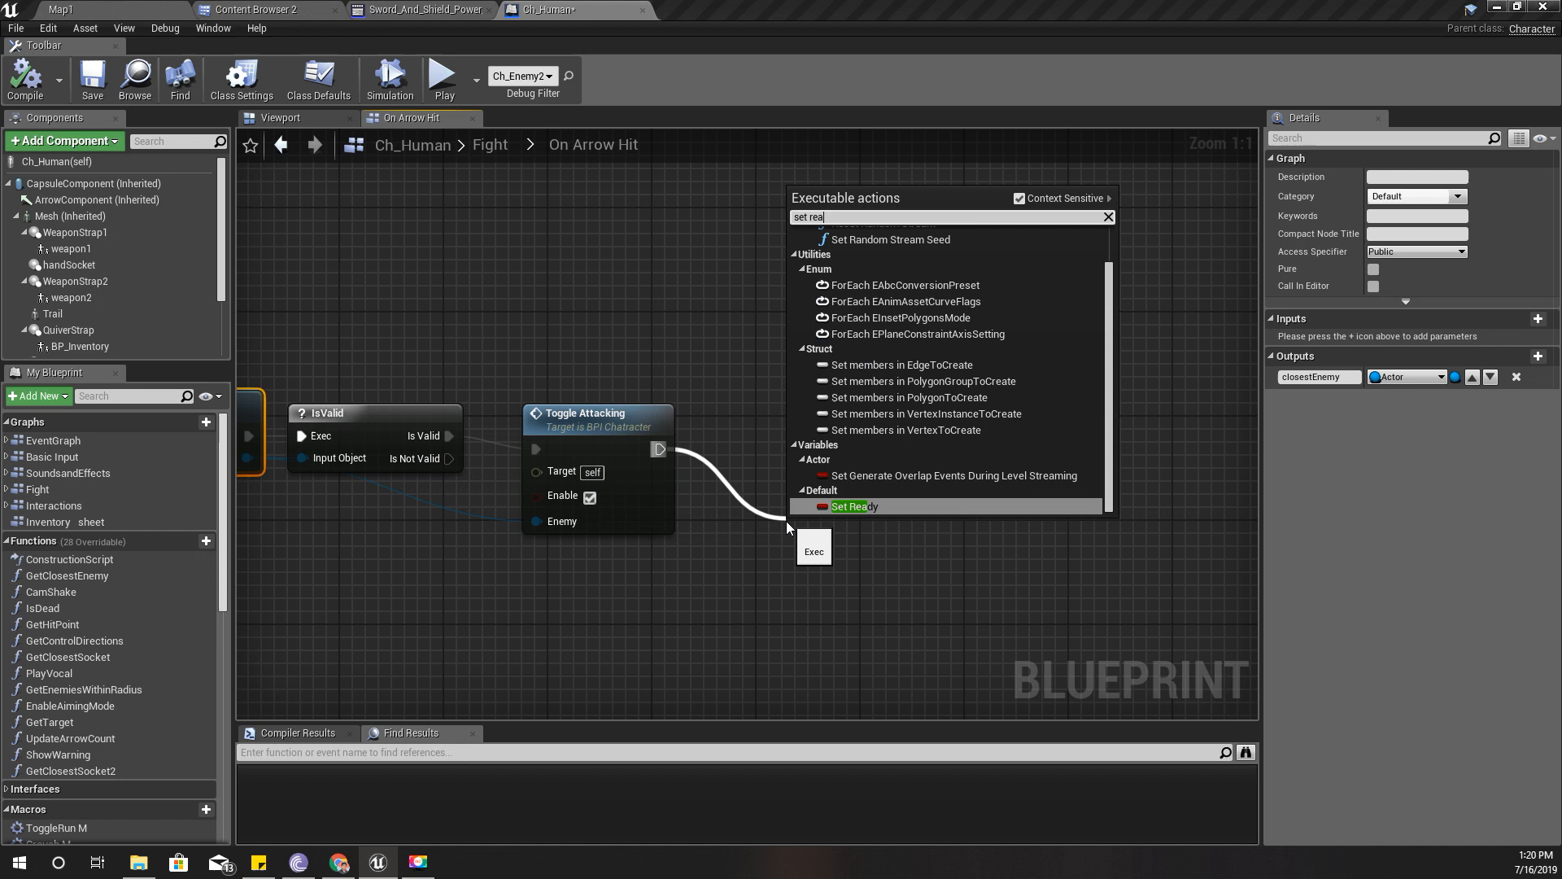
pyautogui.click(852, 506)
pyautogui.write('play anima')
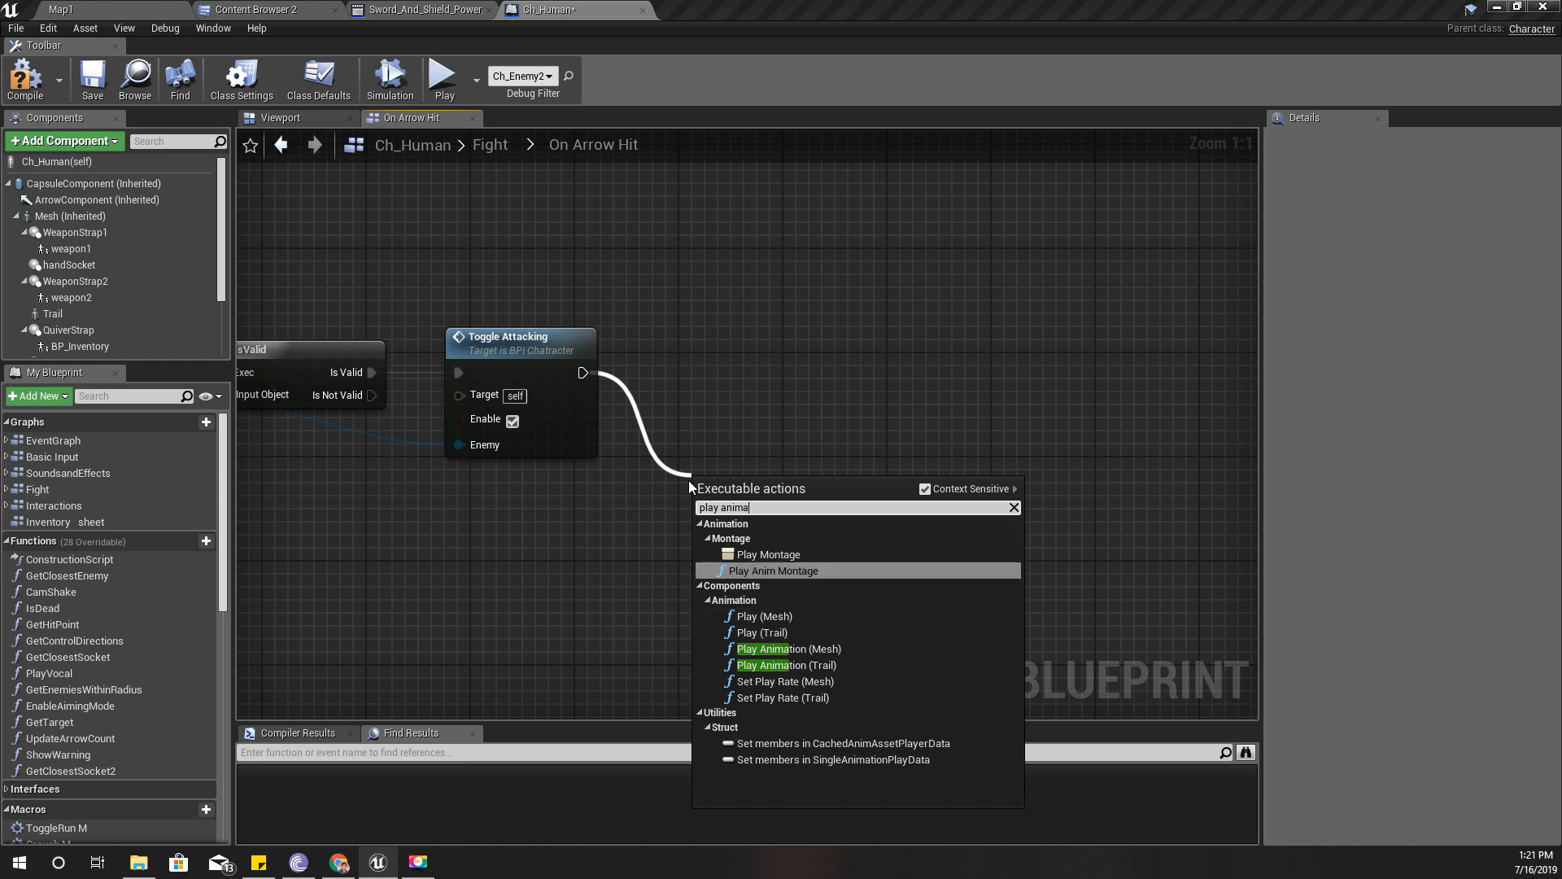
pyautogui.click(772, 570)
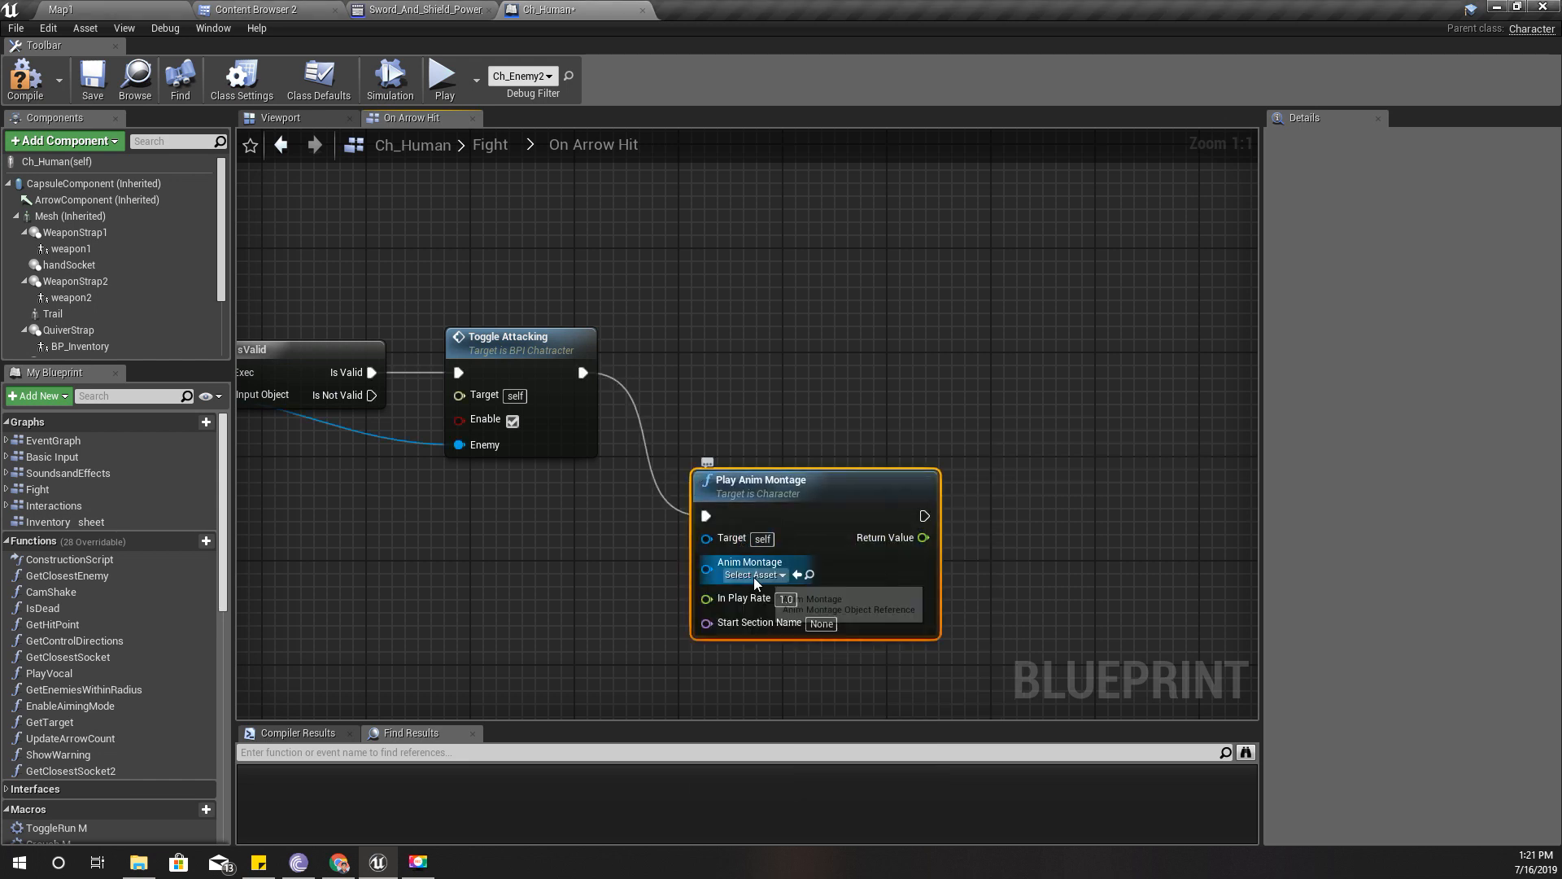
pyautogui.write('power')
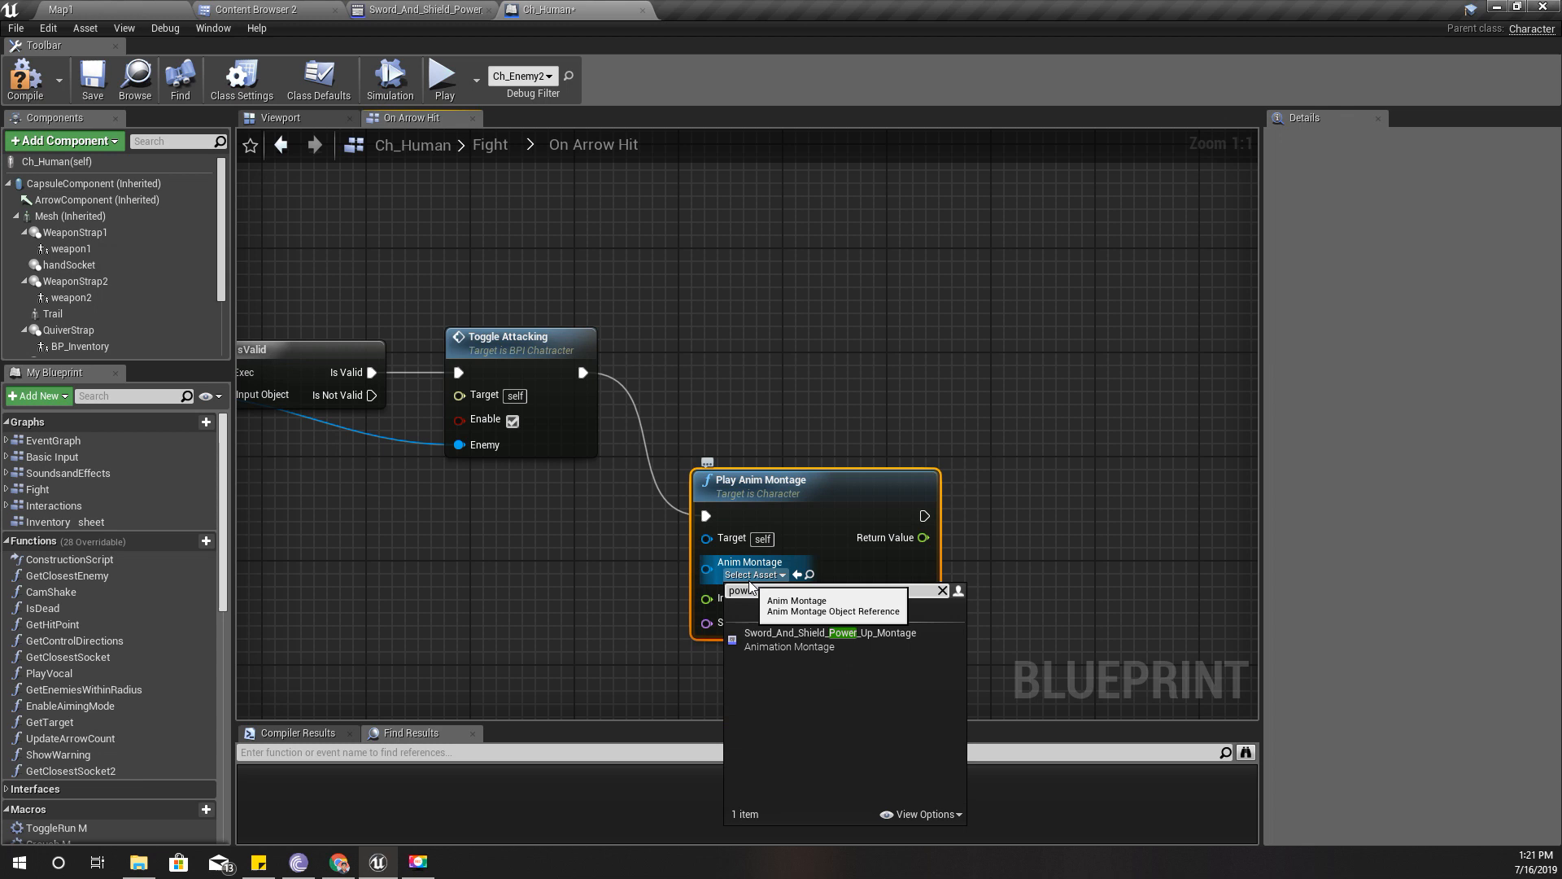
pyautogui.click(829, 632)
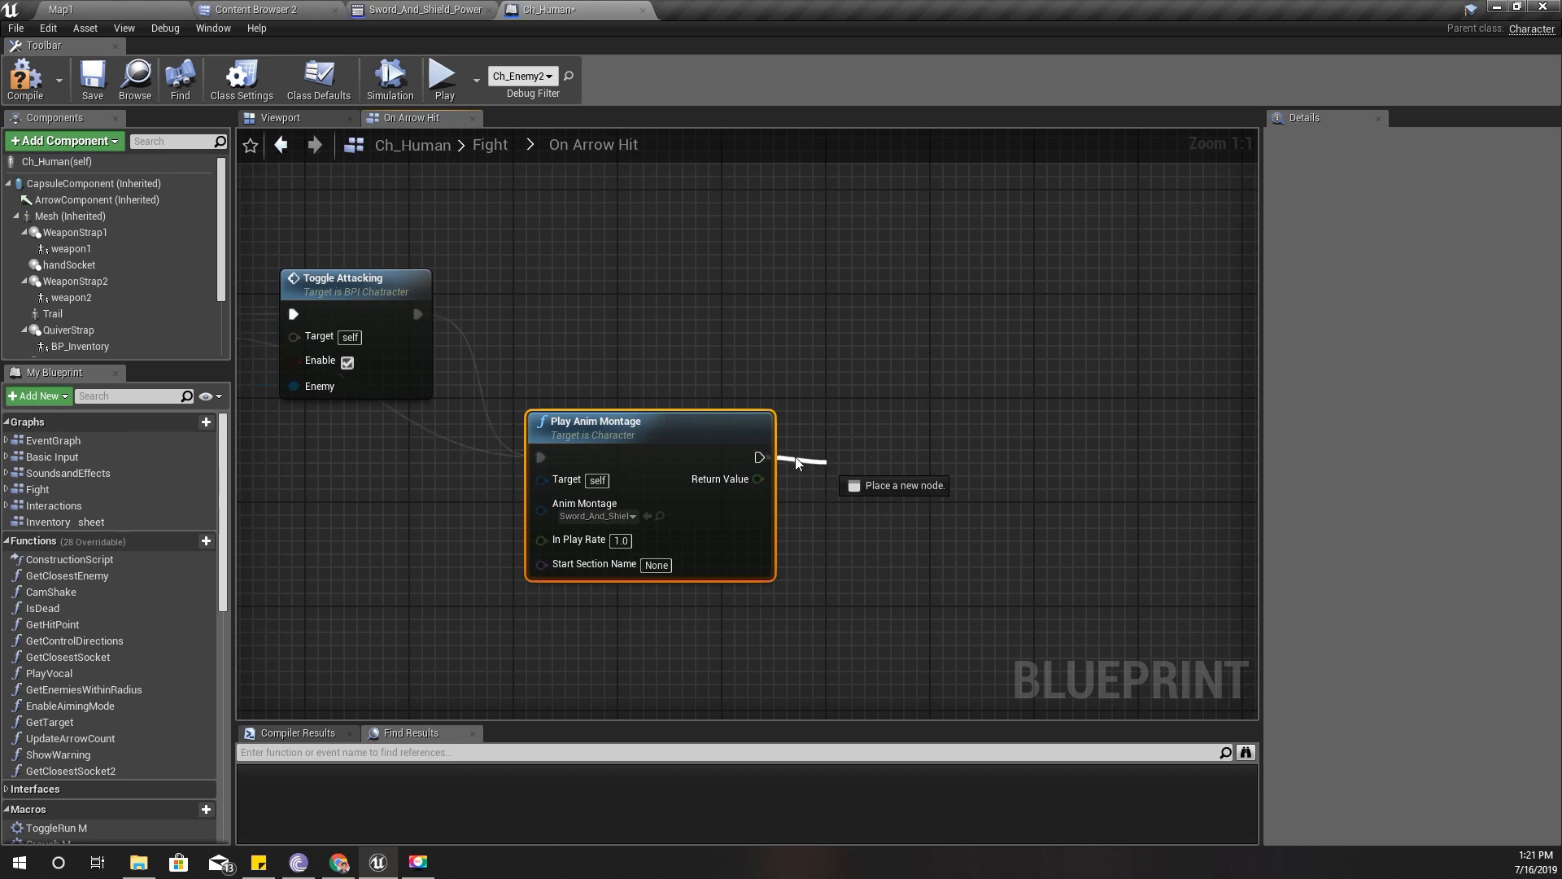
pyautogui.click(893, 485)
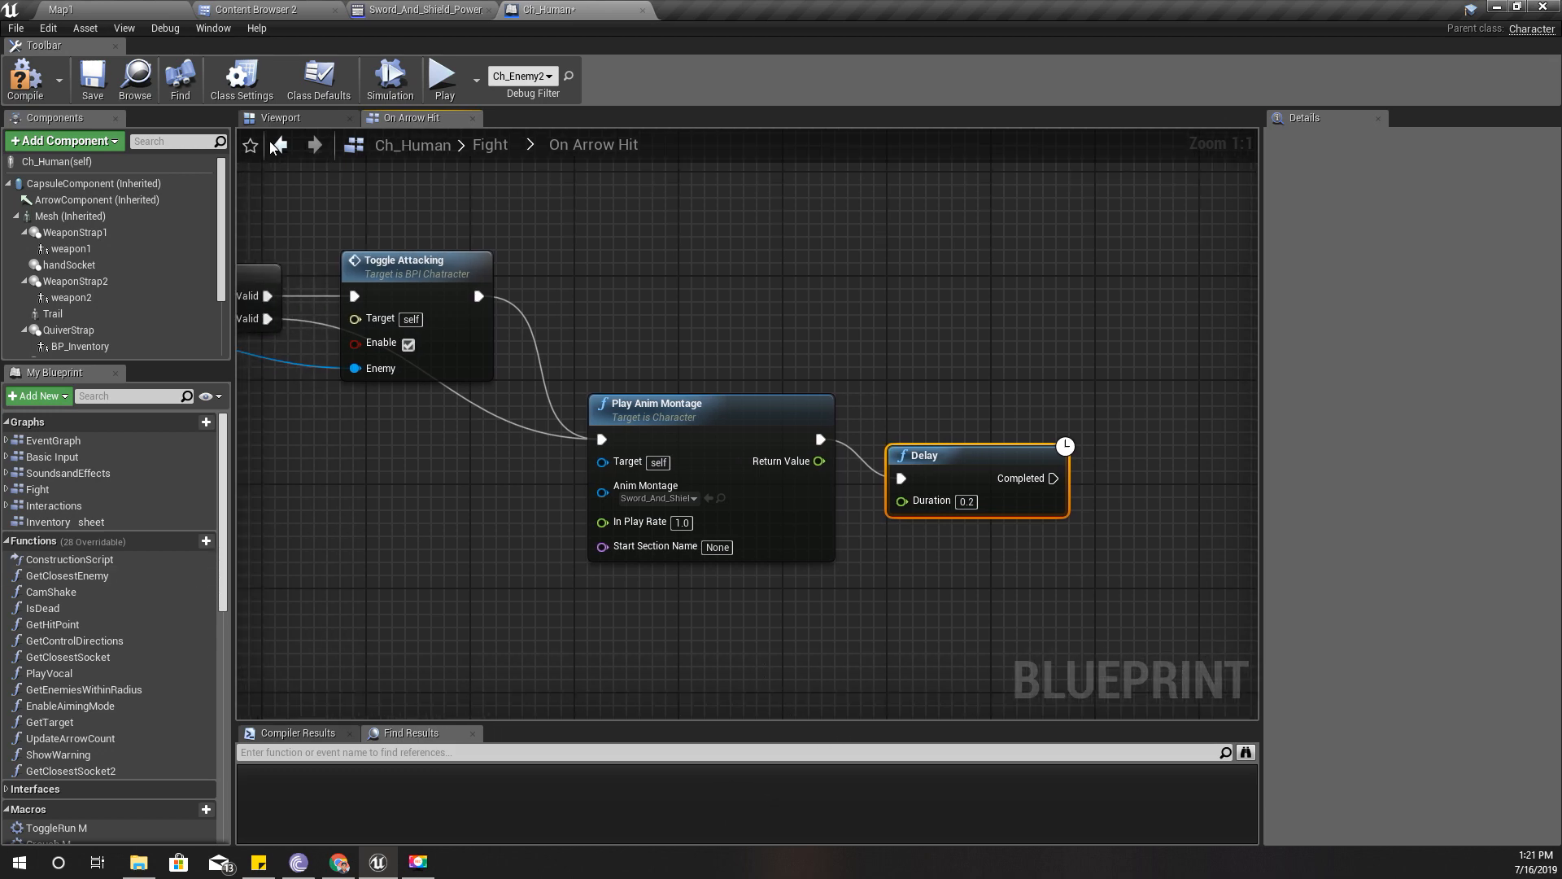
pyautogui.click(264, 9)
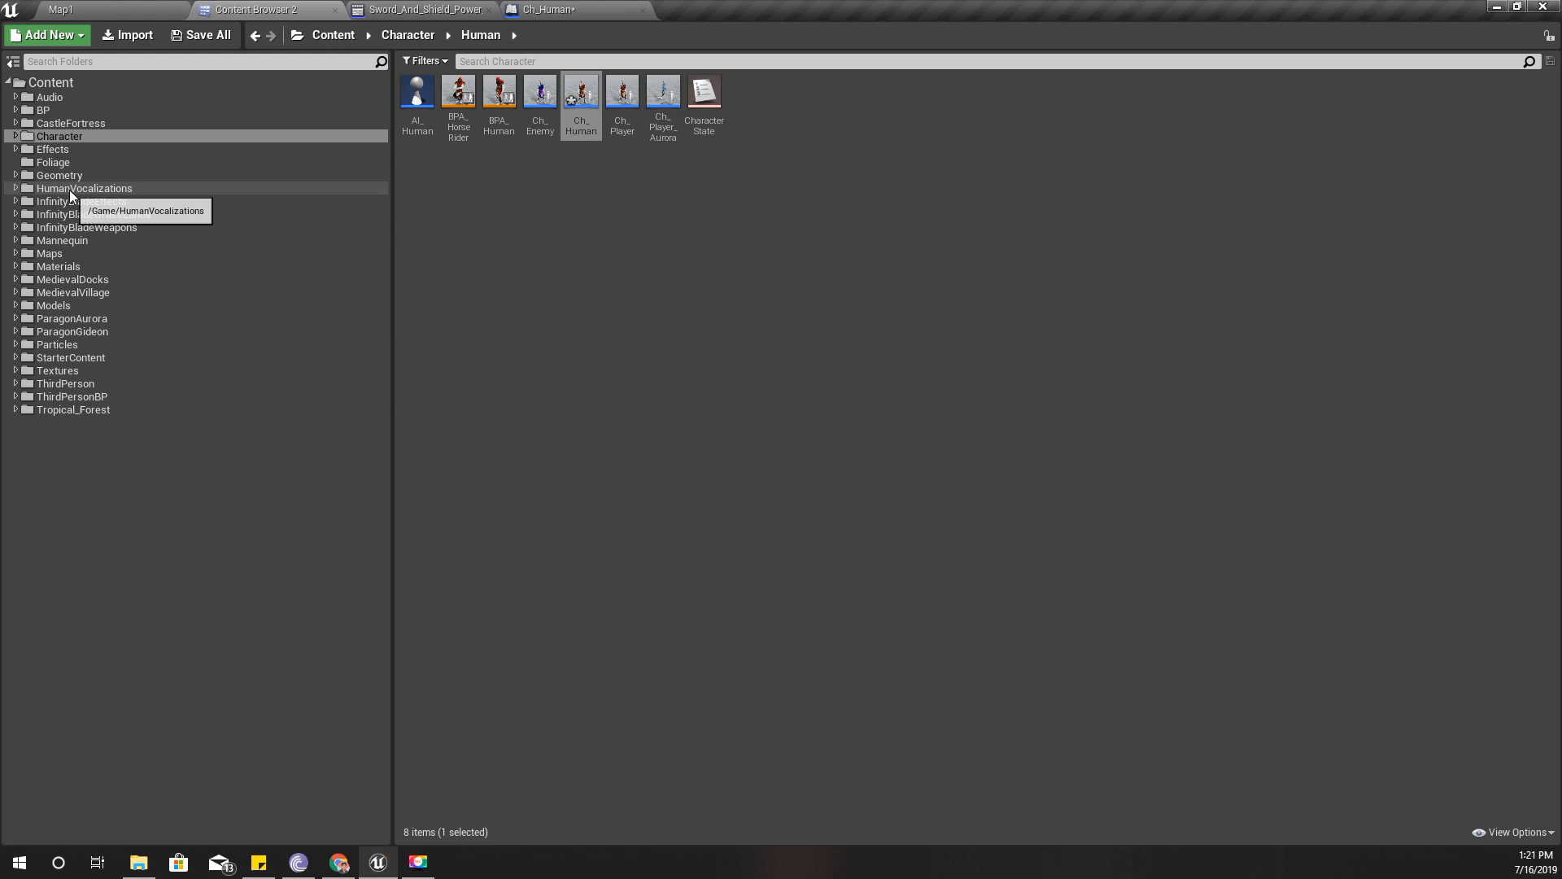
# - Search InfinityBladeEffects for the poison effect and open P_Bear_Swing_Impact_Poison in Cascade
pyautogui.click(81, 200)
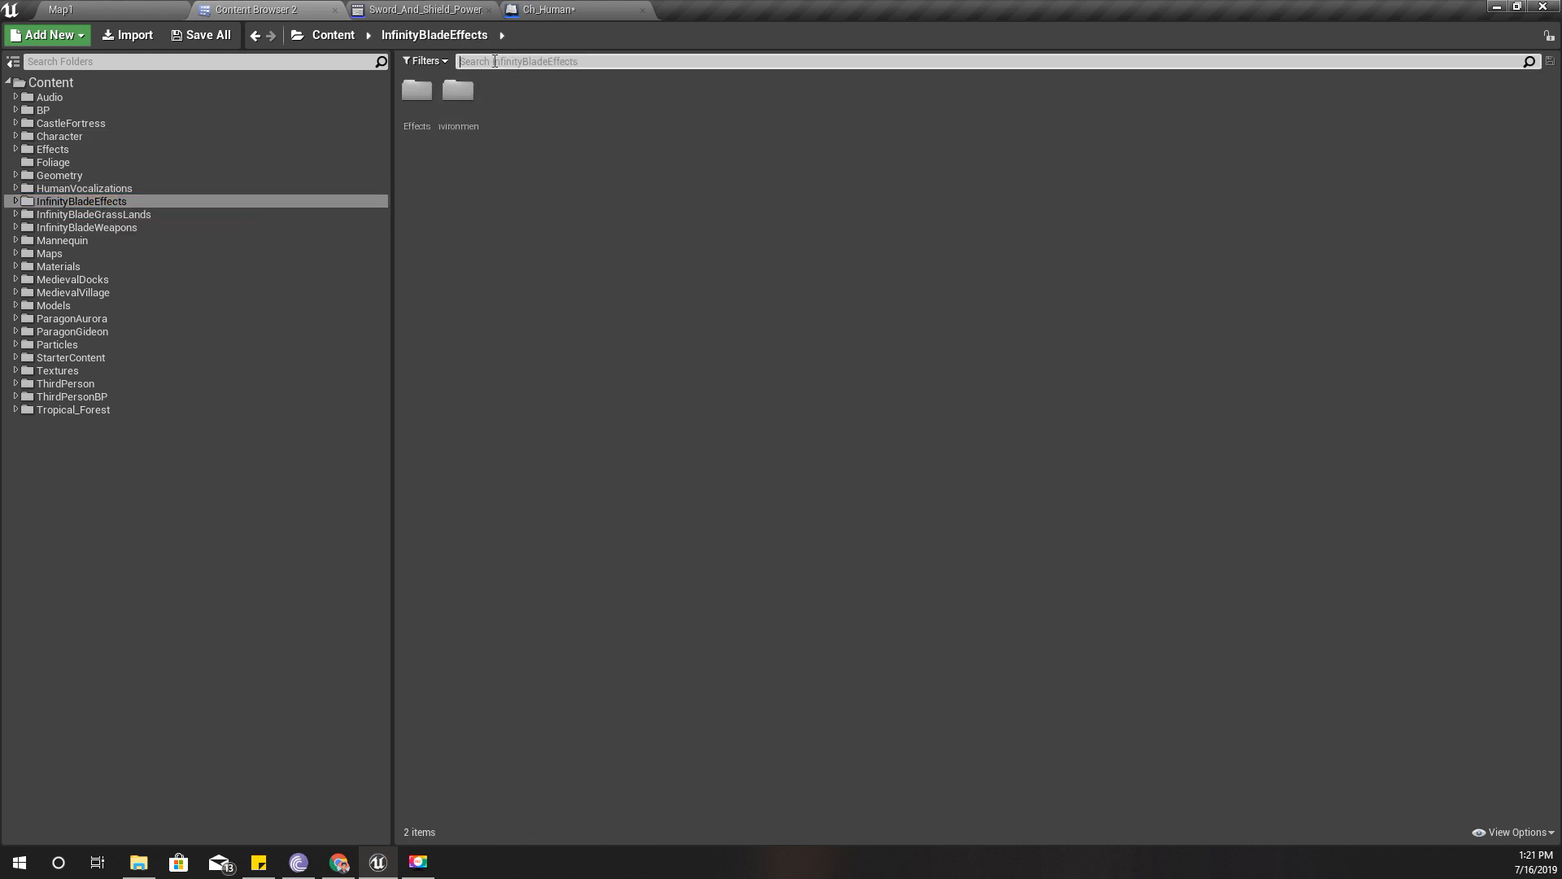
pyautogui.write('posi')
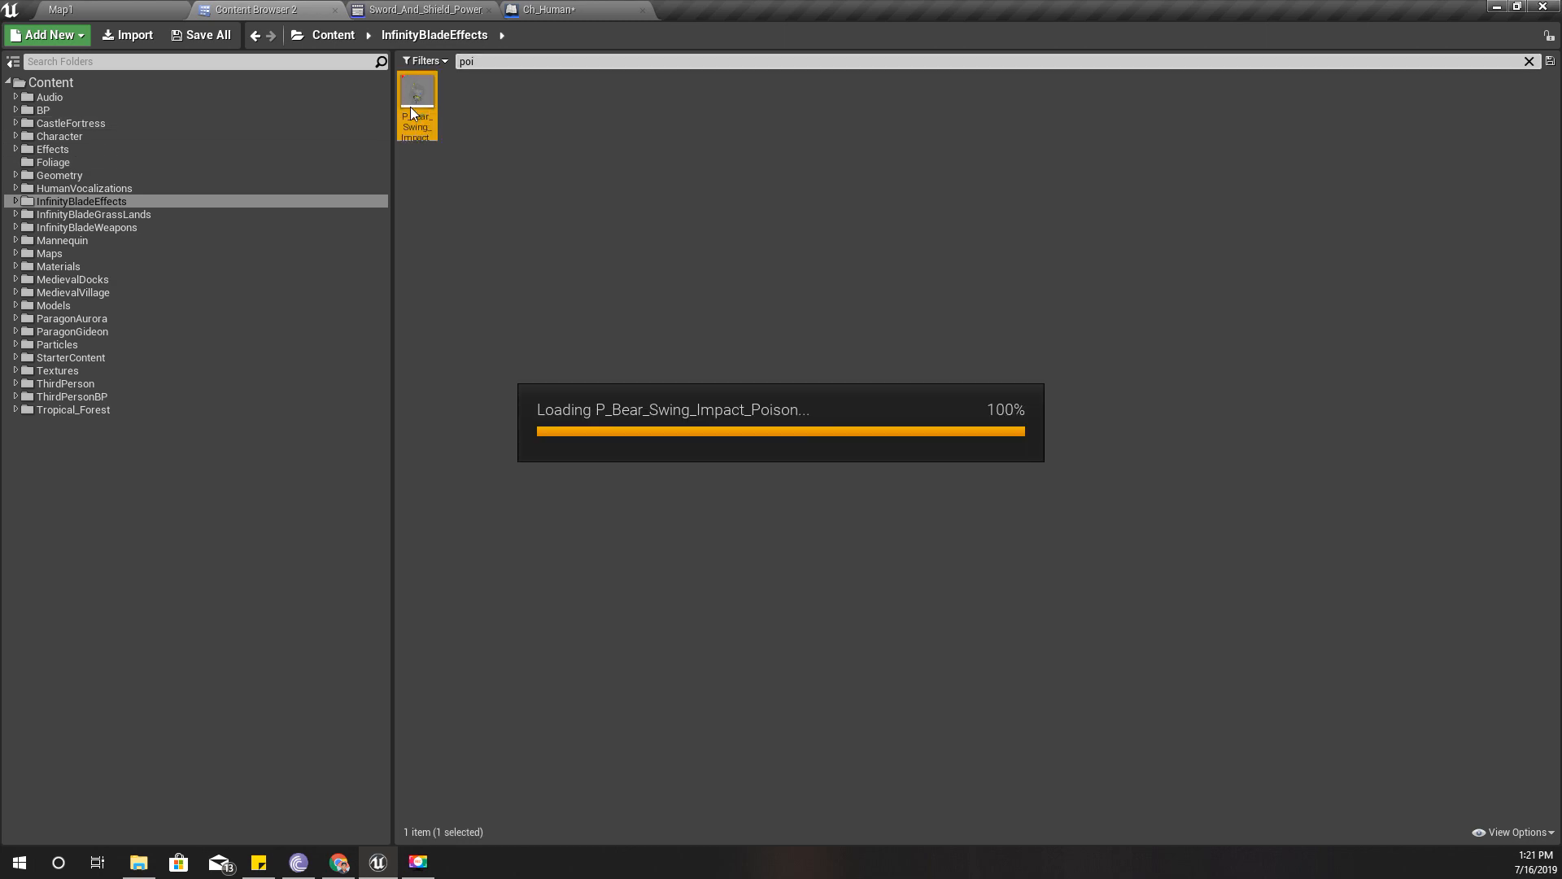
pyautogui.doubleClick(416, 94)
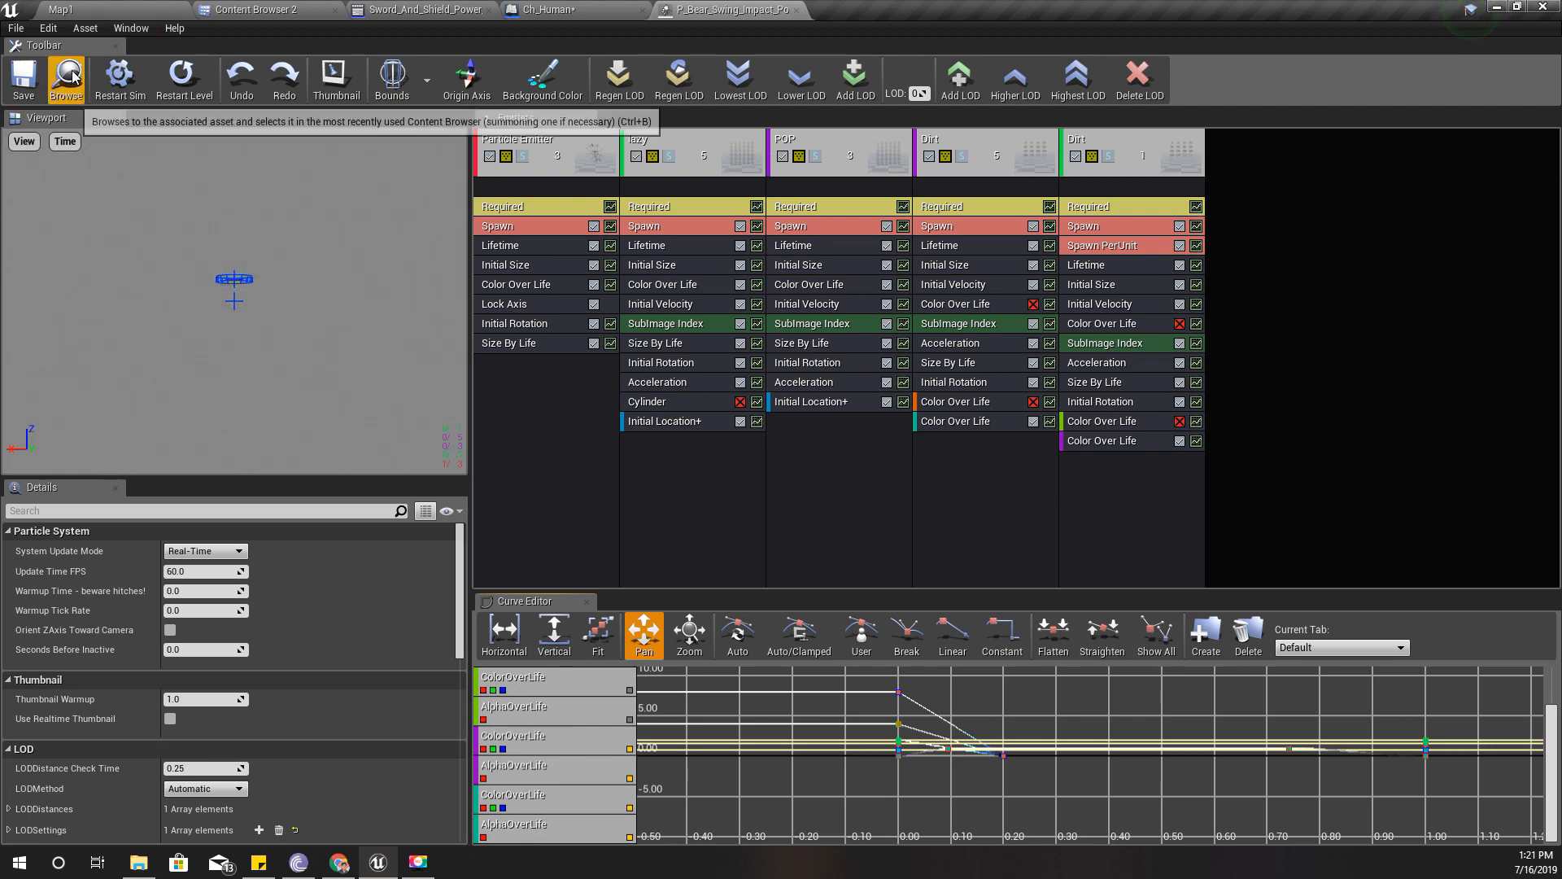
# - Replay the poison effect preview, toggle the first emitter, and return to Ch_Human
pyautogui.click(66, 78)
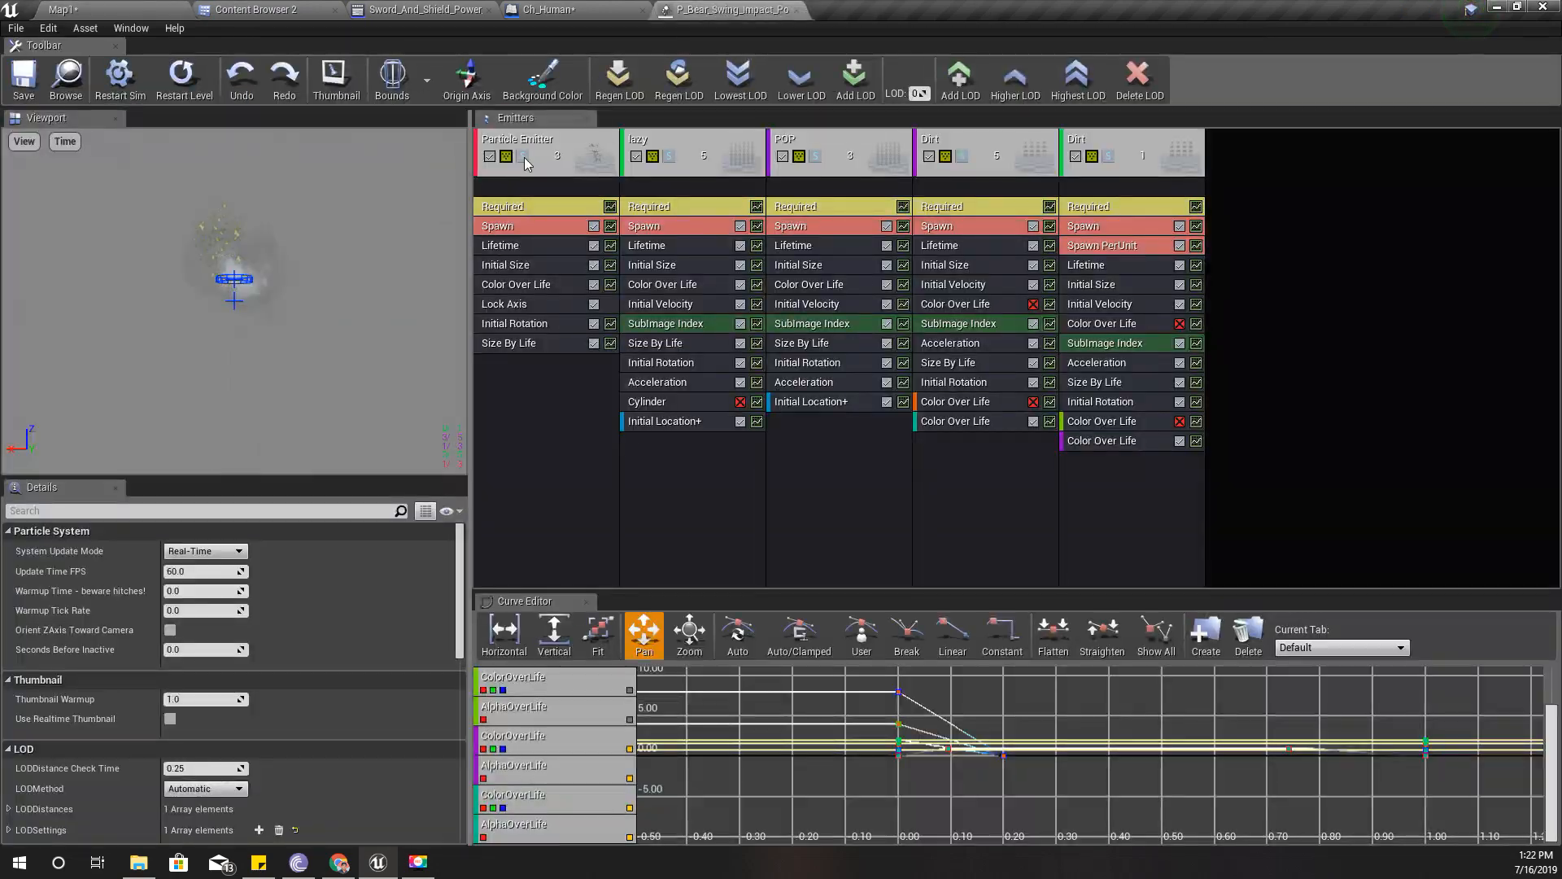
pyautogui.click(488, 156)
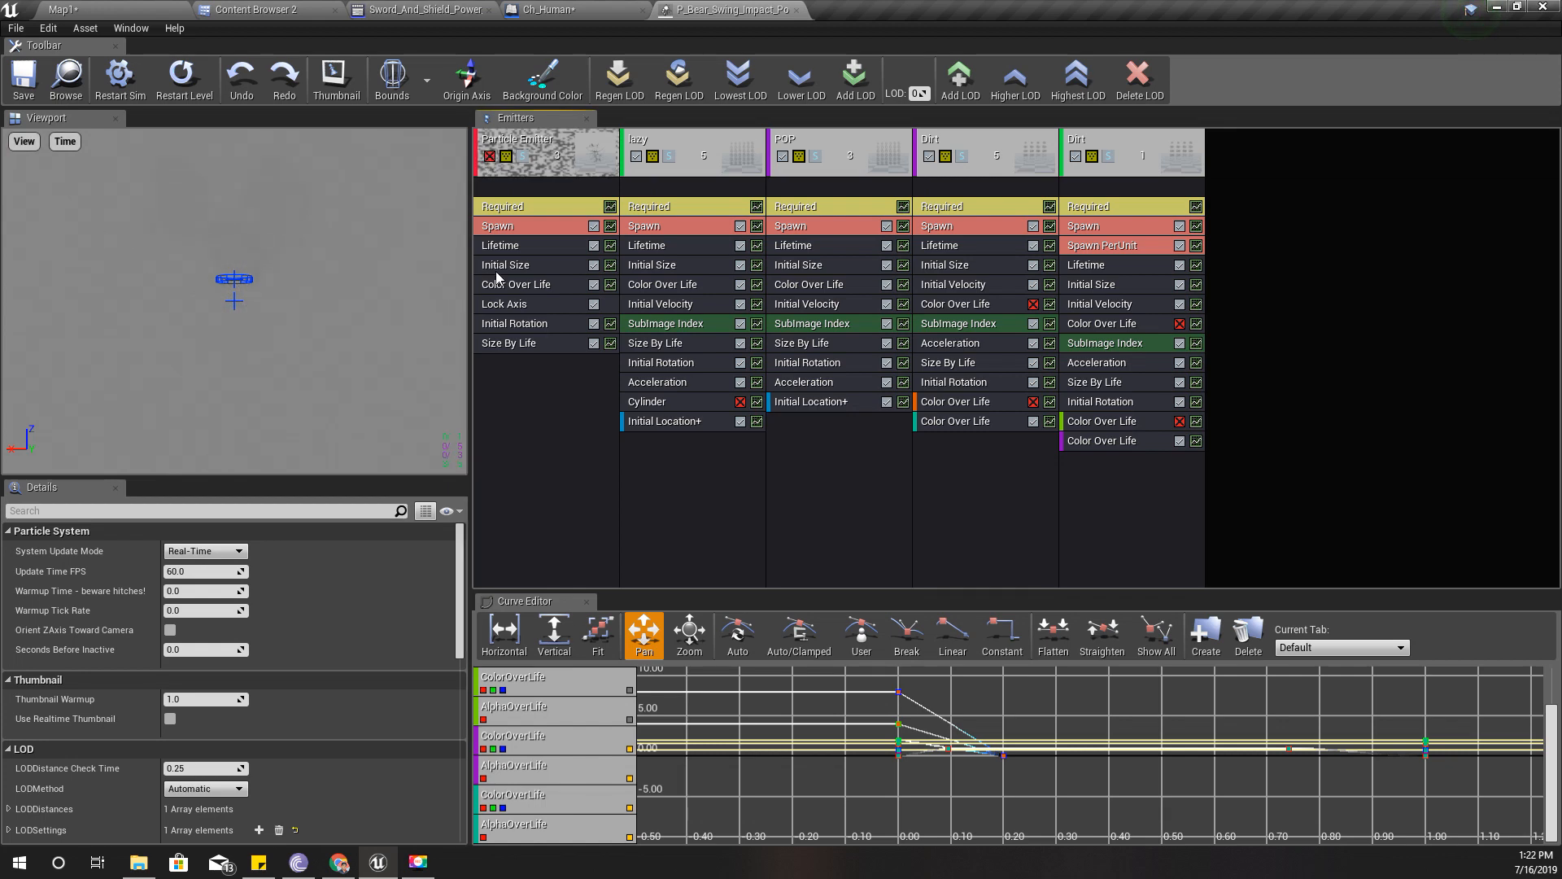
pyautogui.click(546, 10)
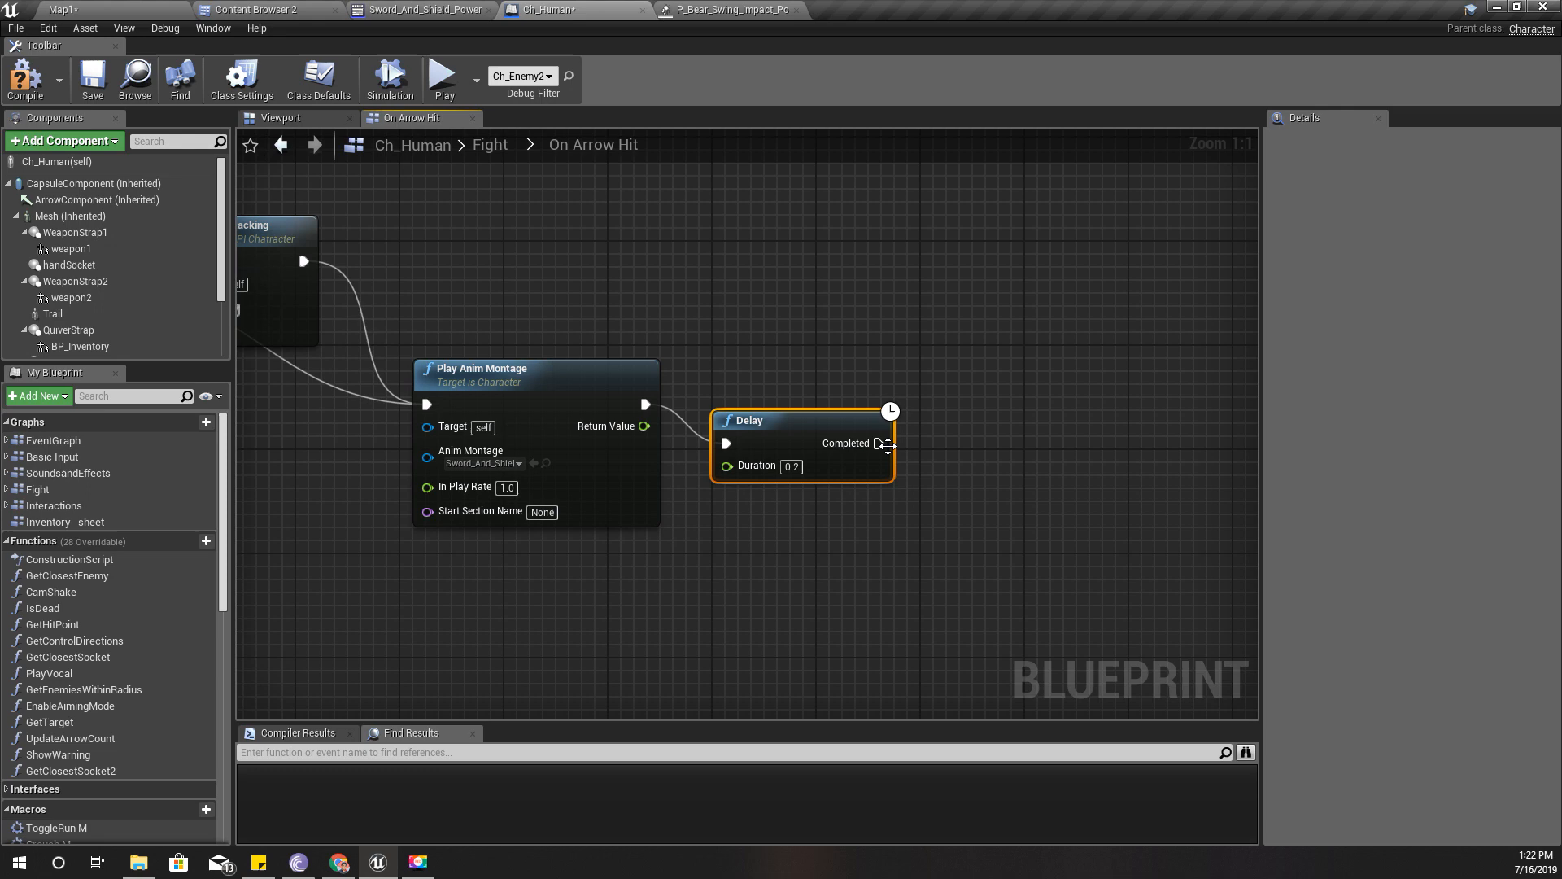
# - Add a Spawn Emitter Attached node after the Delay's Completed output
pyautogui.moveTo(881, 443); pyautogui.dragTo(957, 469)
pyautogui.write('play')
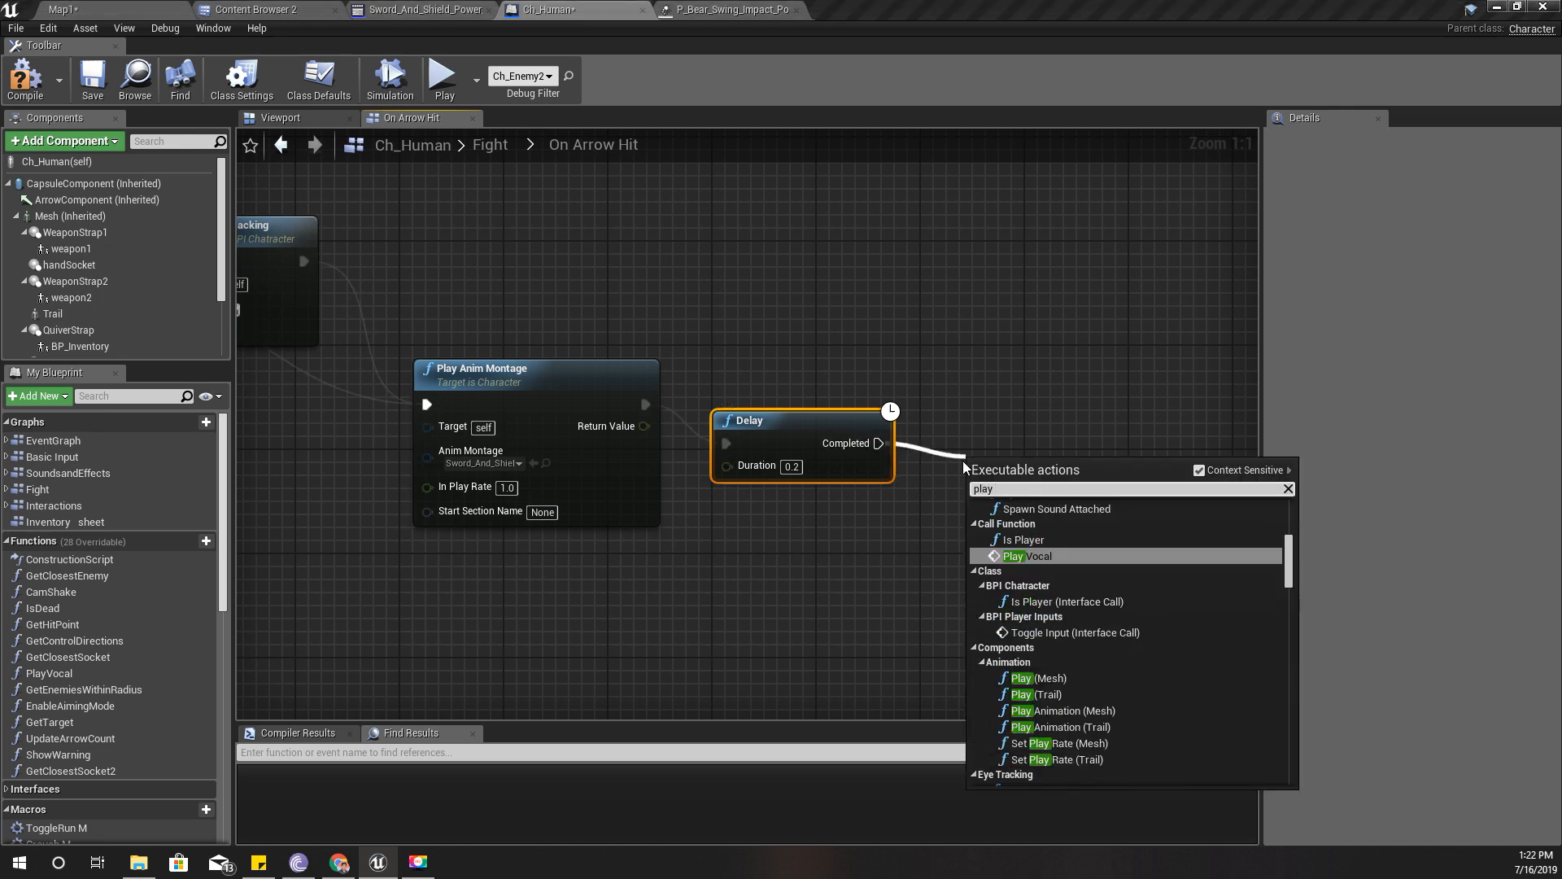
pyautogui.write('spawn parti')
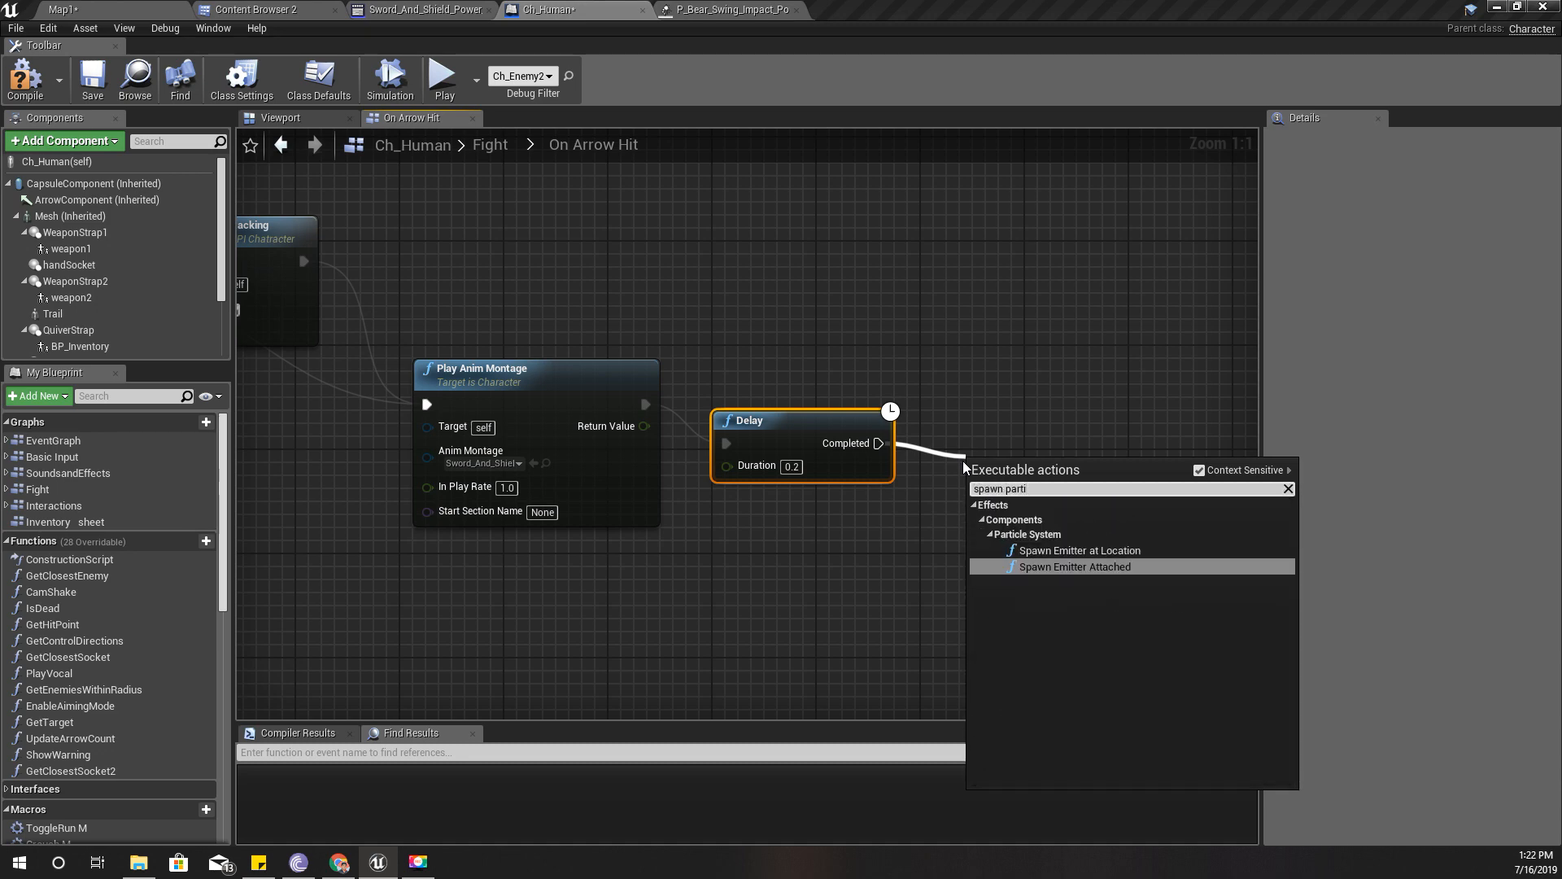
pyautogui.click(1077, 550)
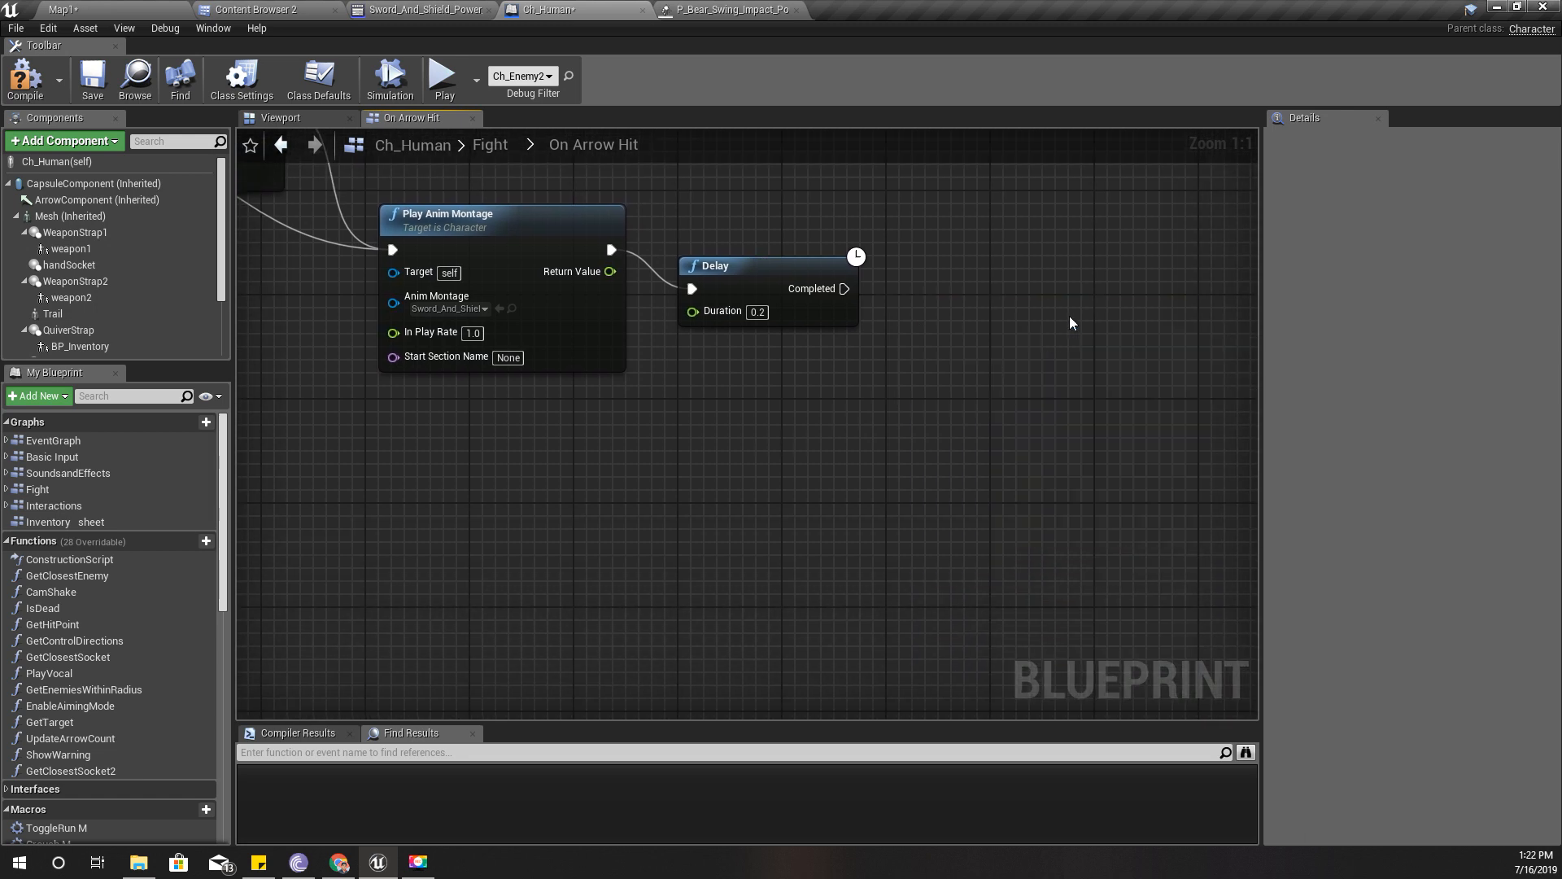
pyautogui.moveTo(843, 288); pyautogui.dragTo(887, 310)
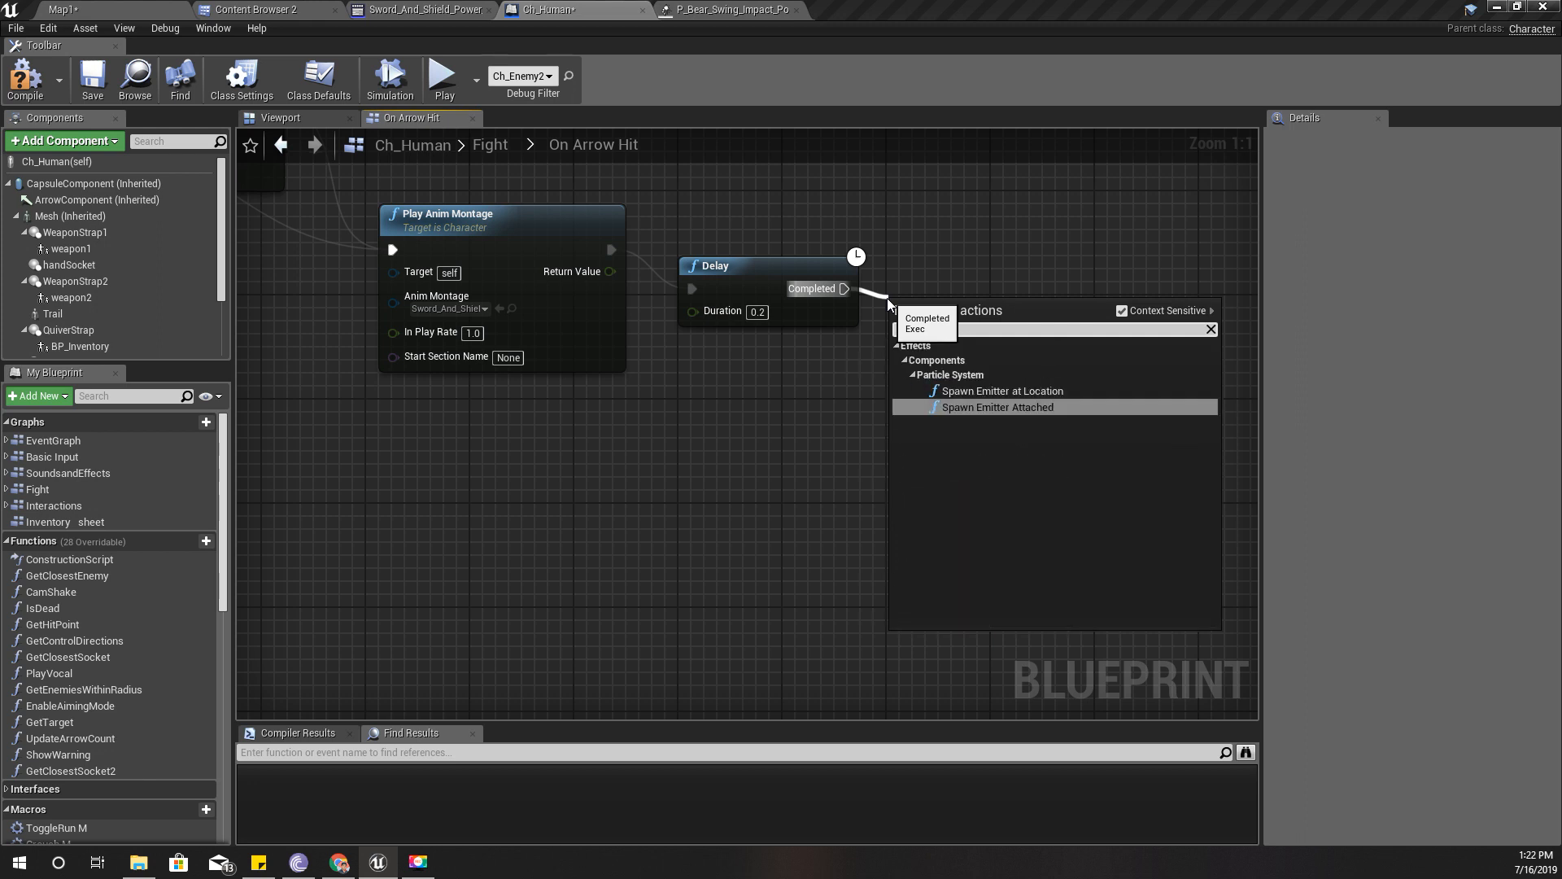
pyautogui.click(996, 407)
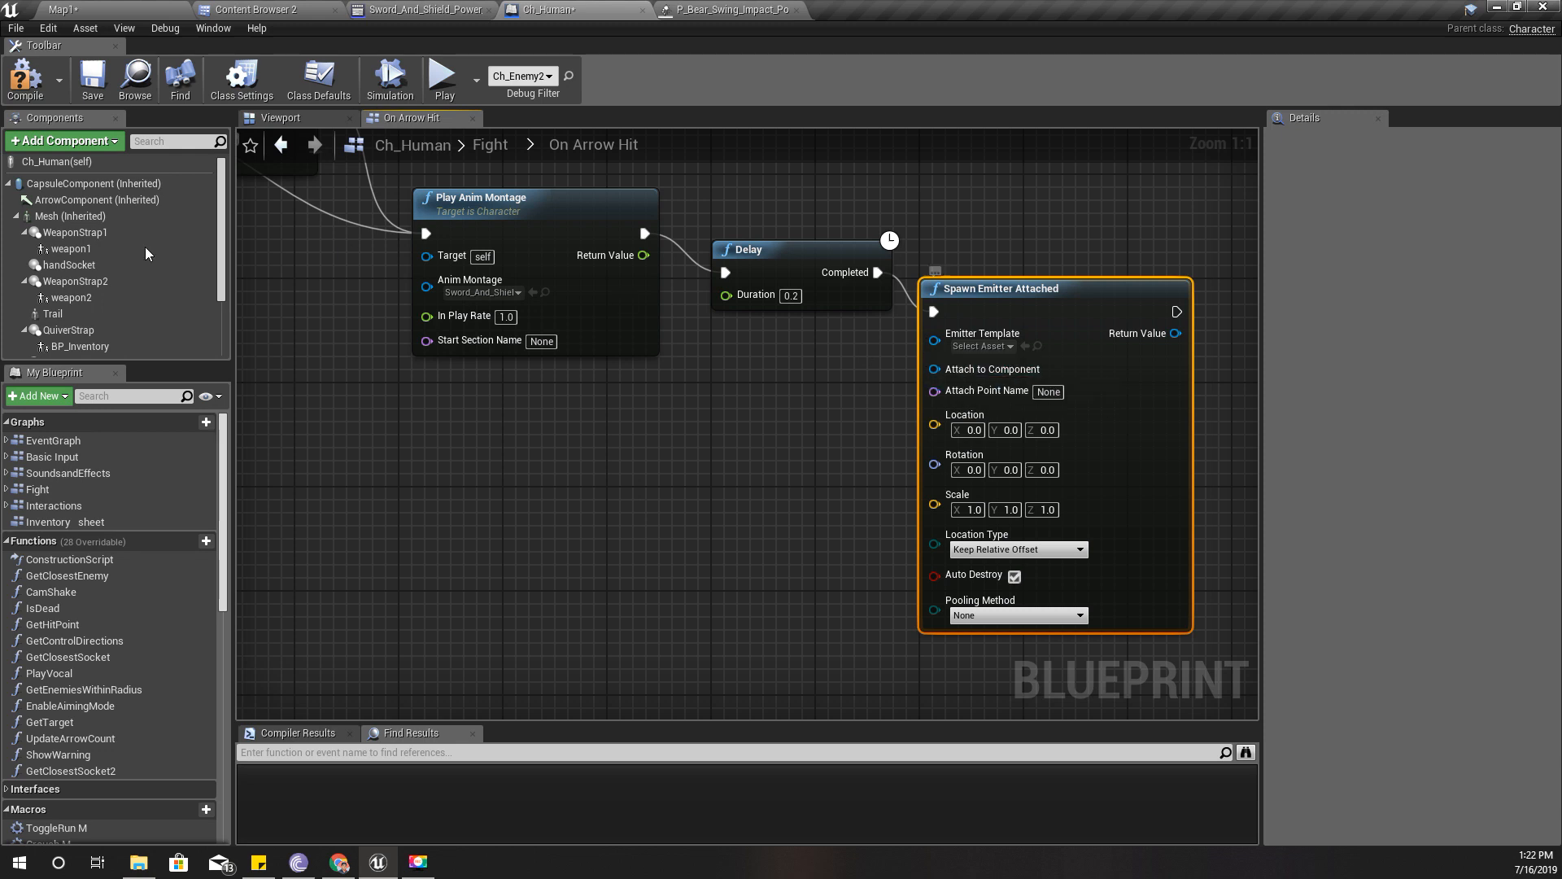
# - Attach the emitter to the Mesh, snapping to target with world scale, using the poison impact template
pyautogui.click(75, 217)
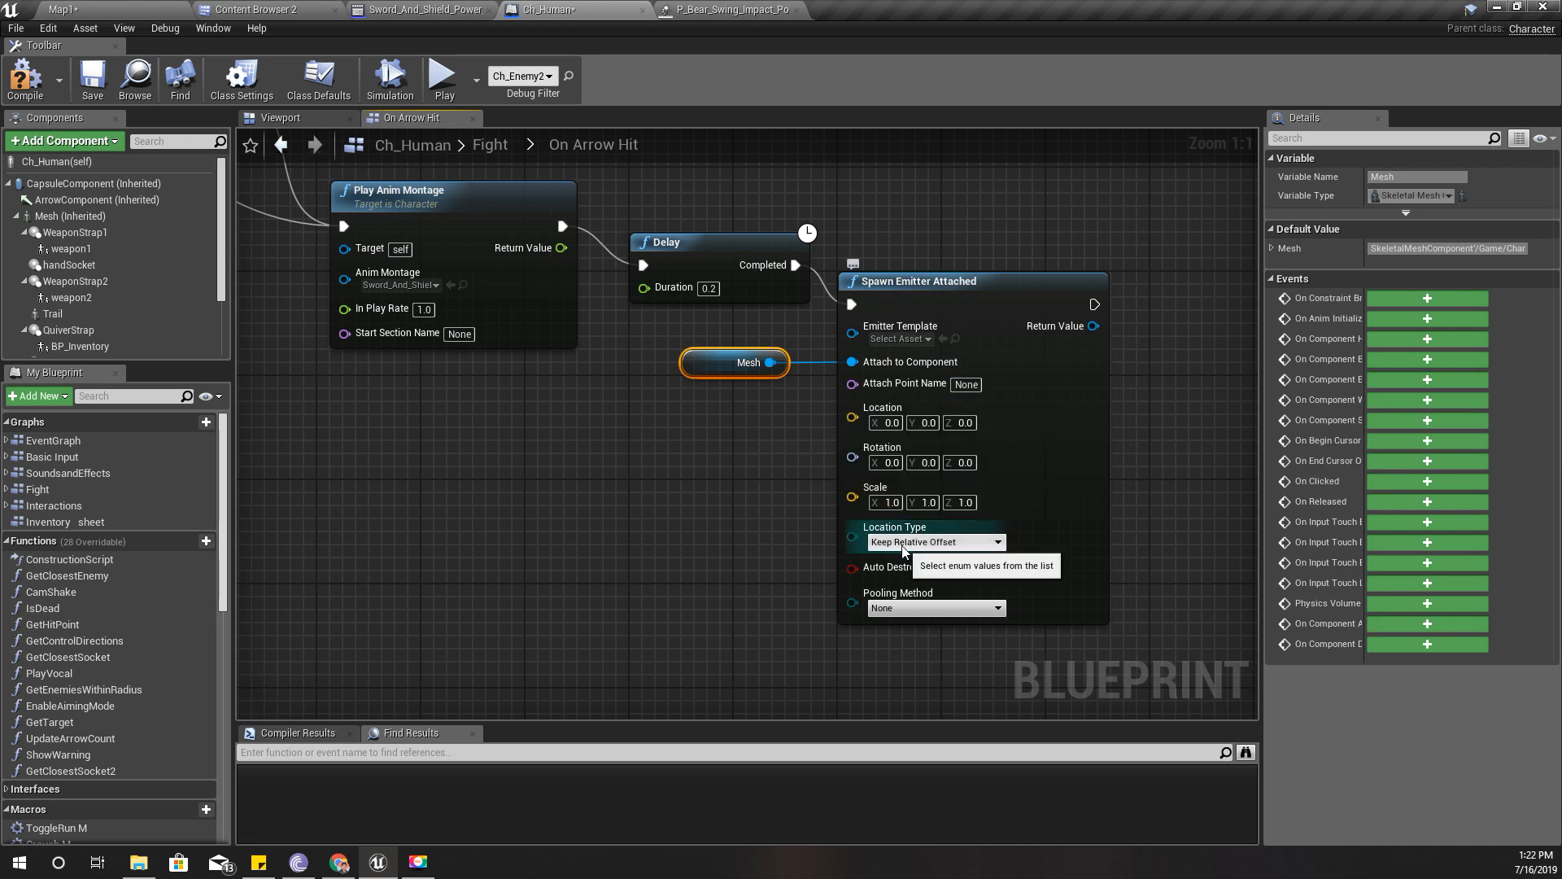
pyautogui.click(933, 541)
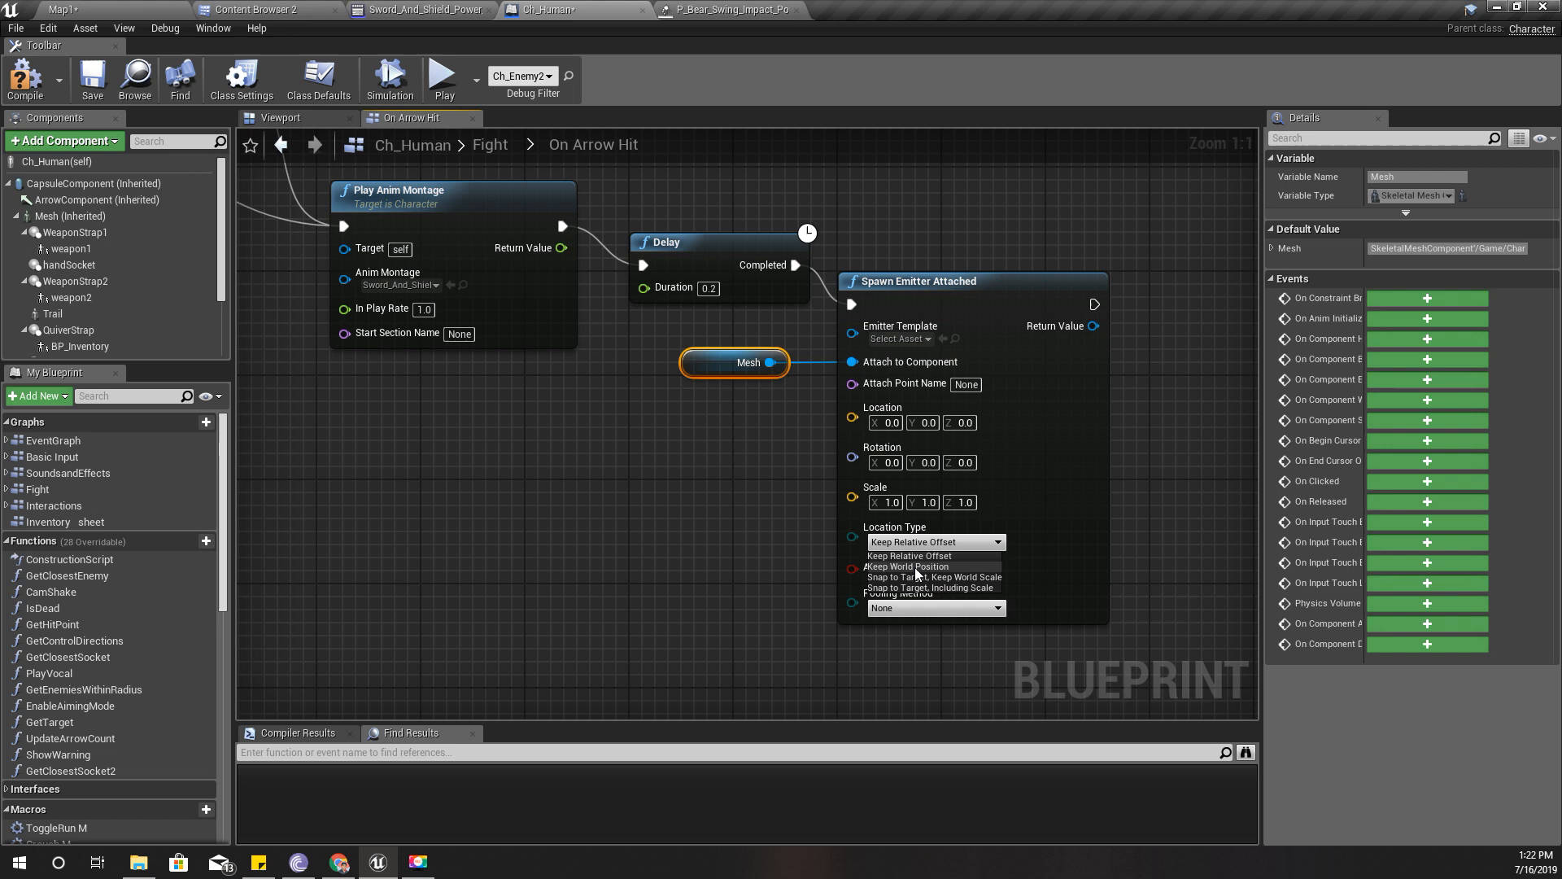
pyautogui.click(933, 577)
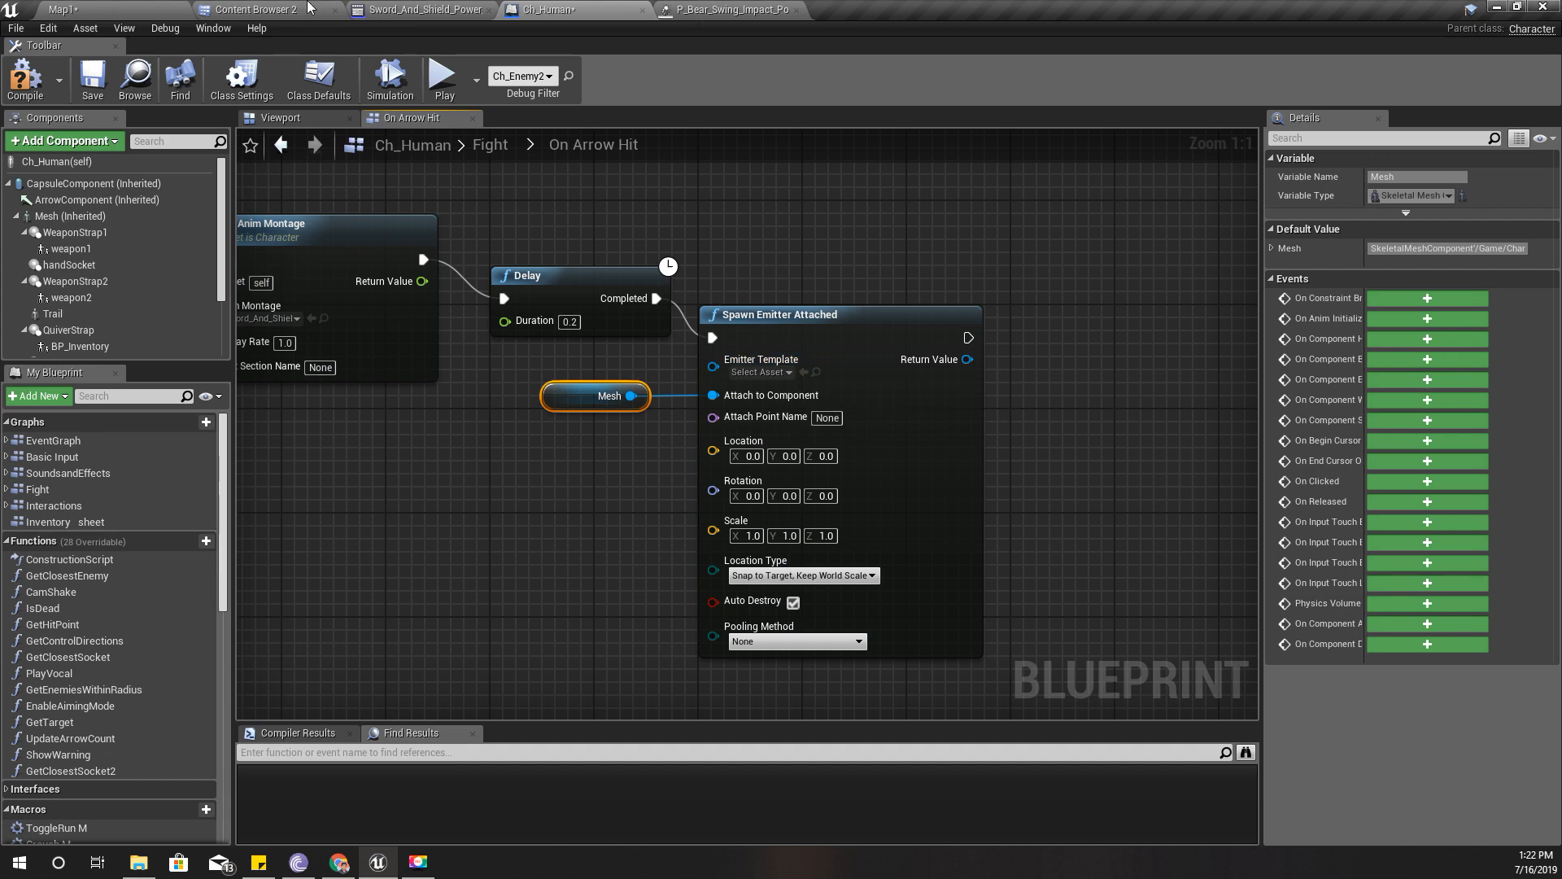
pyautogui.click(256, 9)
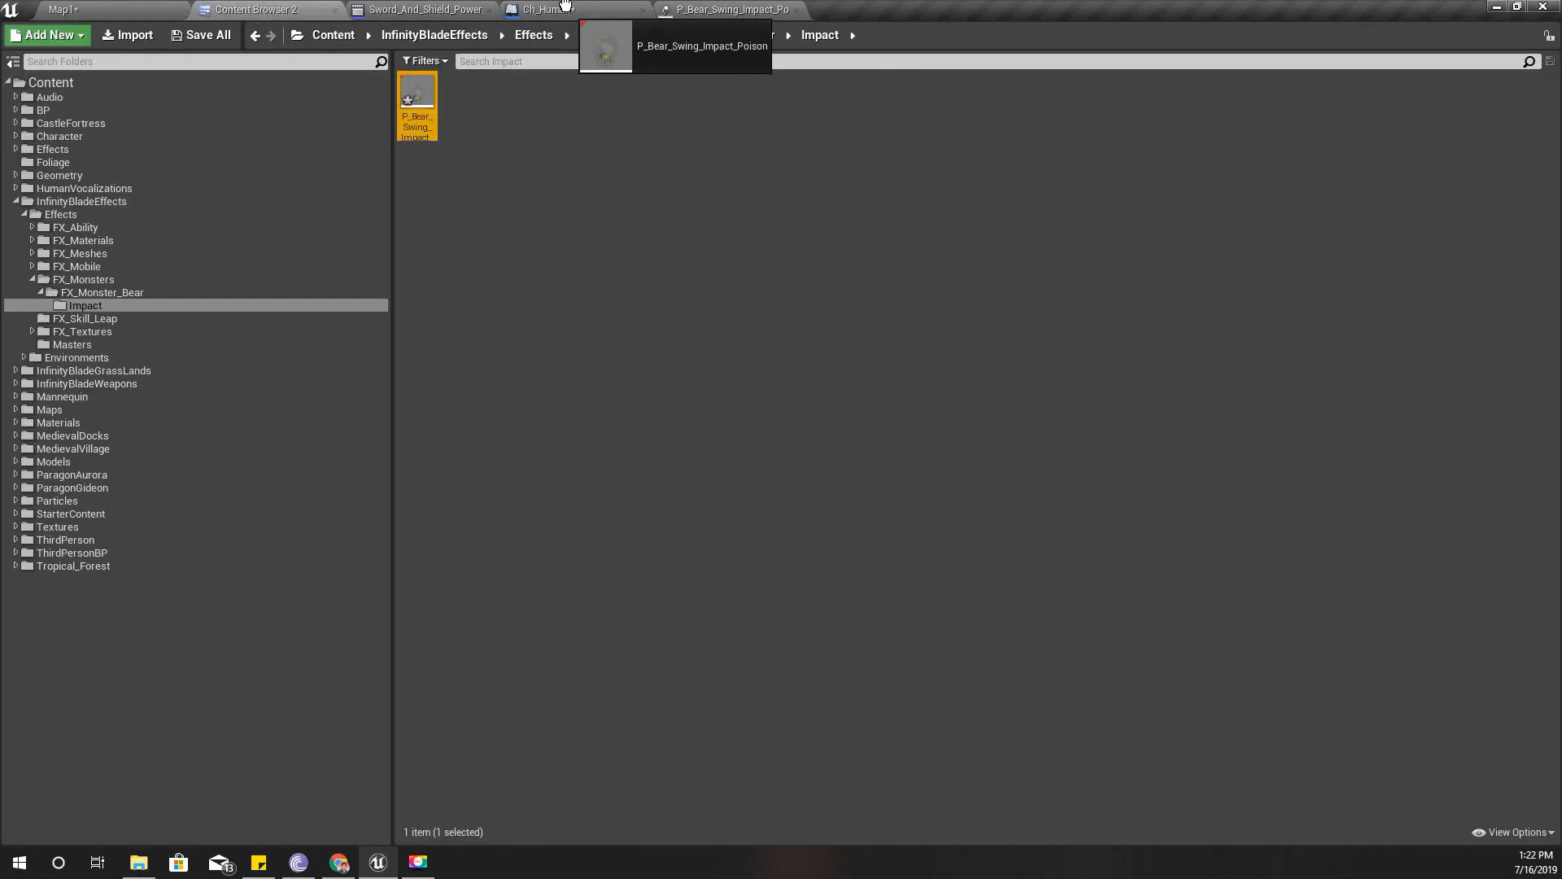
pyautogui.click(562, 9)
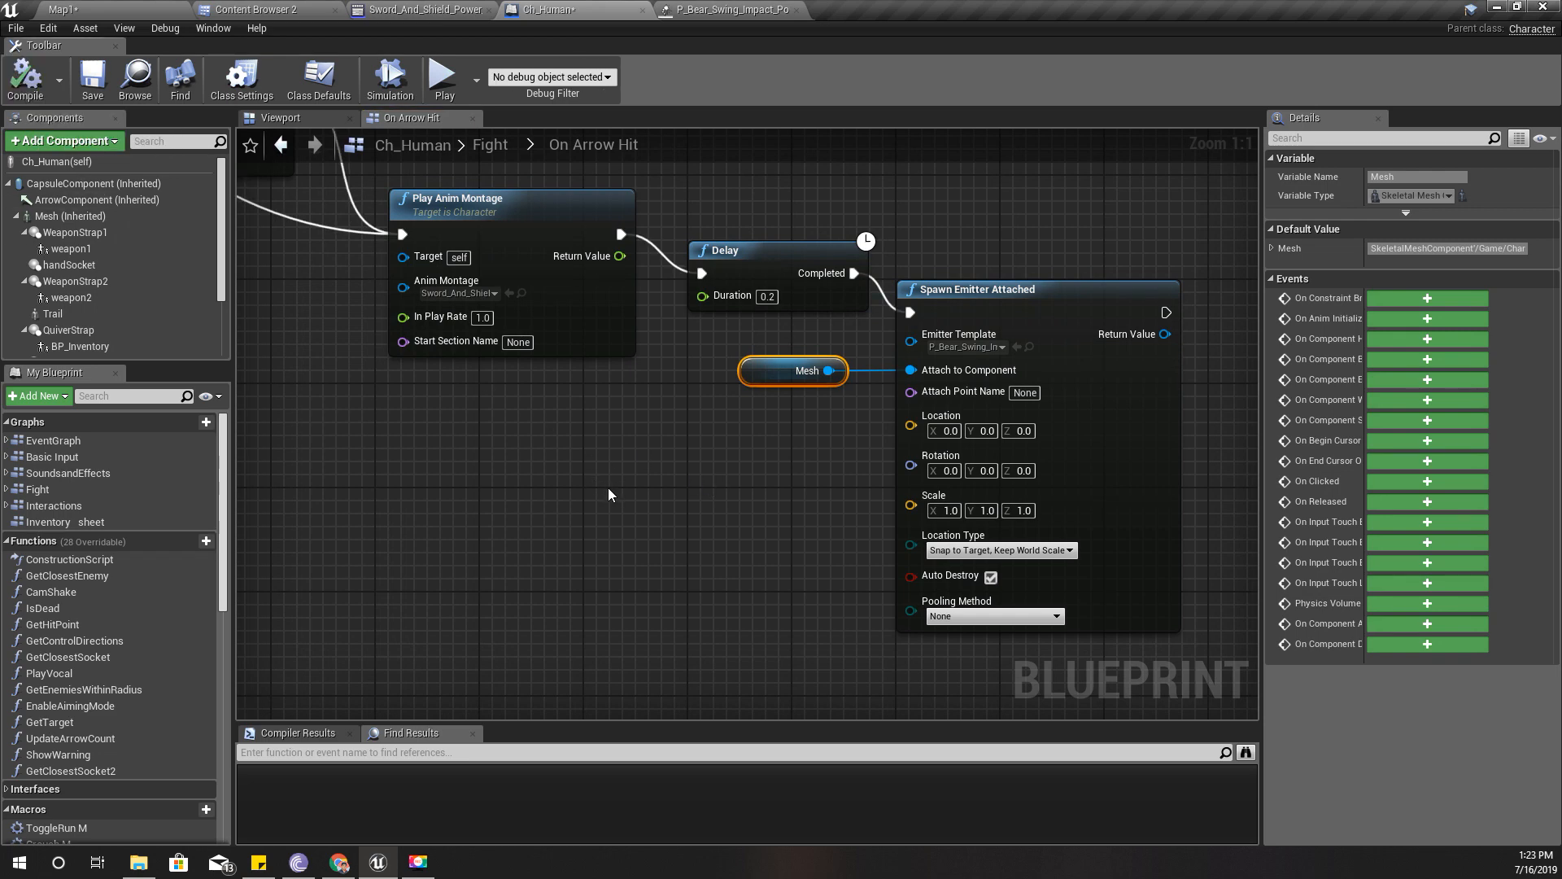
pyautogui.scroll(-3)
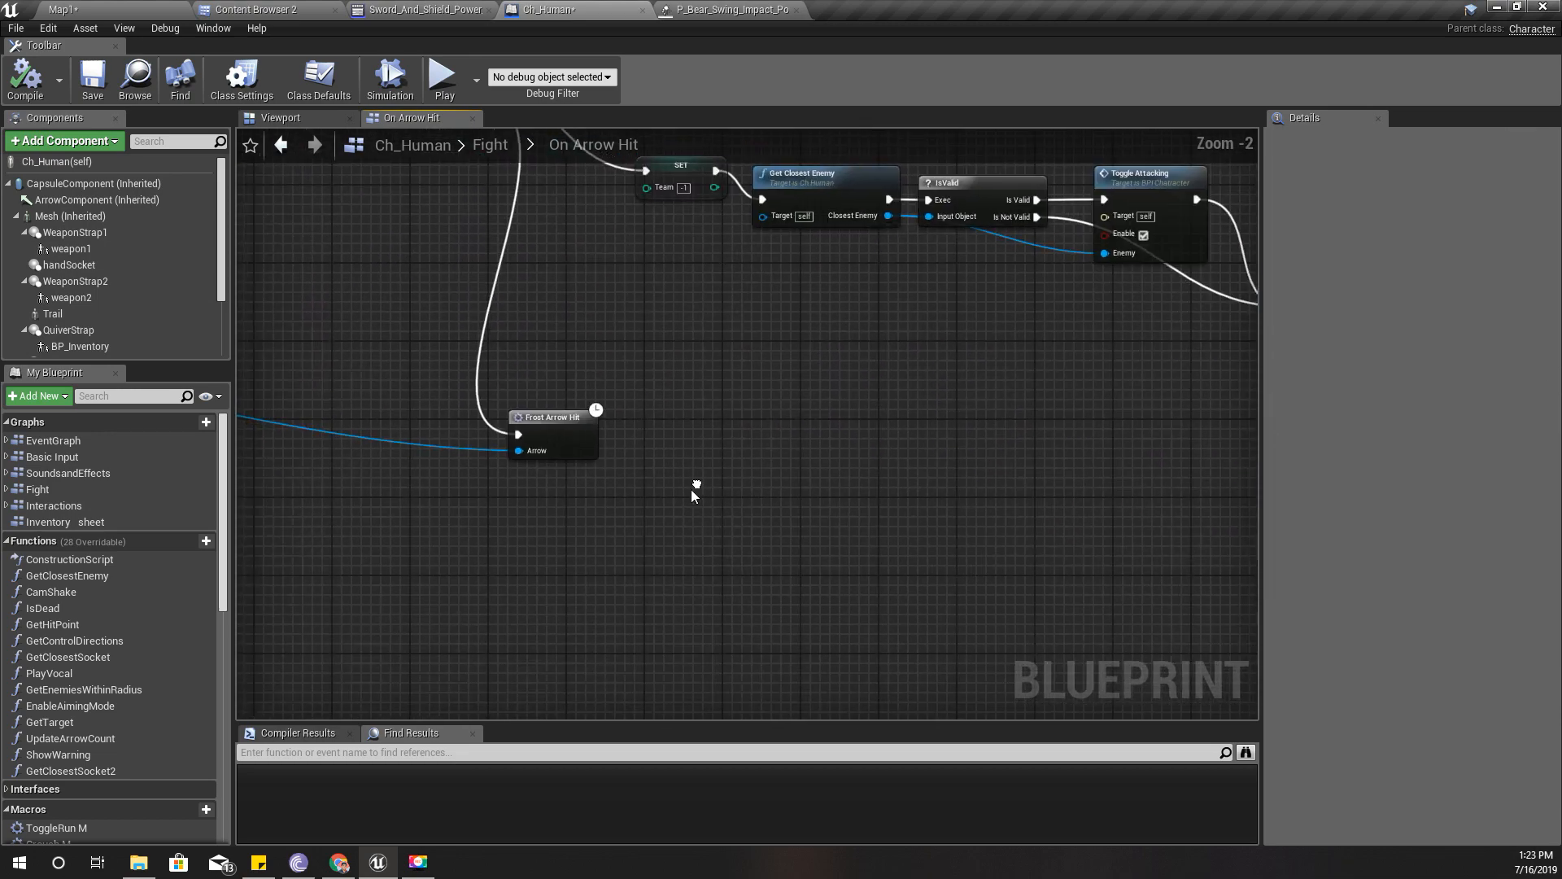
# - Review the Frost Arrow Hit macro's nodes, then switch to the Map1 level
pyautogui.doubleClick(555, 416)
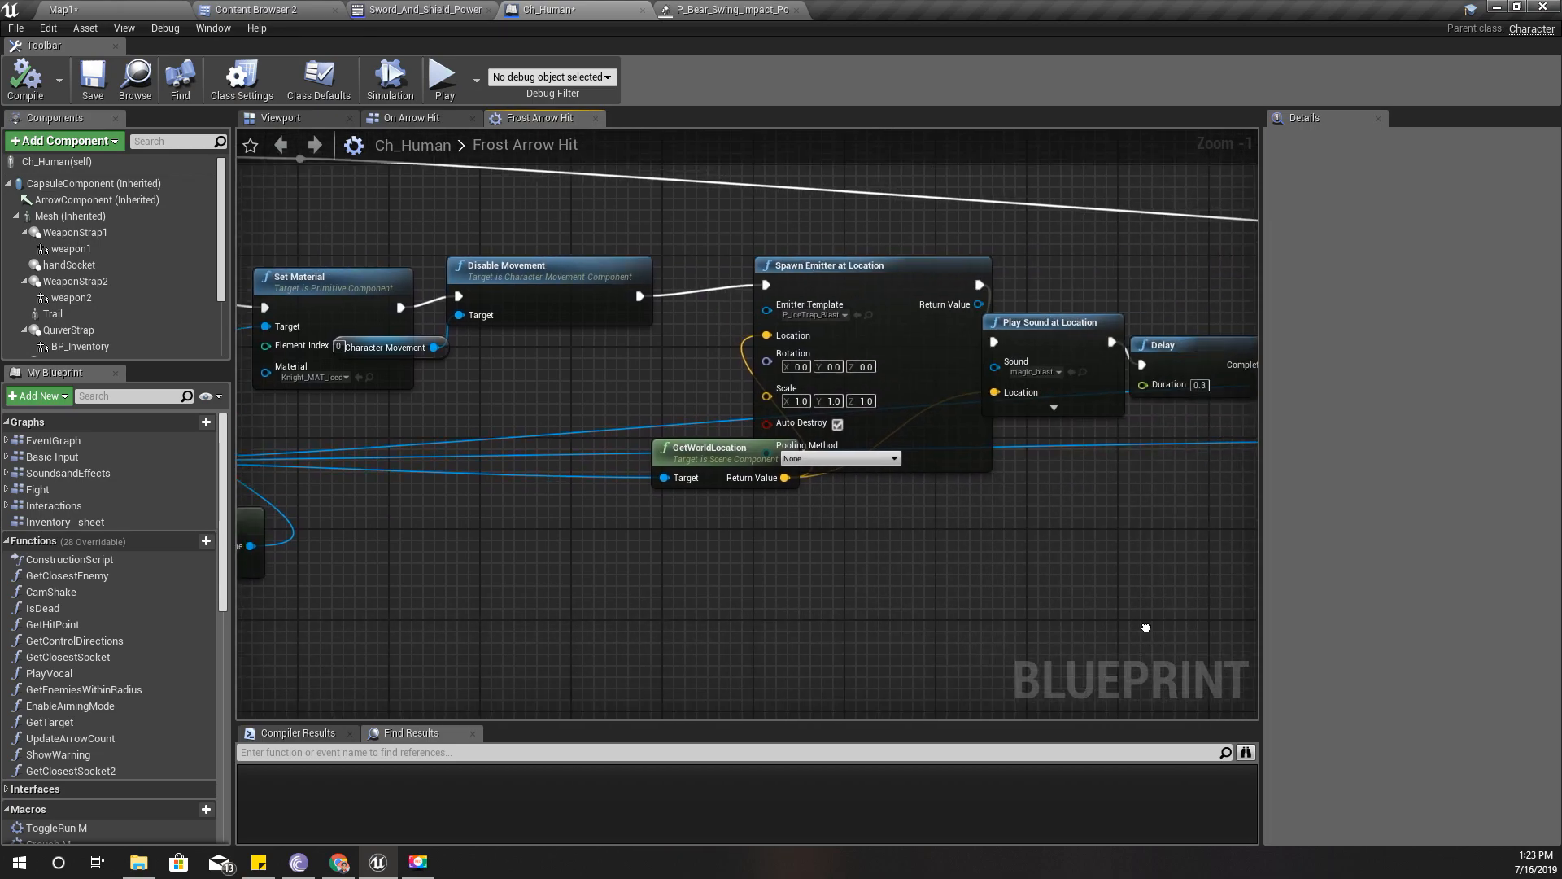
pyautogui.click(60, 9)
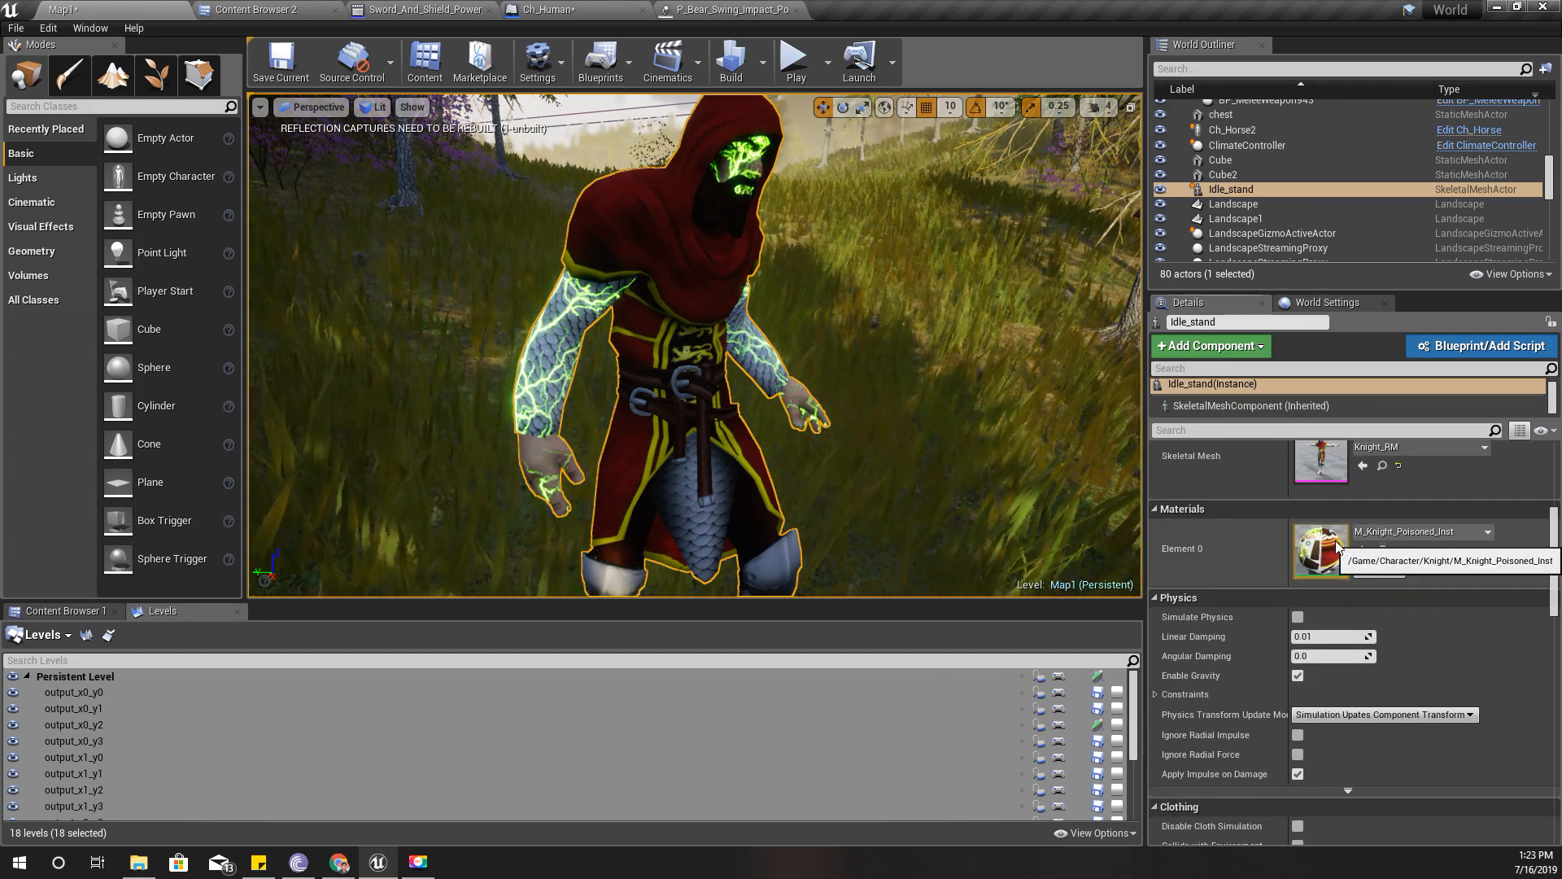
# - Enable M_Knight_Poisoned_Inst's Base texture override with Knight_diffuse_b and check the knight in Map1
pyautogui.doubleClick(1320, 551)
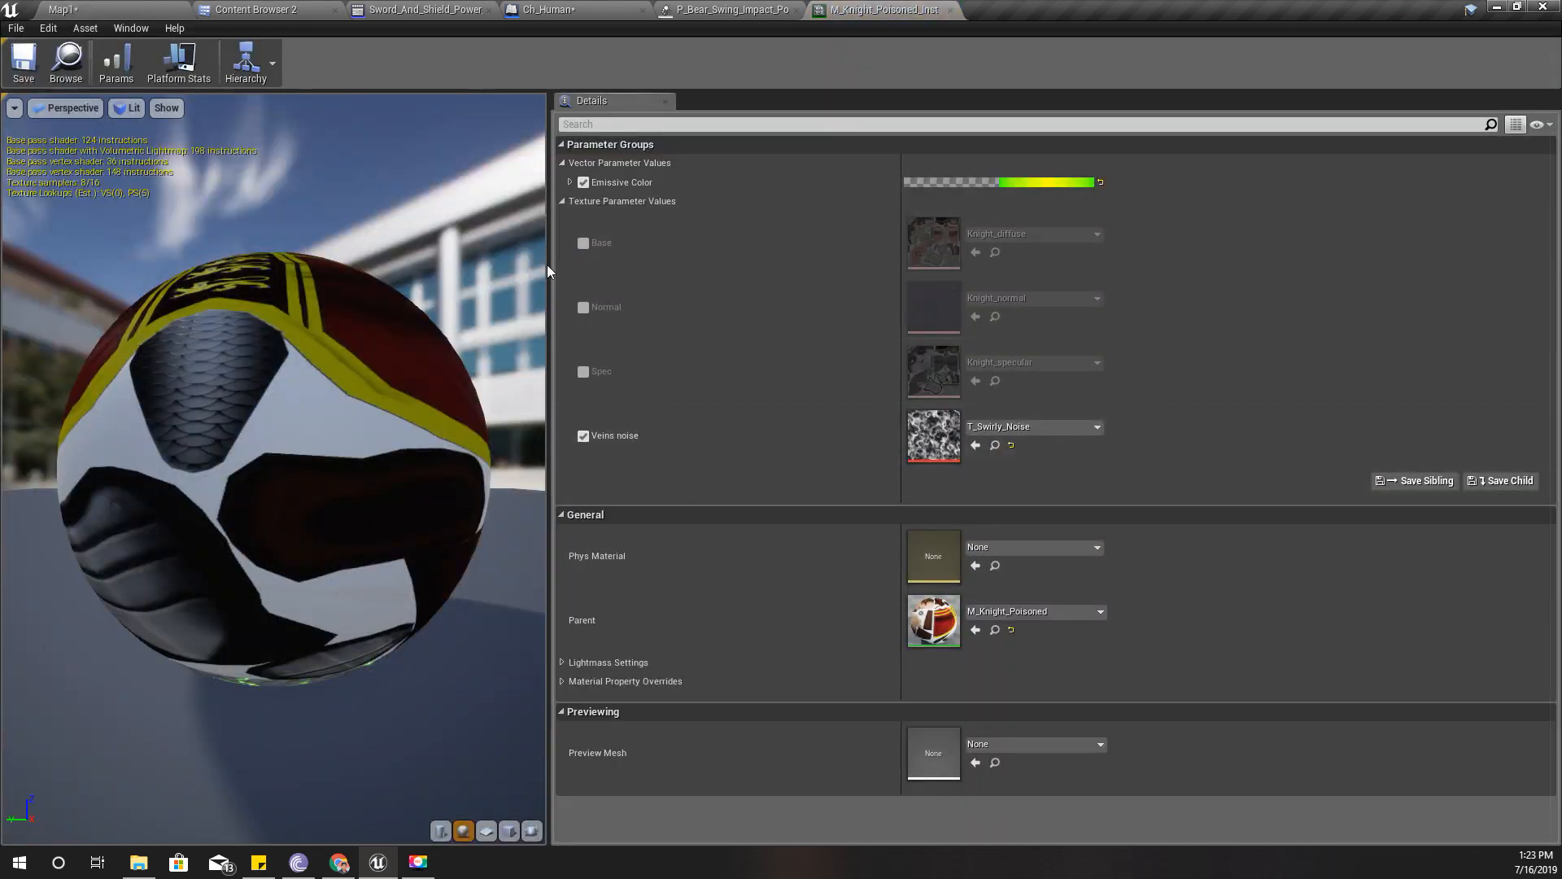
pyautogui.click(582, 243)
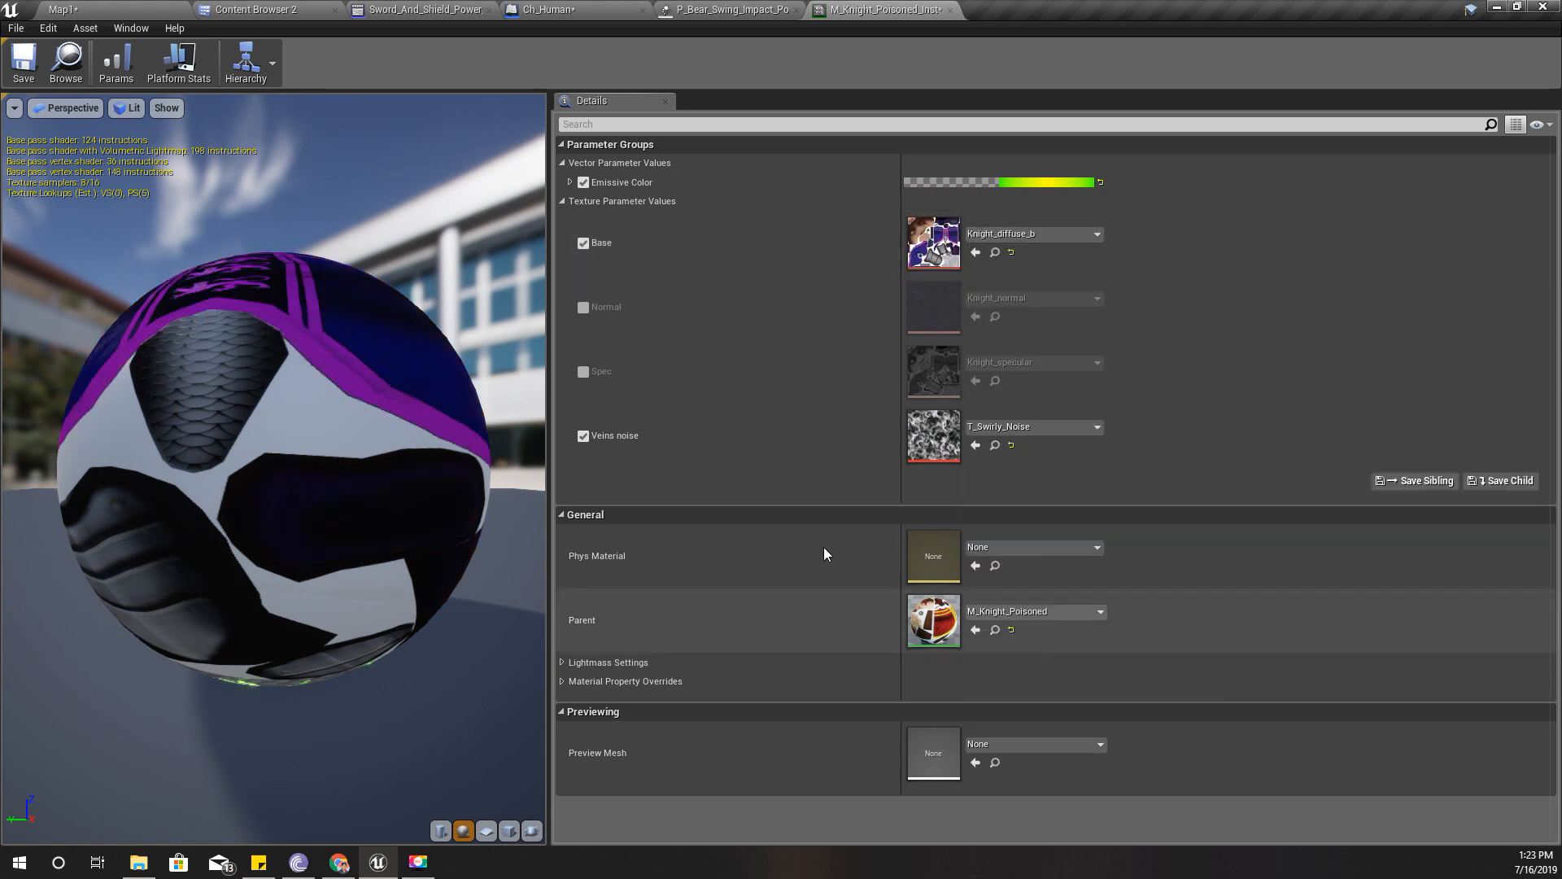
pyautogui.click(542, 9)
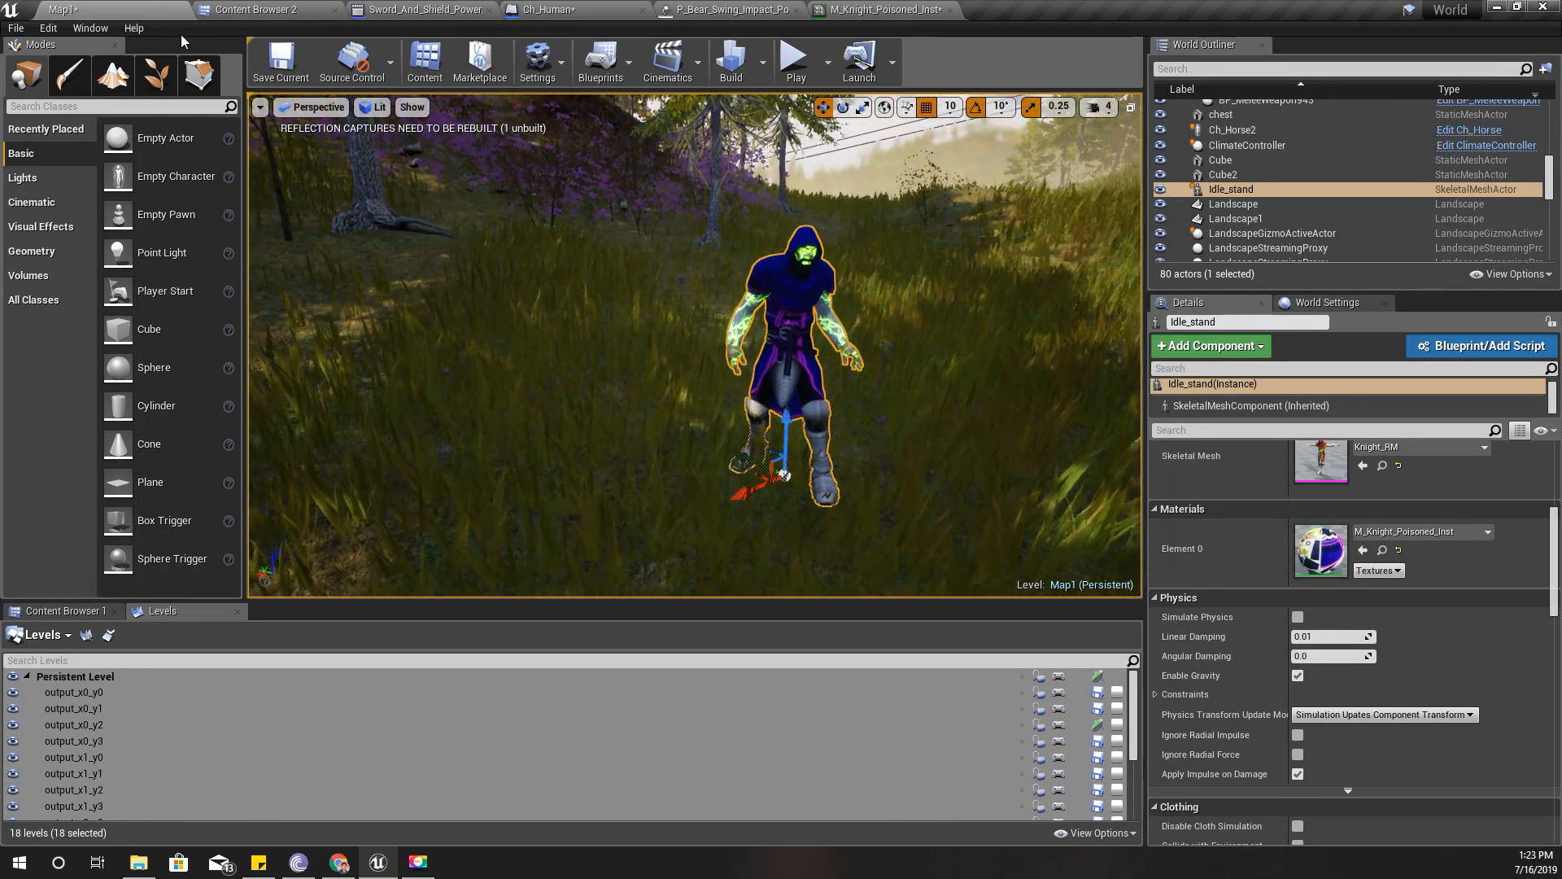
pyautogui.click(543, 10)
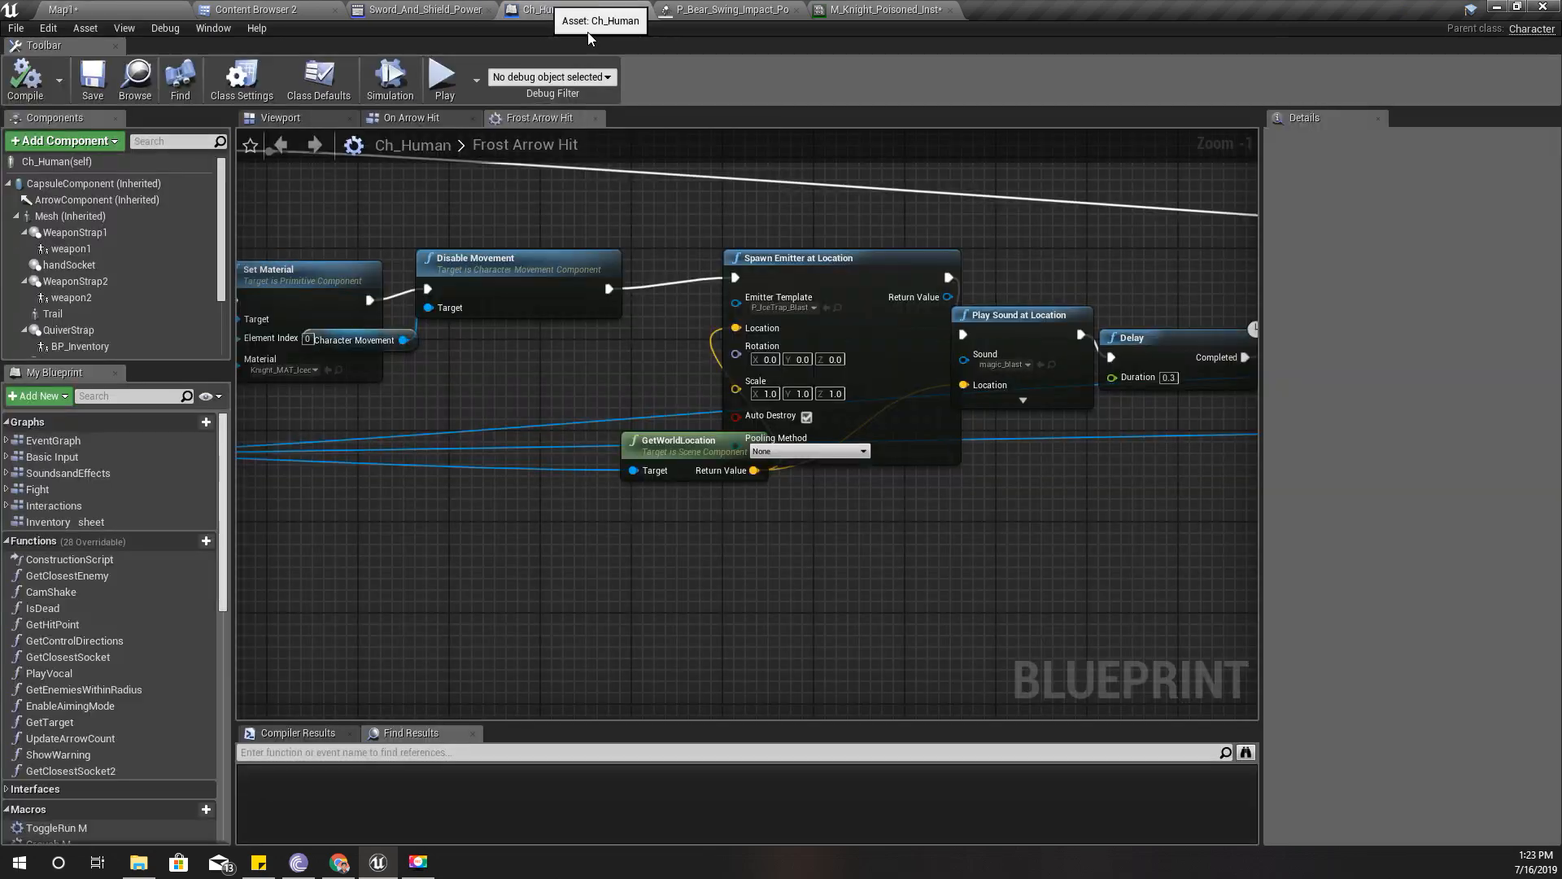
# - Add Set Material on the Mesh after the emitter spawn, assigning M_Knight_Poisoned_Inst
pyautogui.scroll(-3)
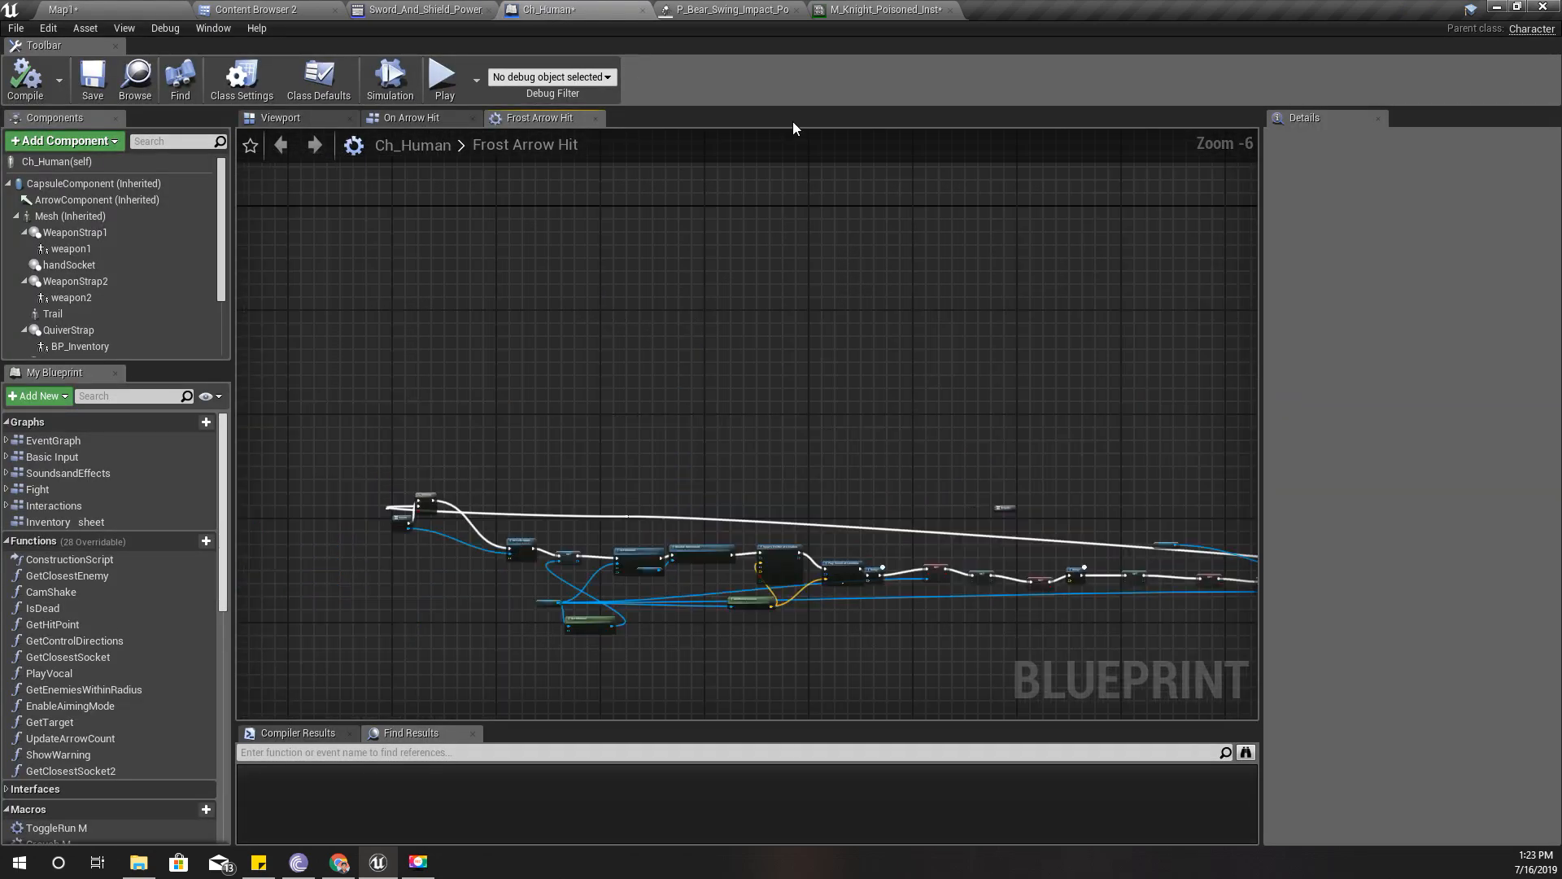
pyautogui.click(408, 117)
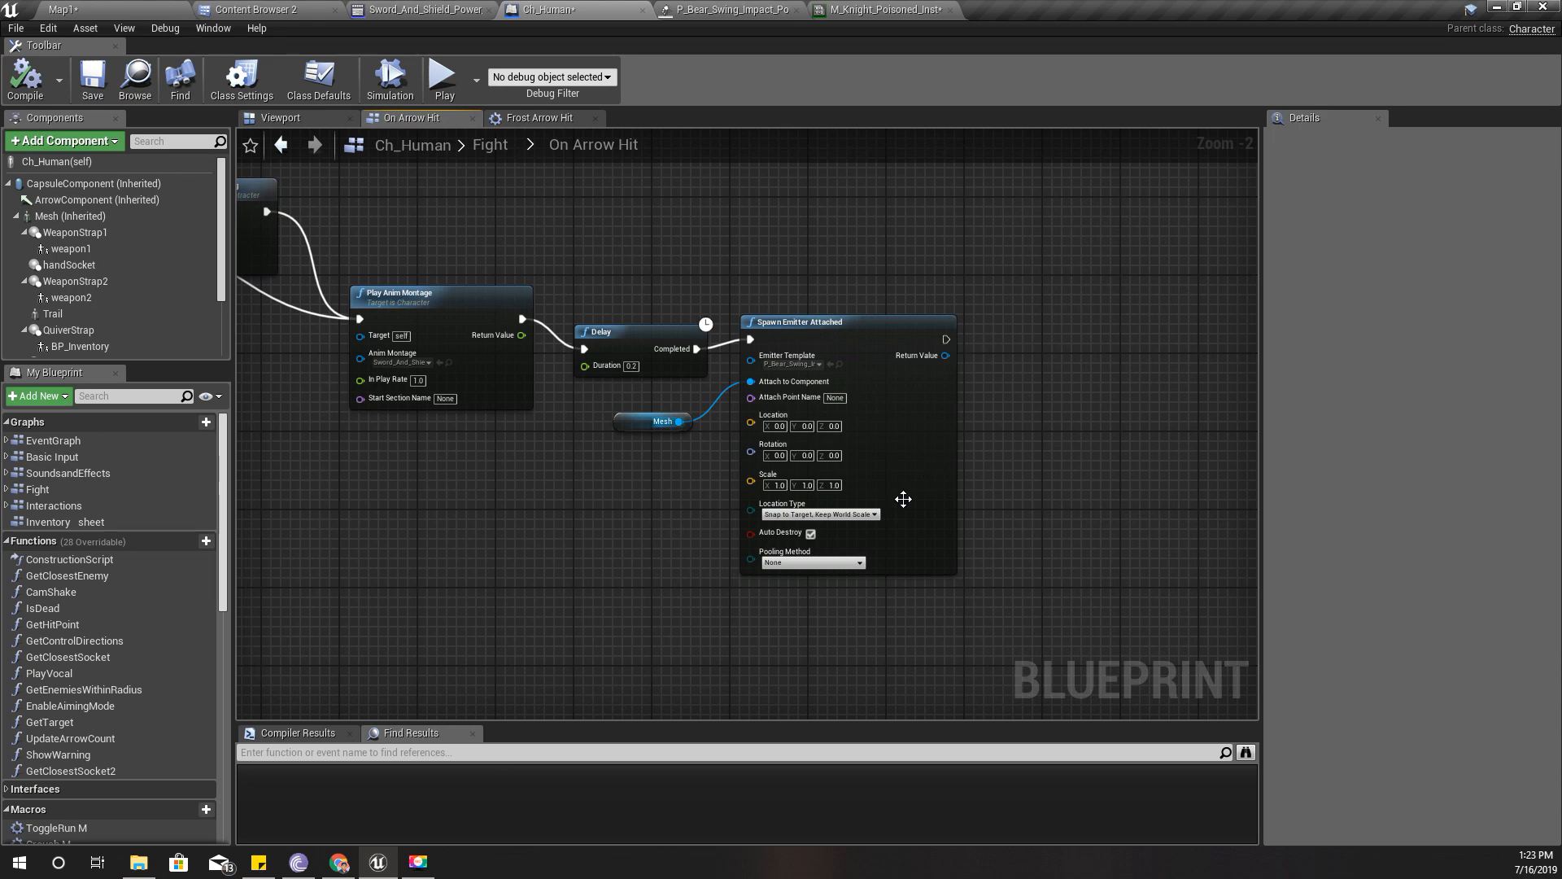
pyautogui.click(657, 429)
pyautogui.write('set materia')
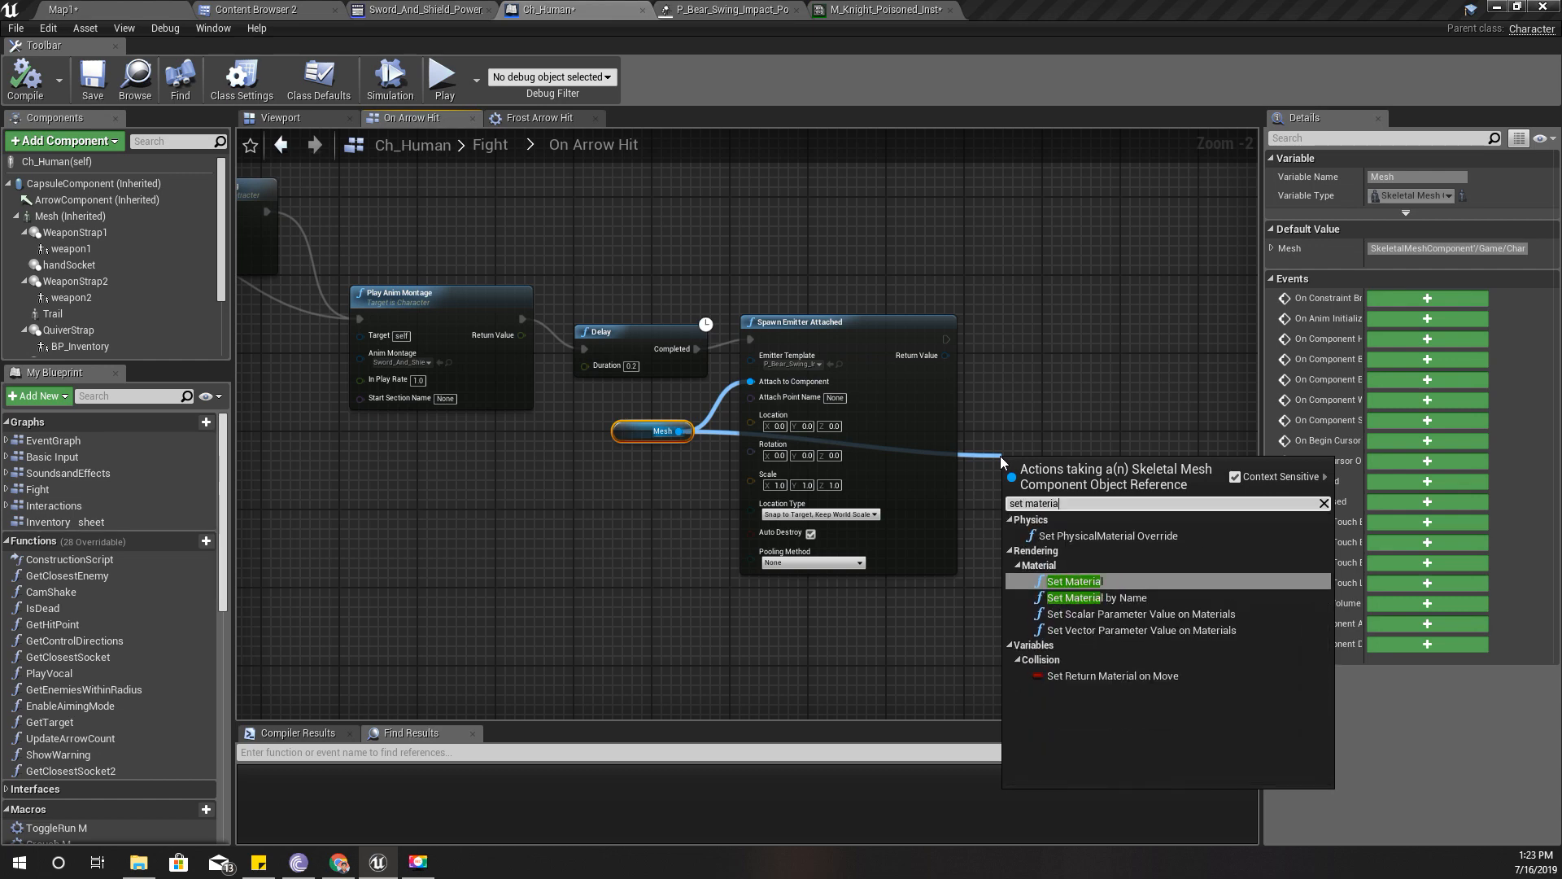
pyautogui.click(1074, 580)
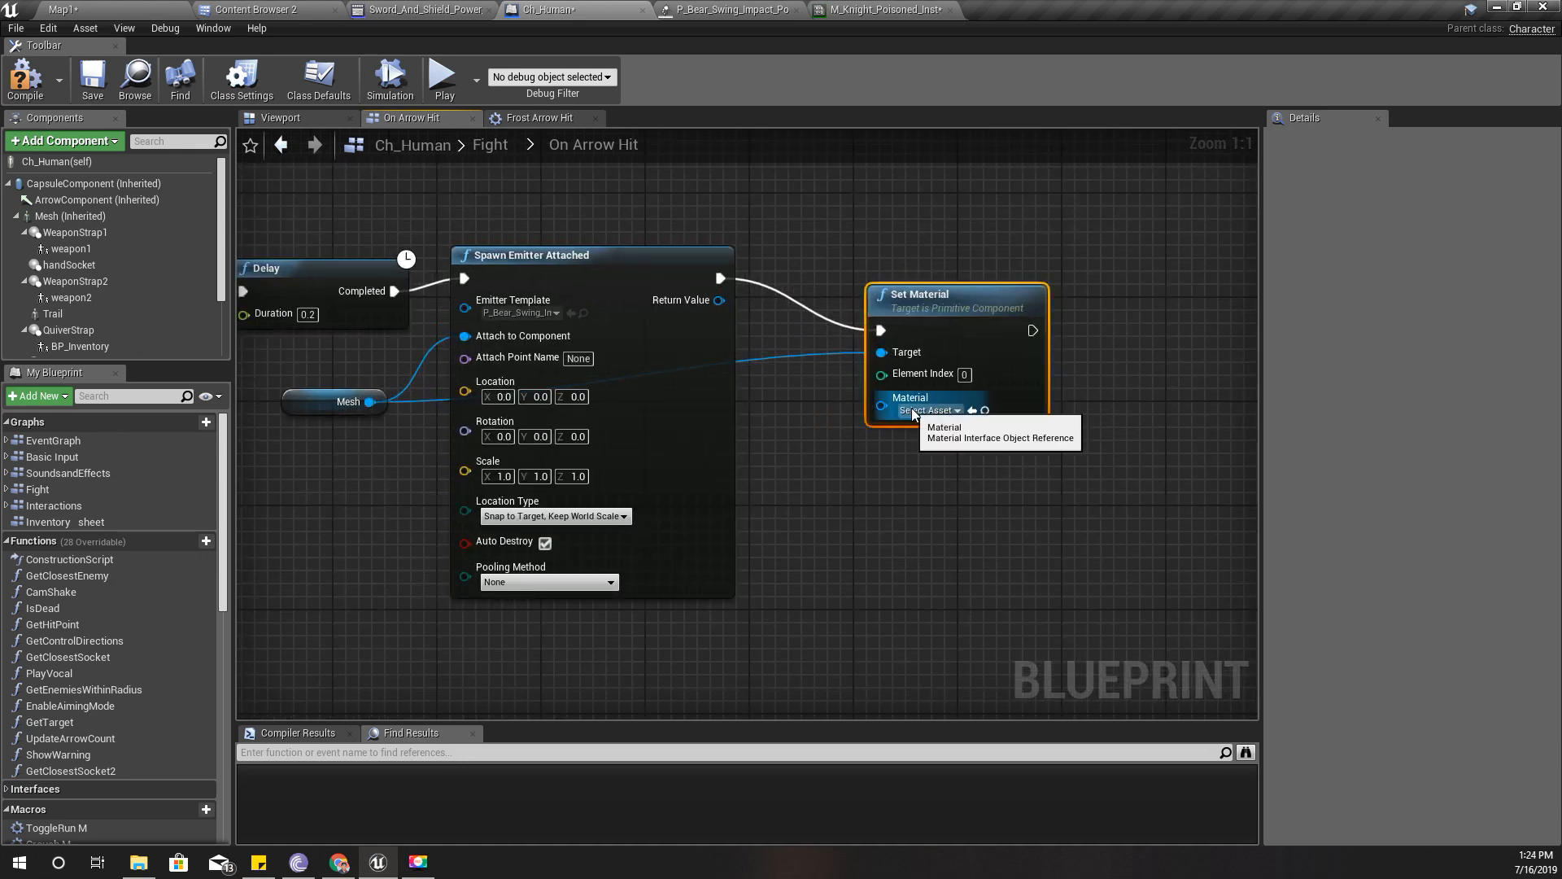
pyautogui.click(926, 410)
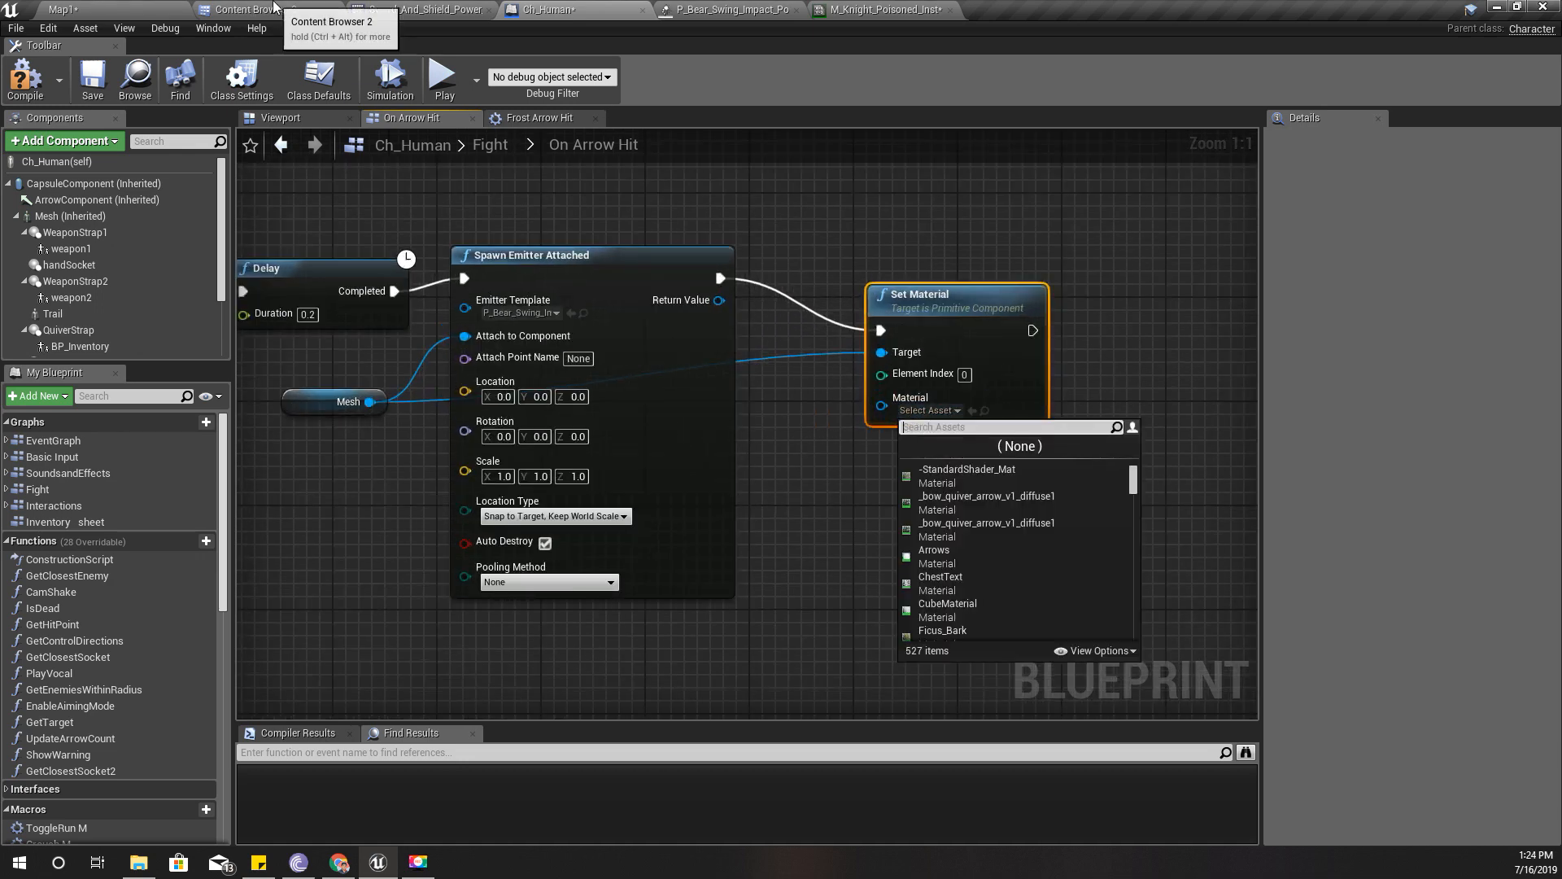
pyautogui.click(254, 9)
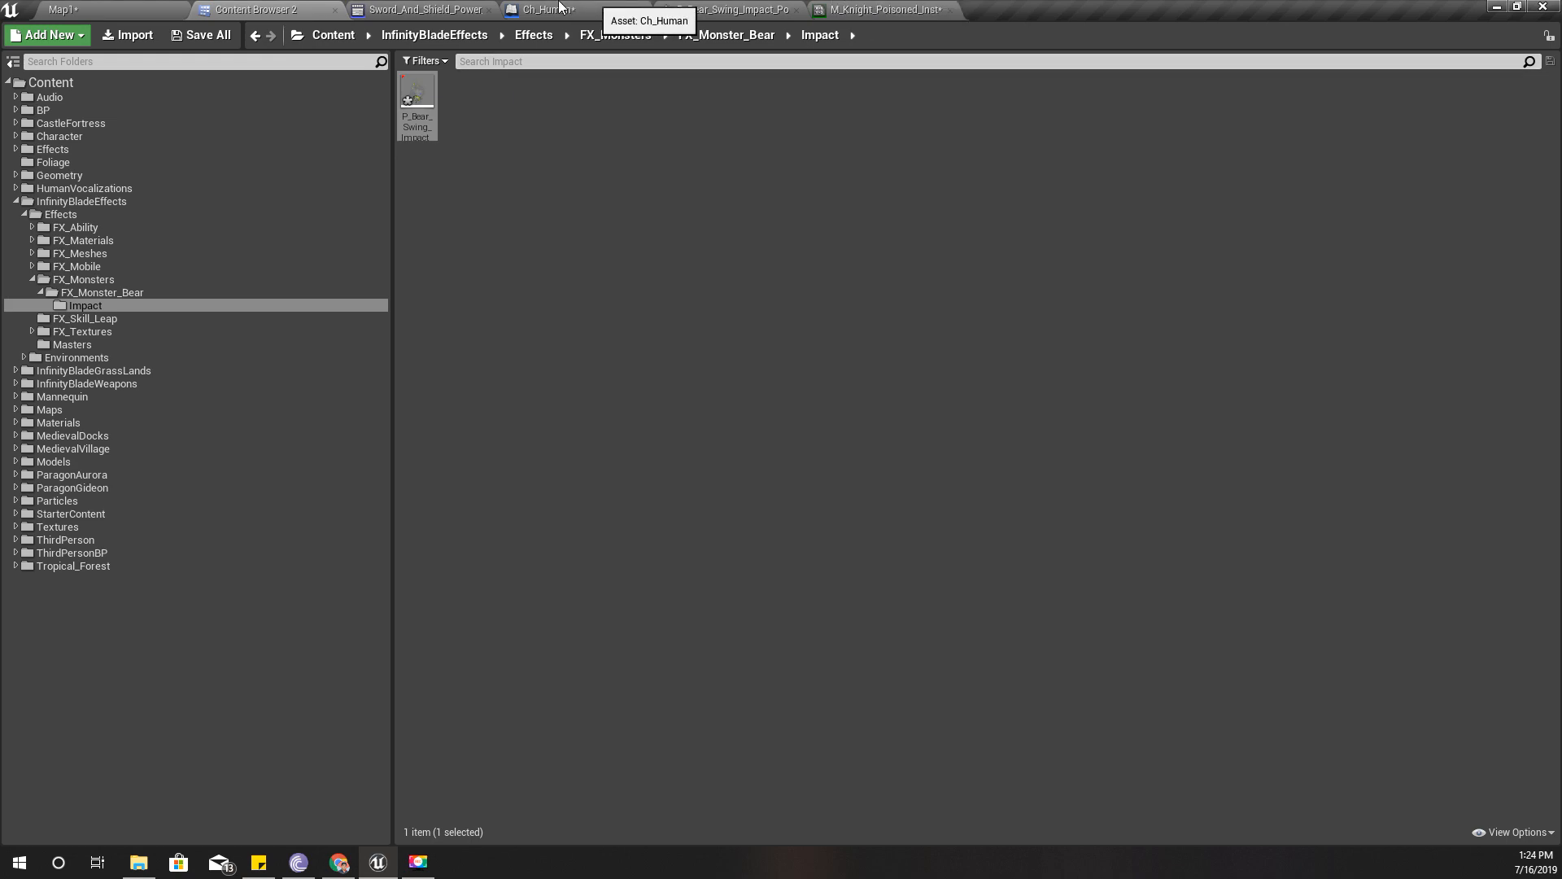
pyautogui.click(881, 10)
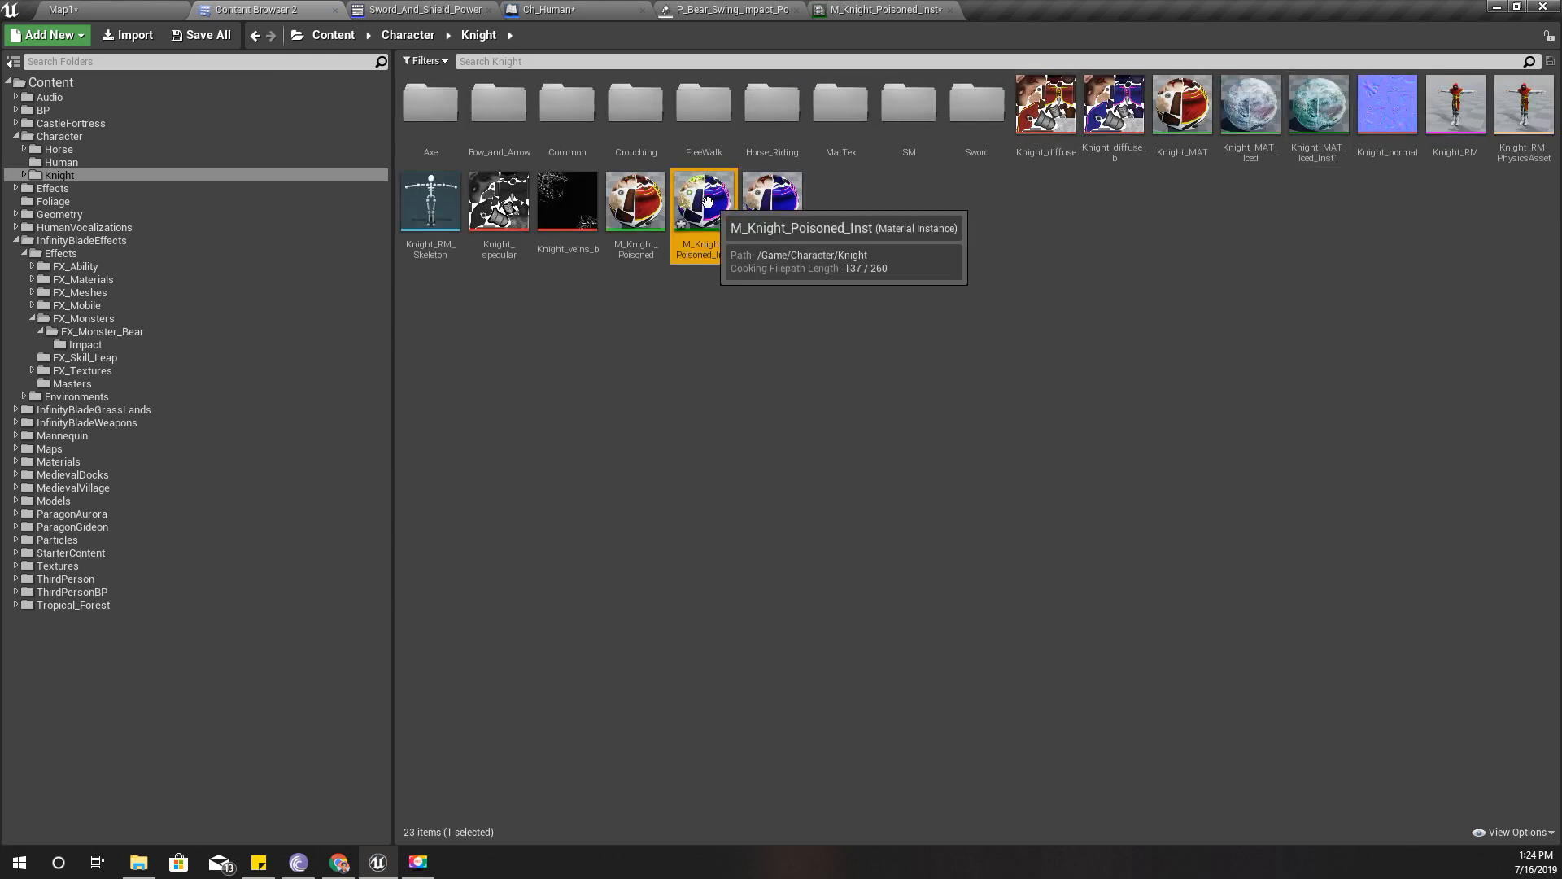
pyautogui.click(545, 9)
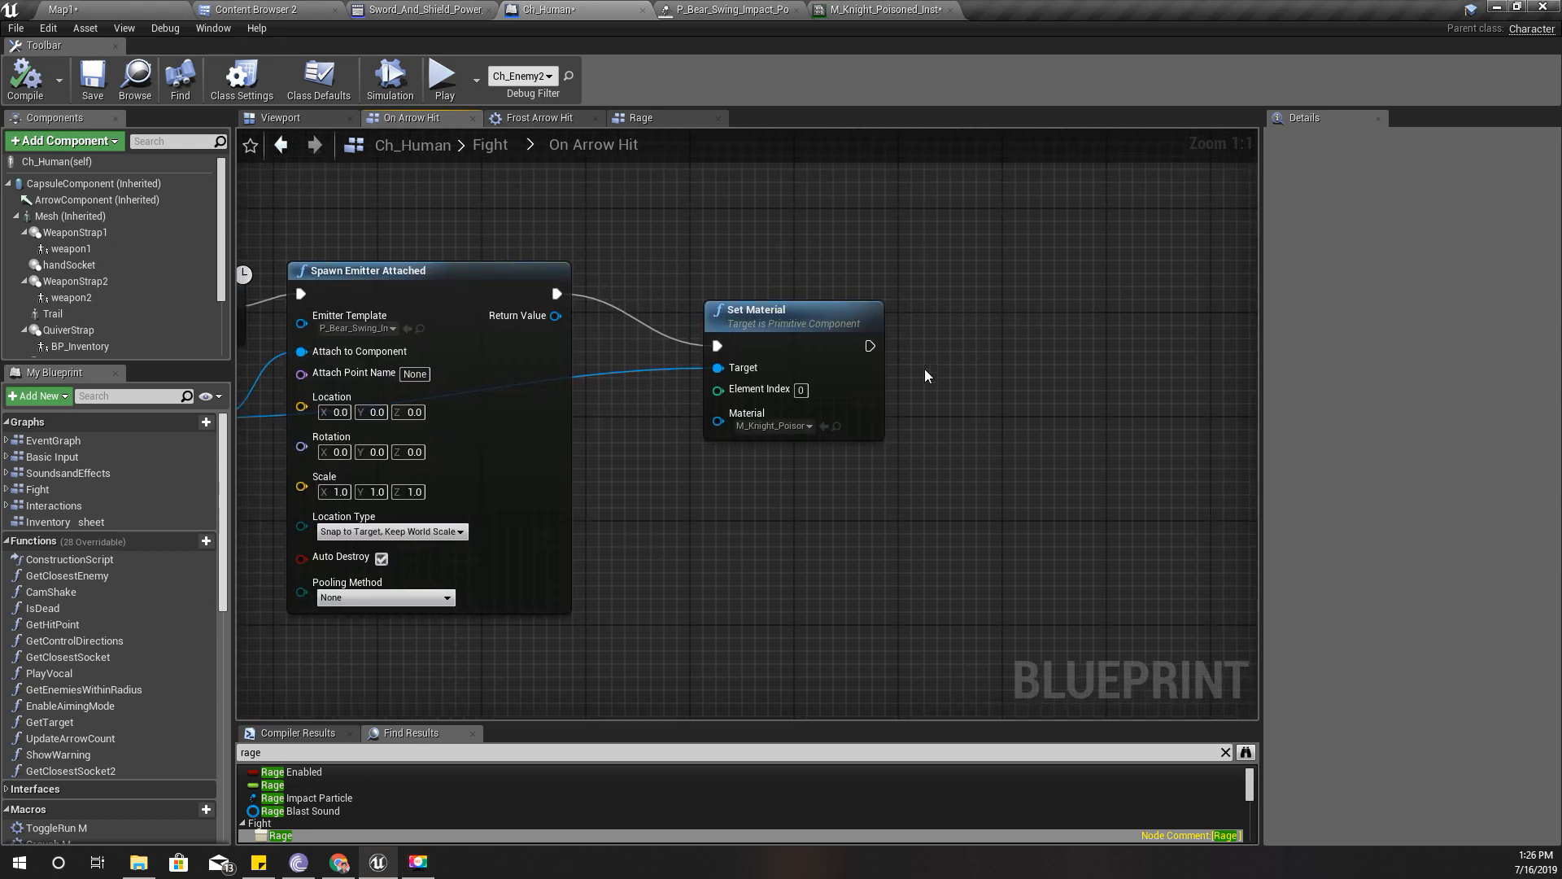
# - Copy the Play Vocal and Vocal Shout nodes from Rage and paste them beside Set Material
pyautogui.moveTo(869, 345); pyautogui.dragTo(977, 346)
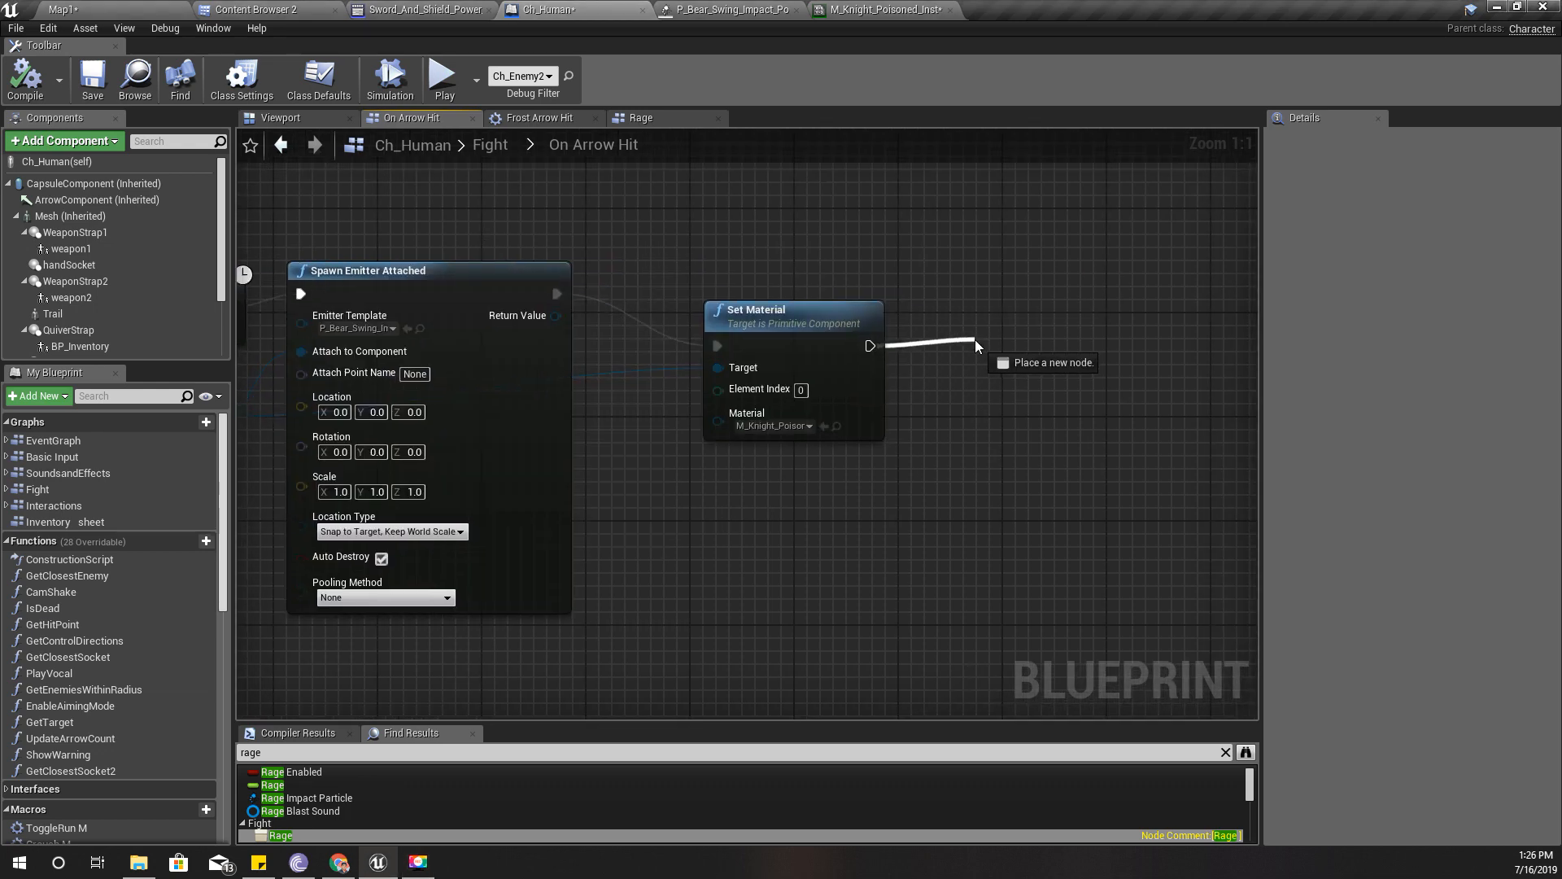
pyautogui.click(976, 346)
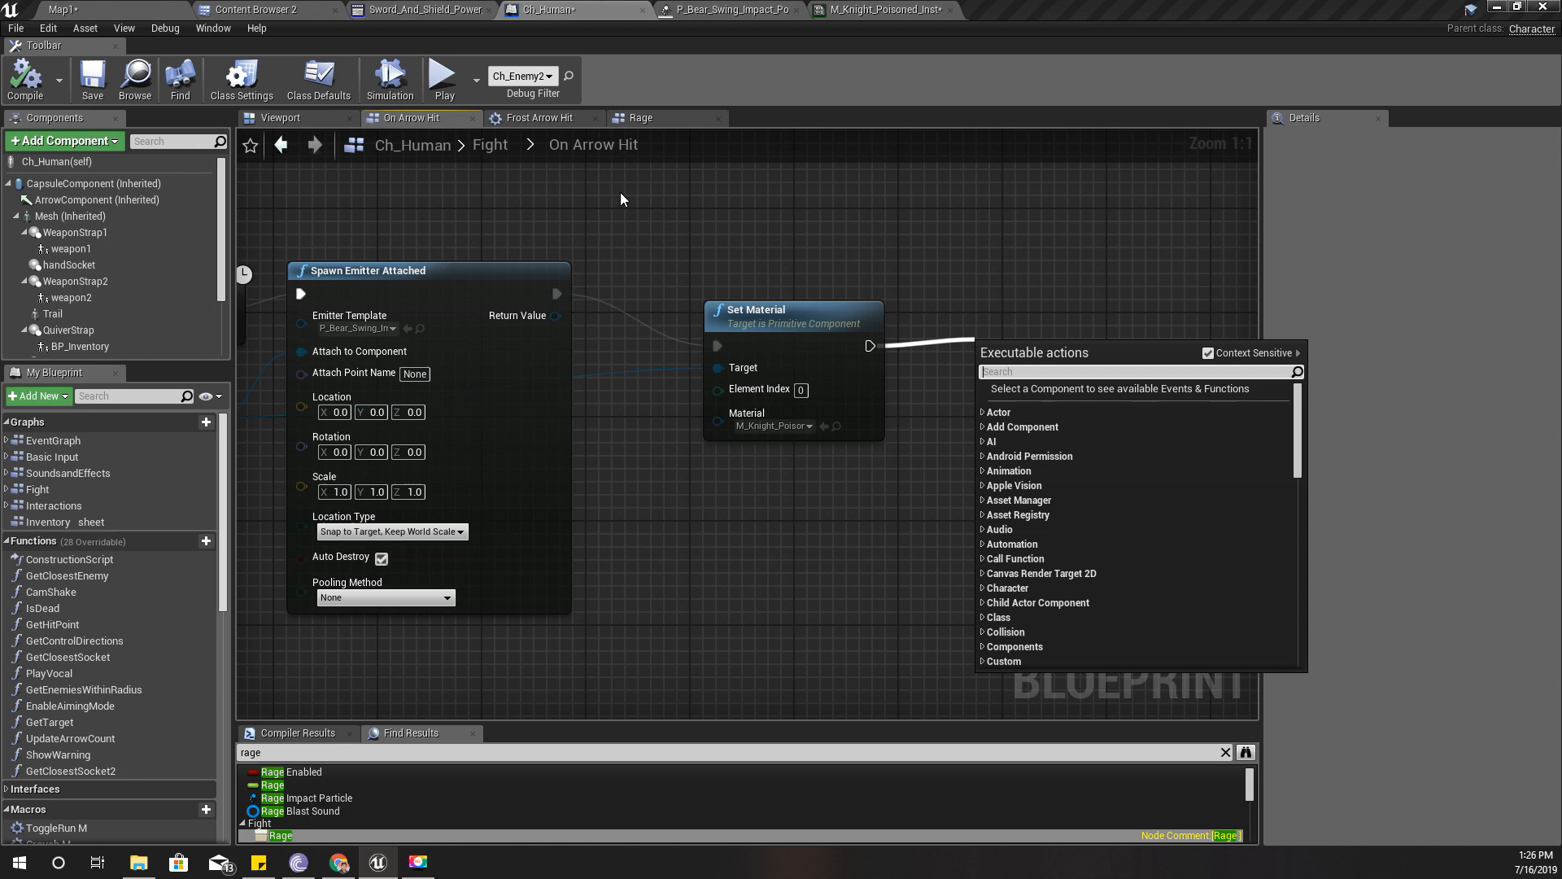
pyautogui.click(640, 117)
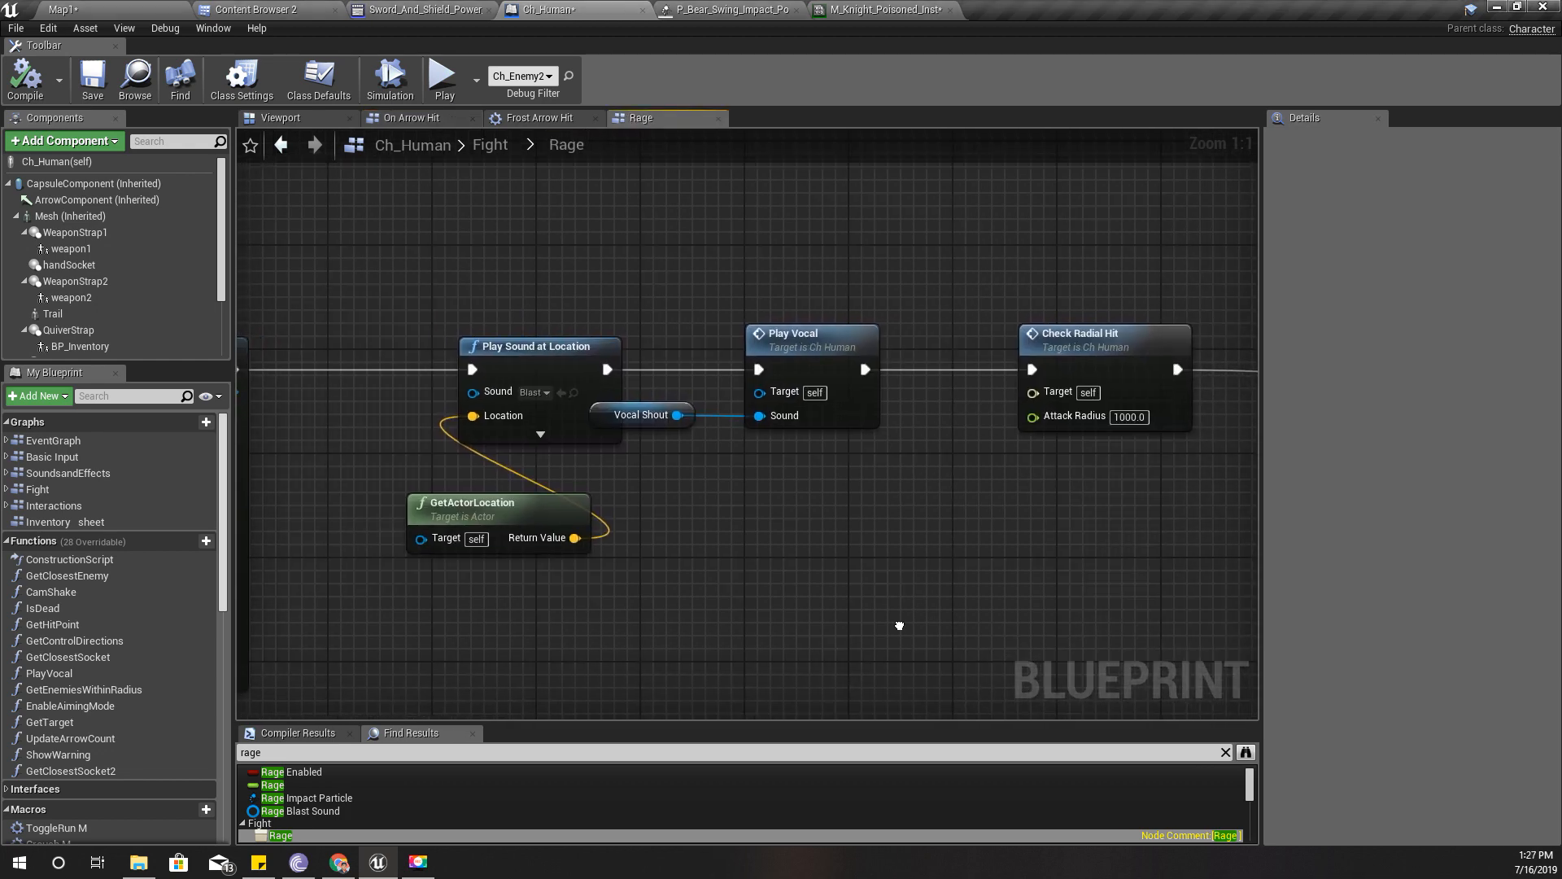
pyautogui.moveTo(601, 420)
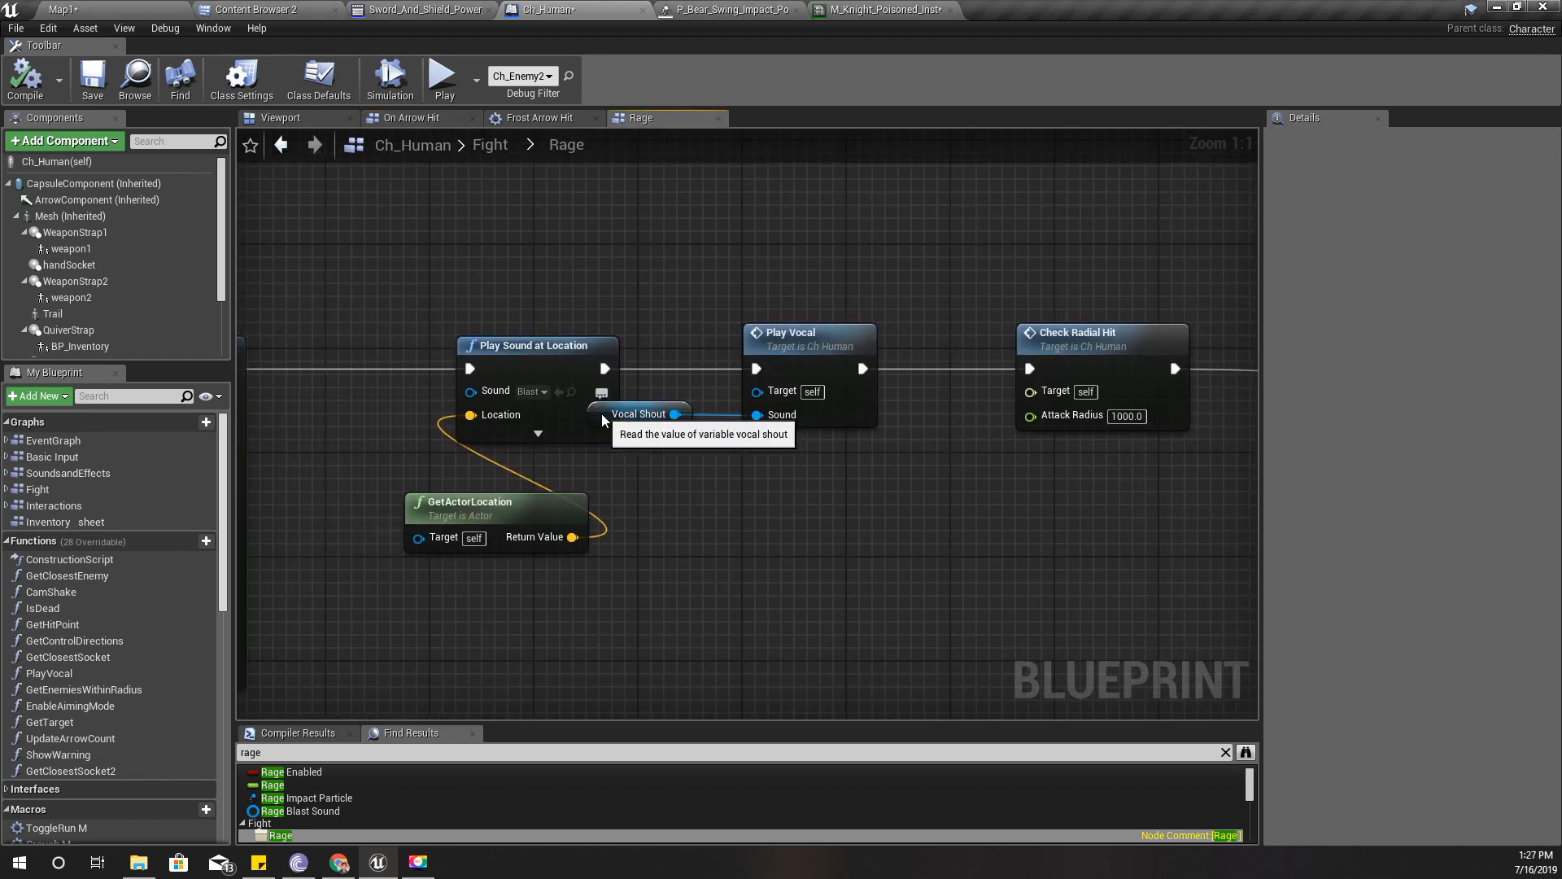
pyautogui.click(638, 414)
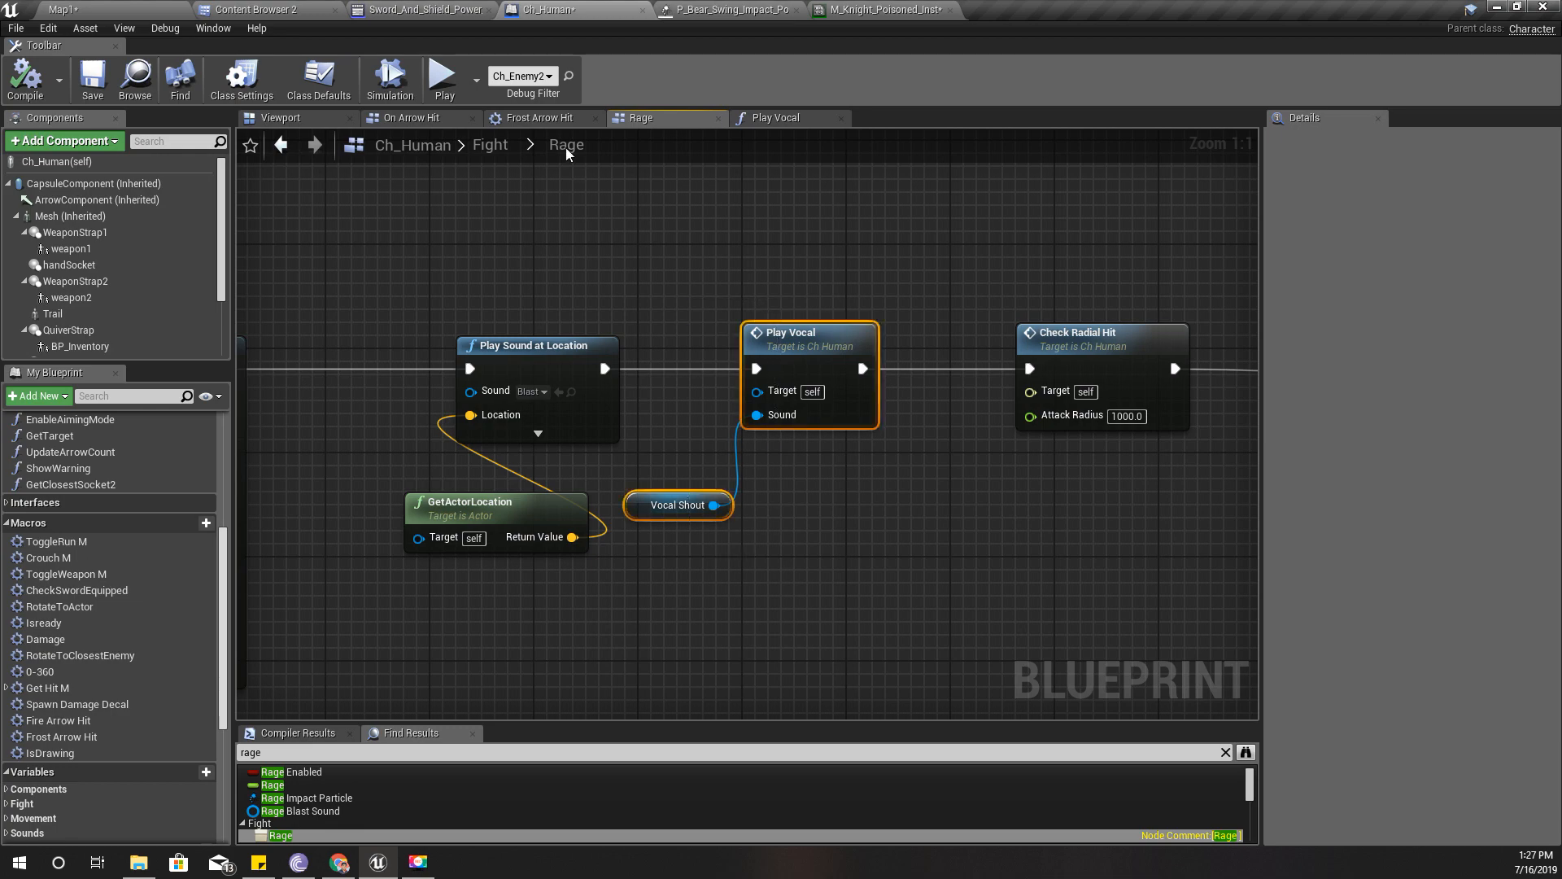
pyautogui.click(409, 117)
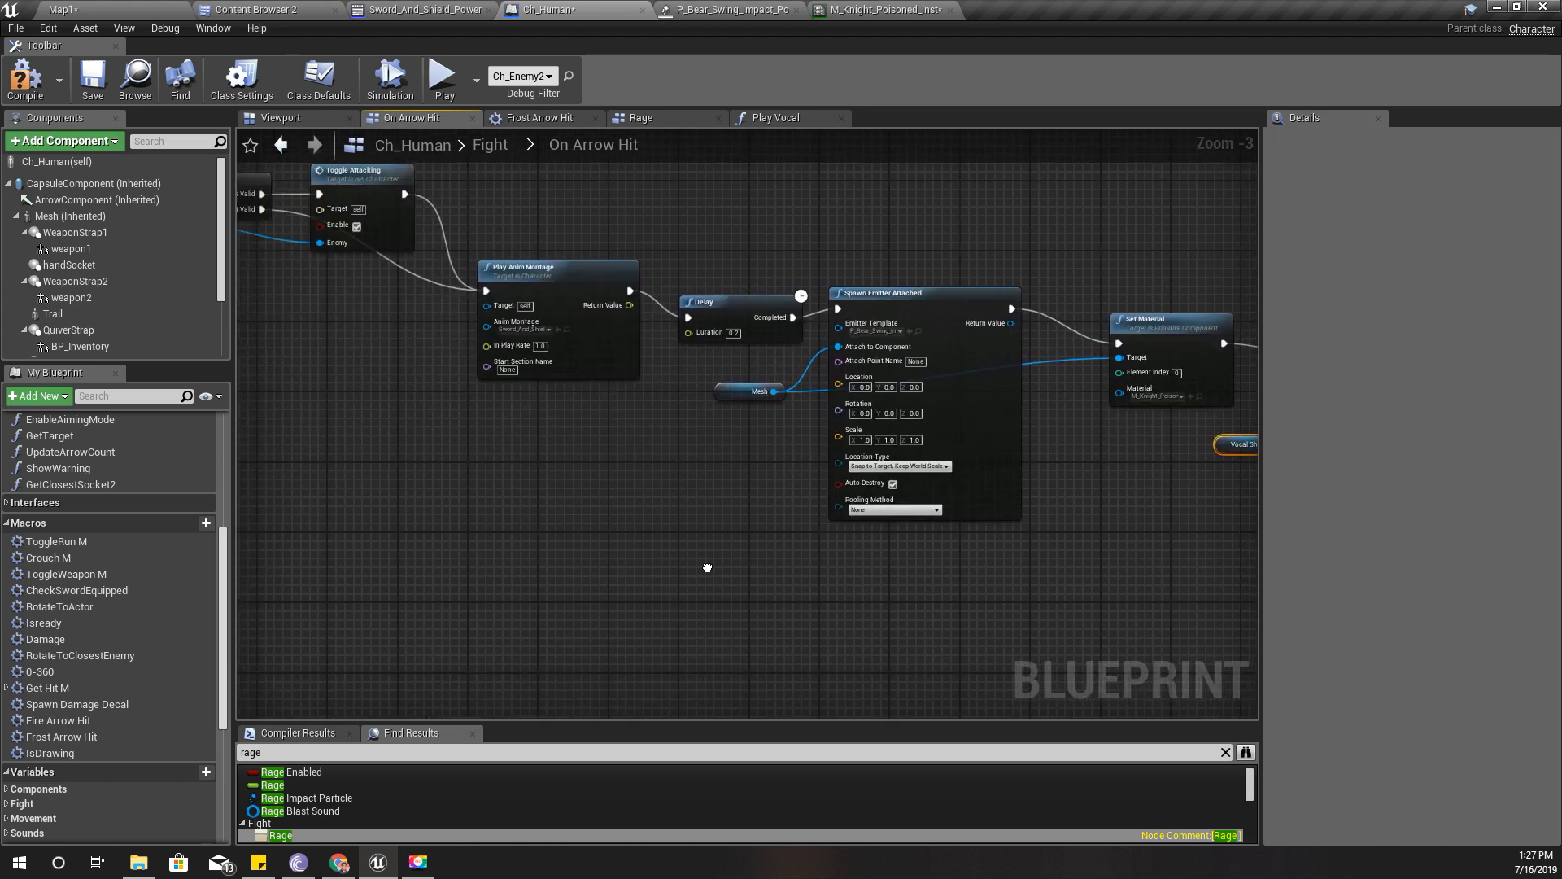
pyautogui.moveTo(518, 437)
pyautogui.write('toggl')
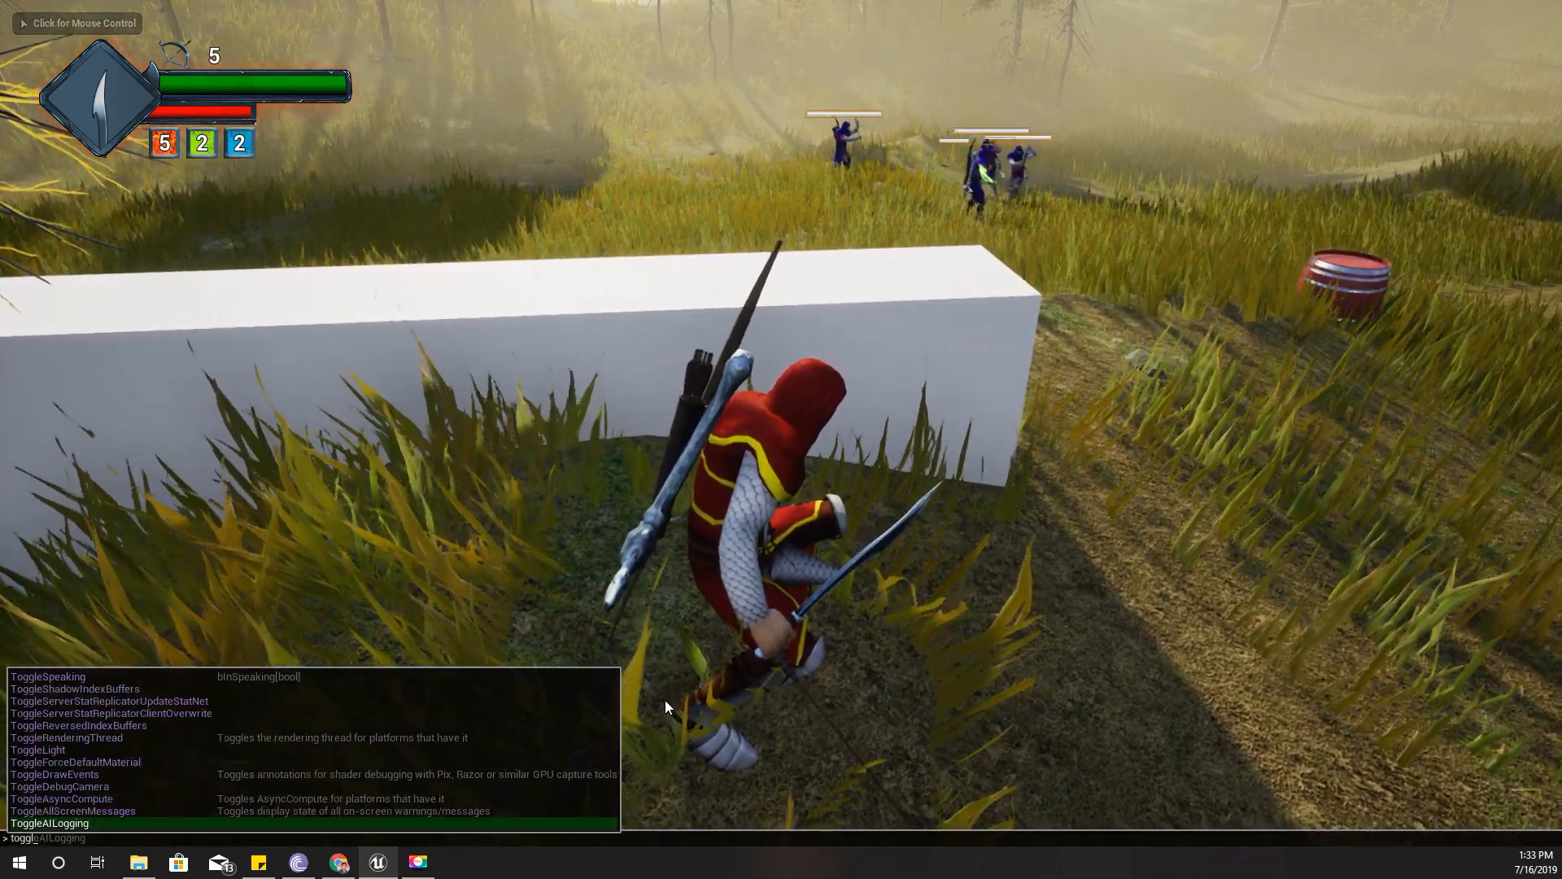
# - Dismiss the console command line to end the Play In Editor session
pyautogui.press('enter')
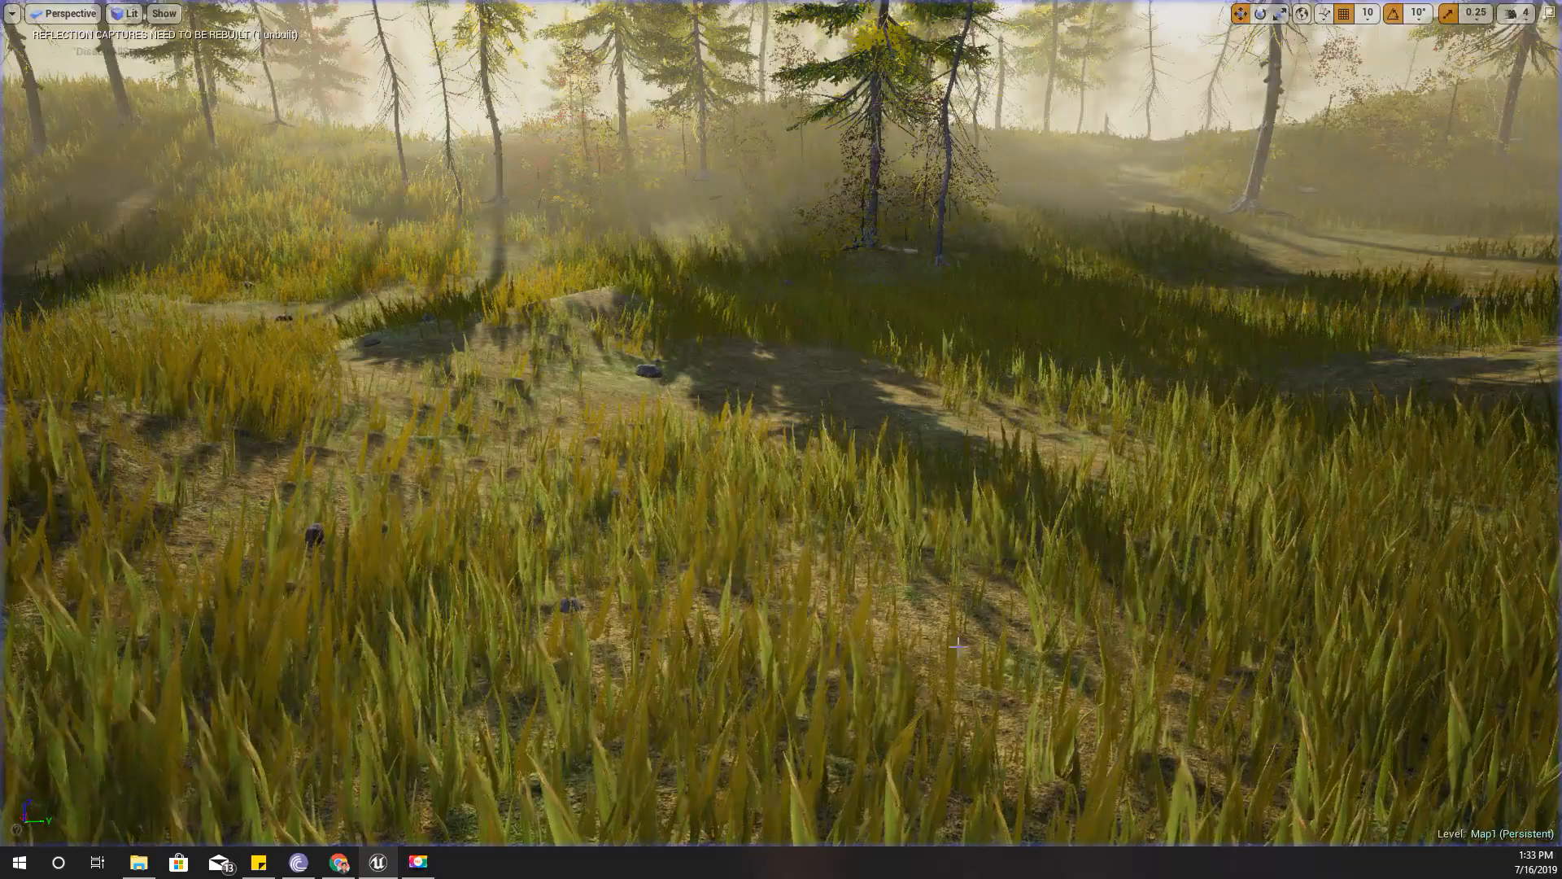
# - Bring up CodeLikeMe's Patreon page and scroll through its tier descriptions
pyautogui.click(297, 862)
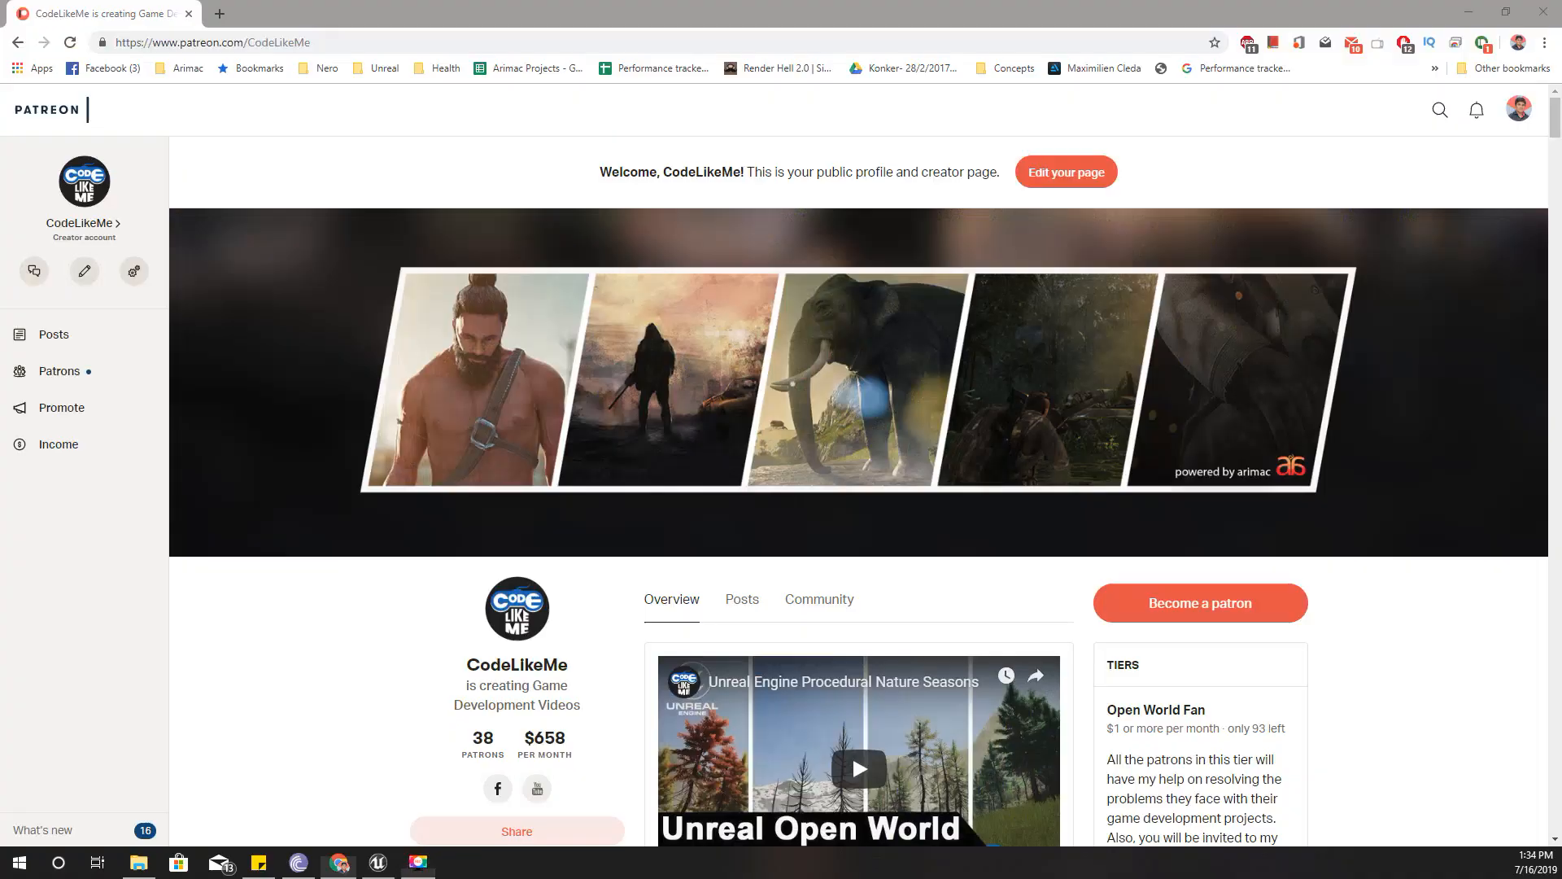
pyautogui.scroll(-3)
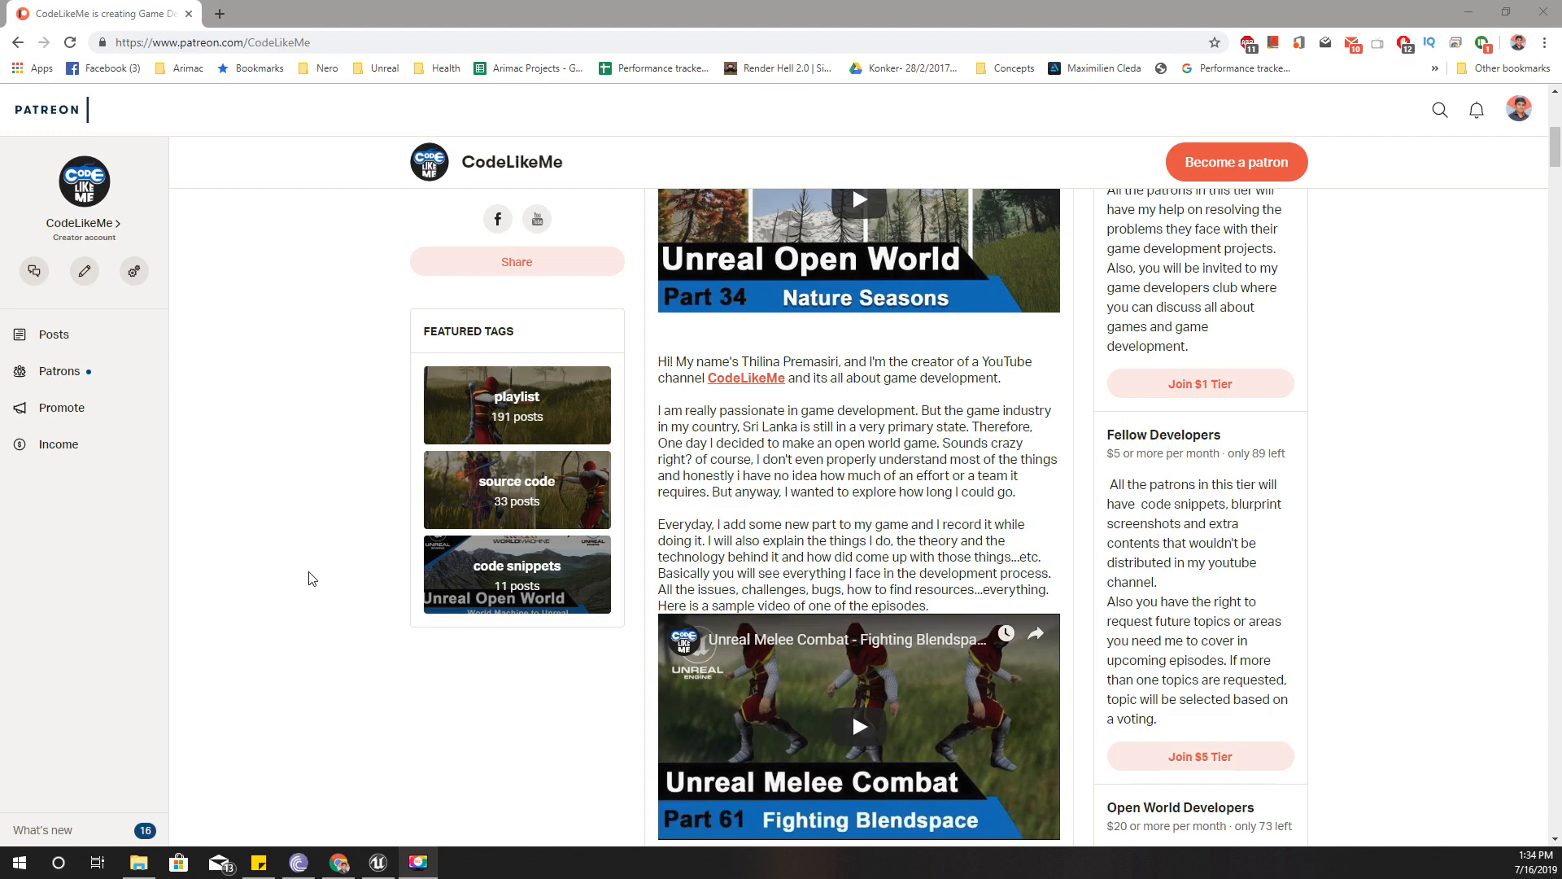
pyautogui.moveTo(1120, 624)
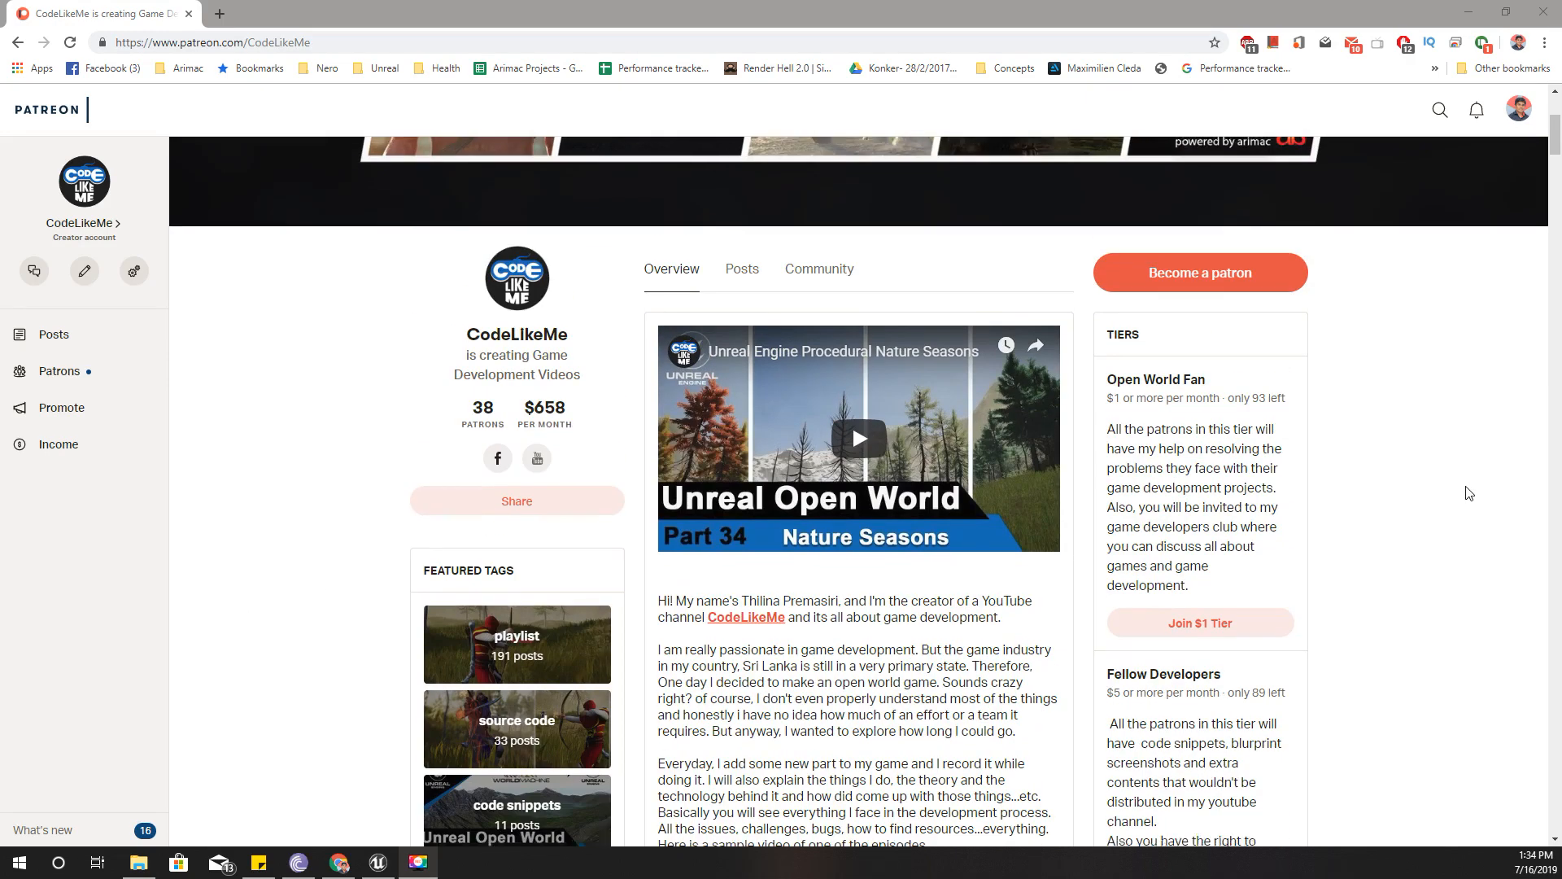
pyautogui.scroll(-3)
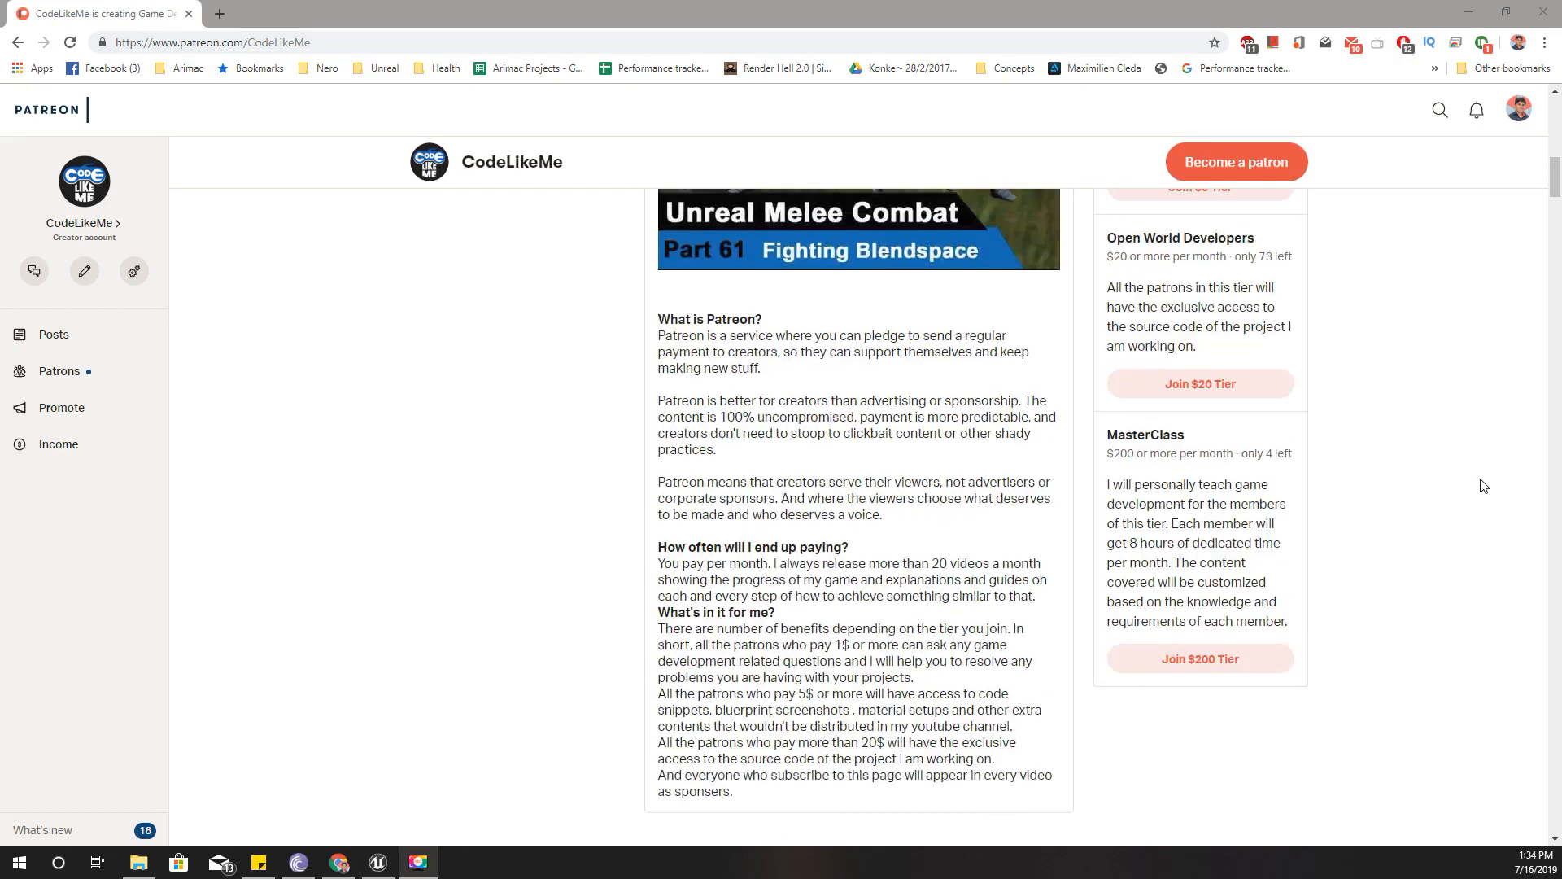
pyautogui.scroll(3)
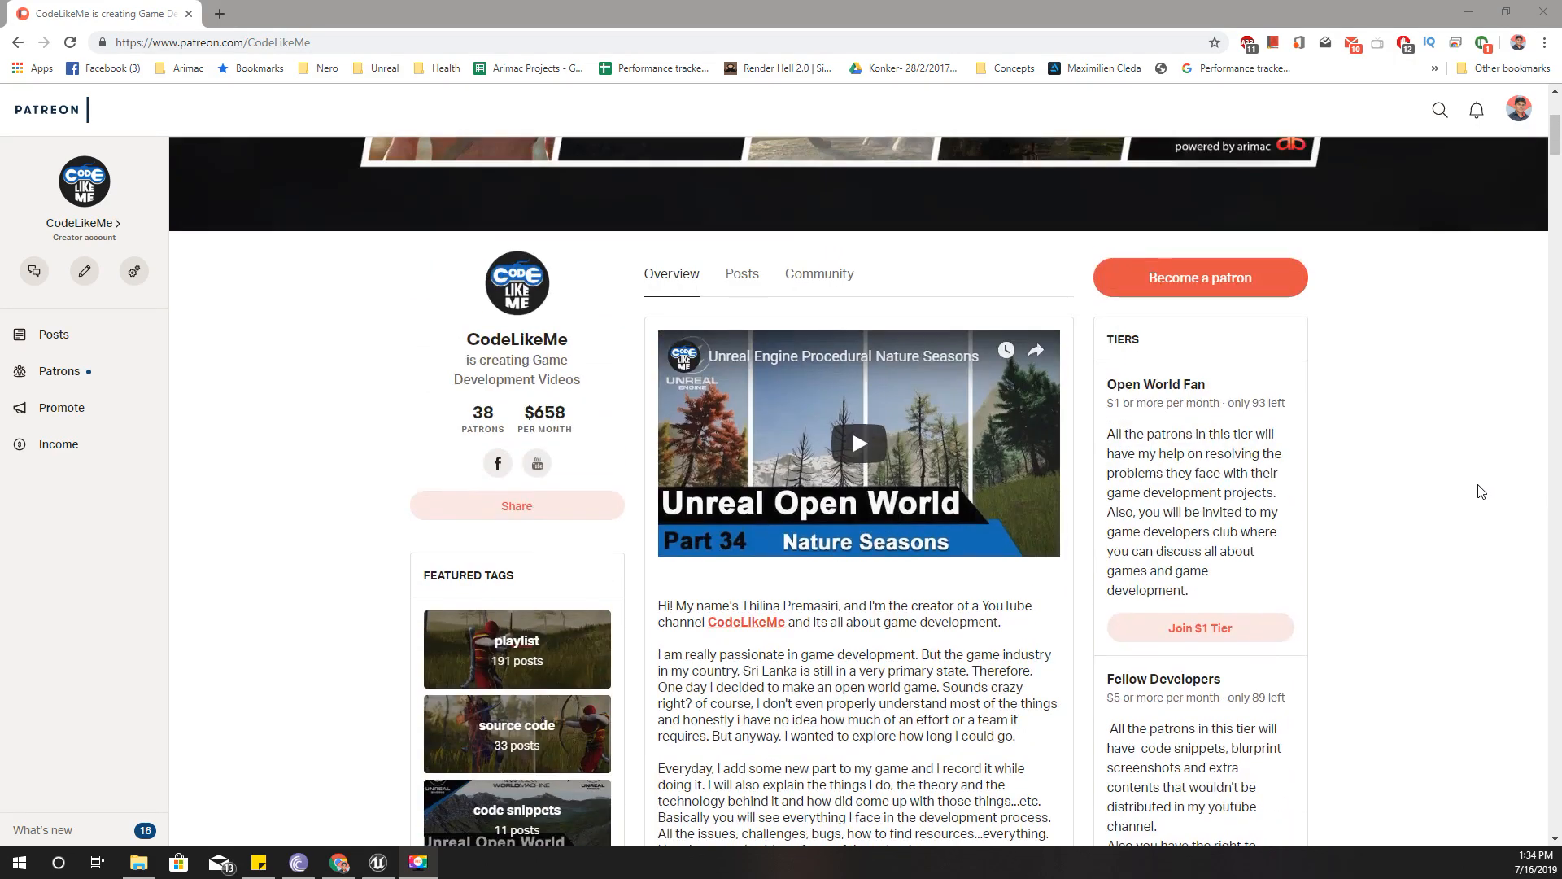